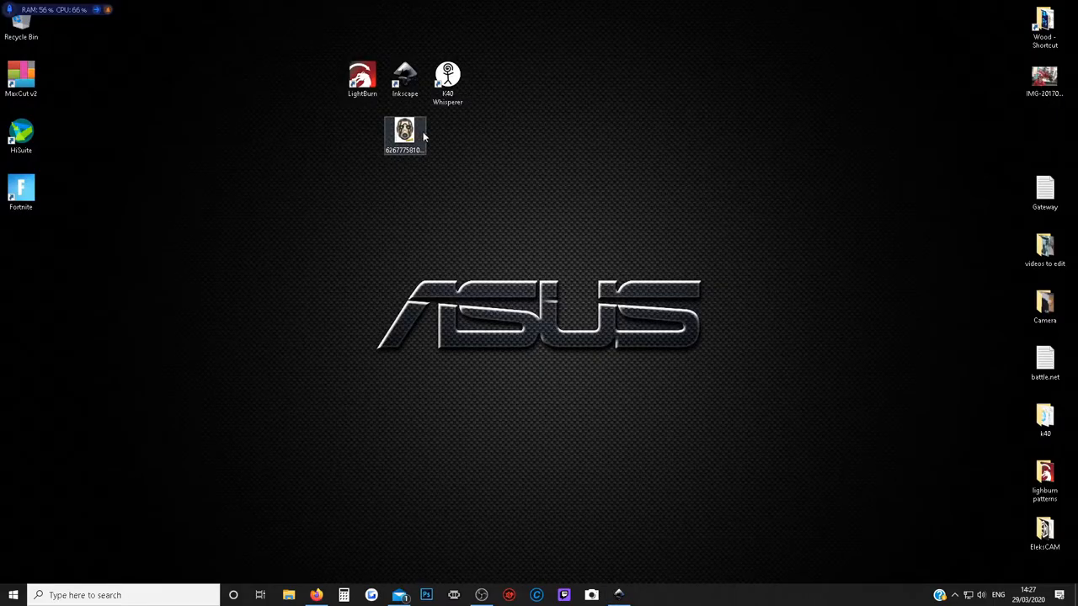
Open the mask JPEG from the desktop in Inkscape, bringing up the bitmap import dialog.
double_click(402, 67)
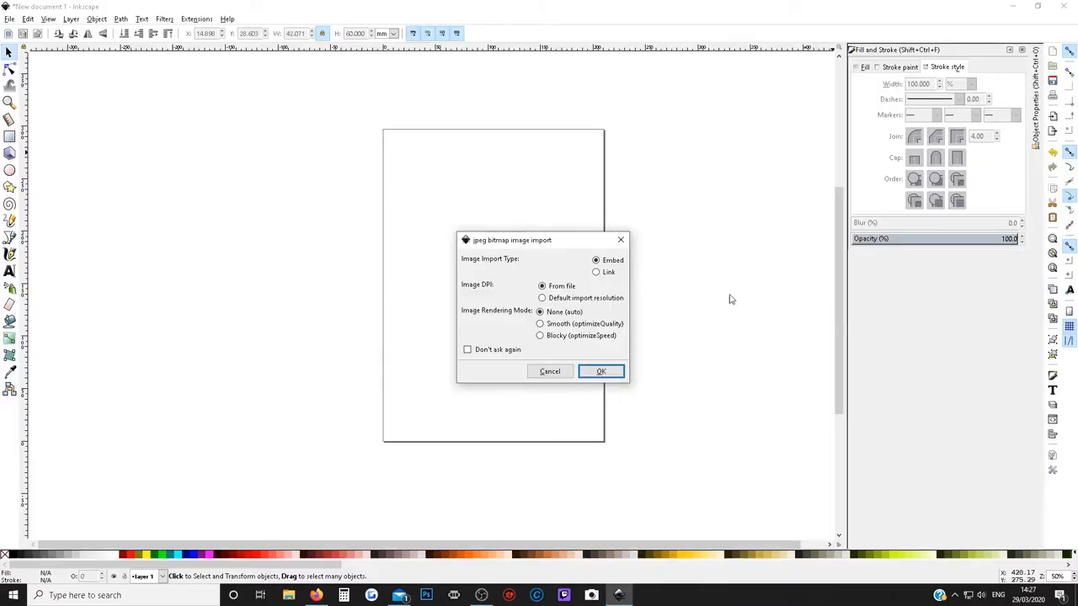
mouse_move(610, 271)
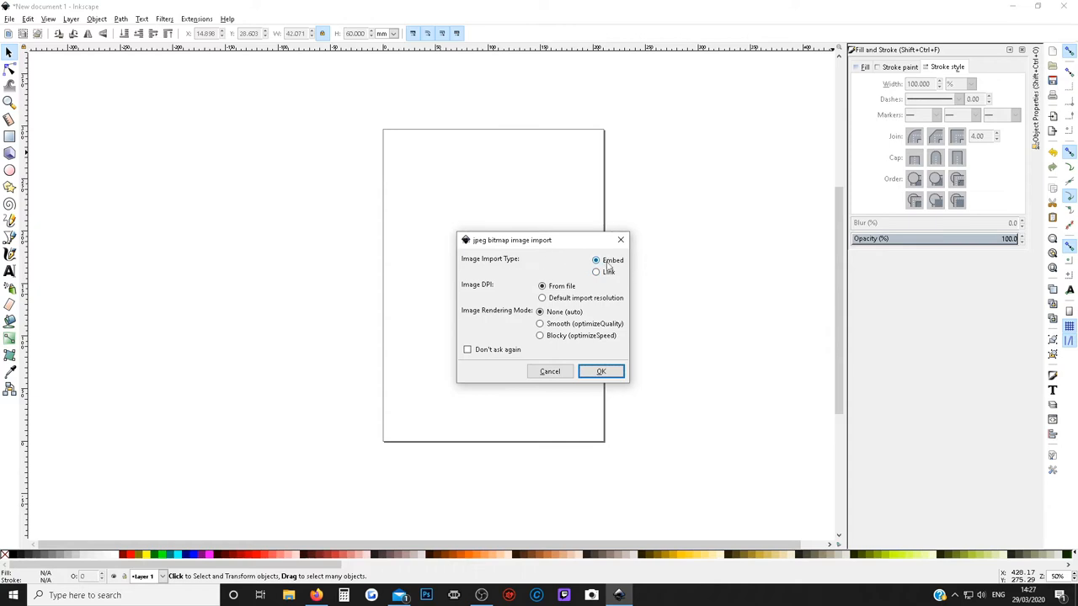
mouse_move(596, 273)
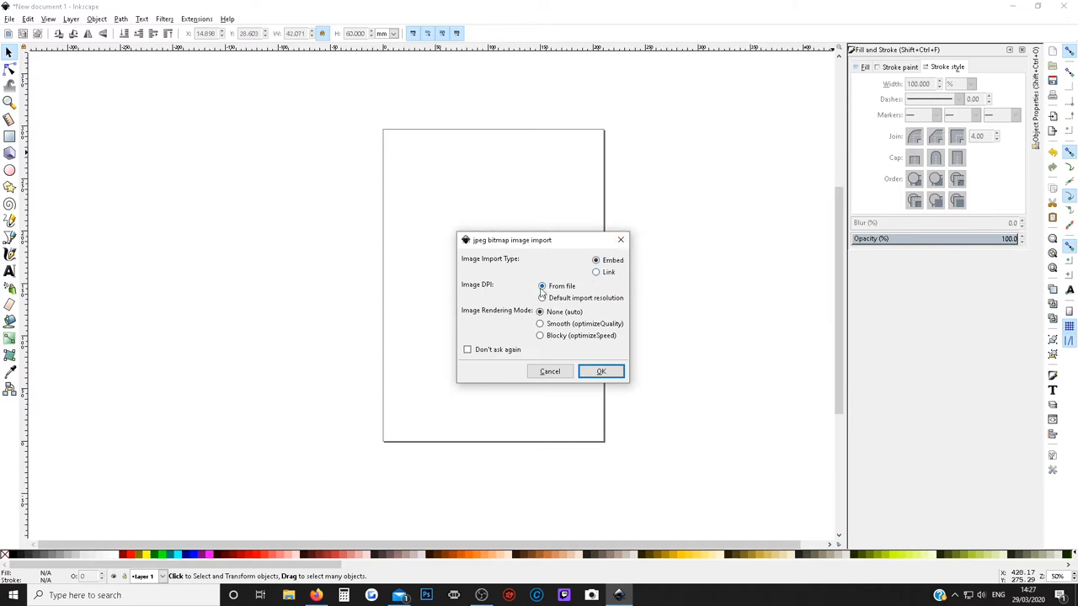
mouse_move(600, 373)
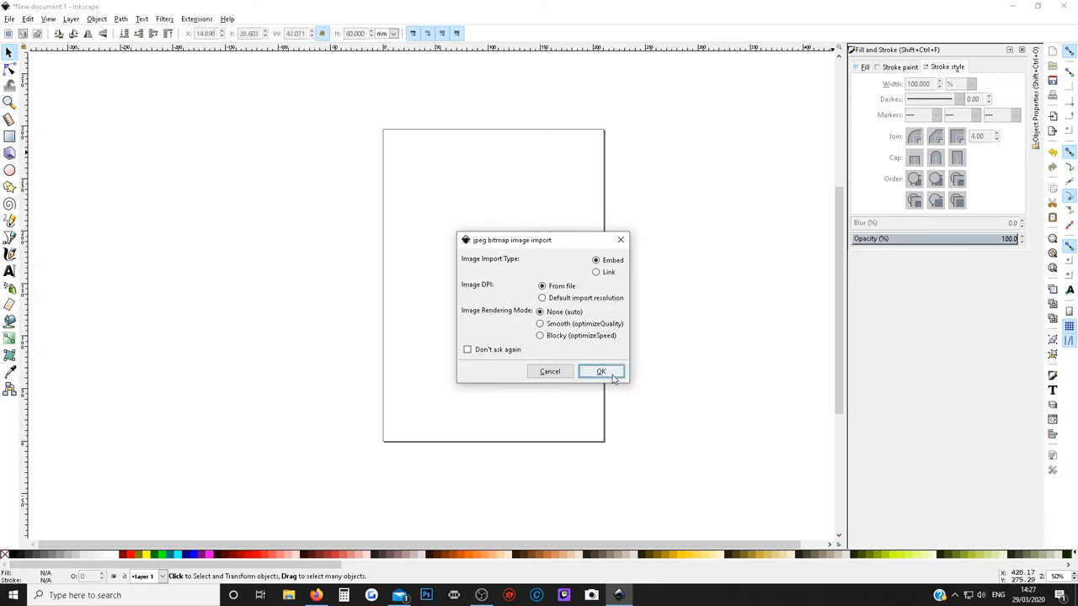
Import the mask picture as an embedded image and select it for path operations.
left_click(600, 372)
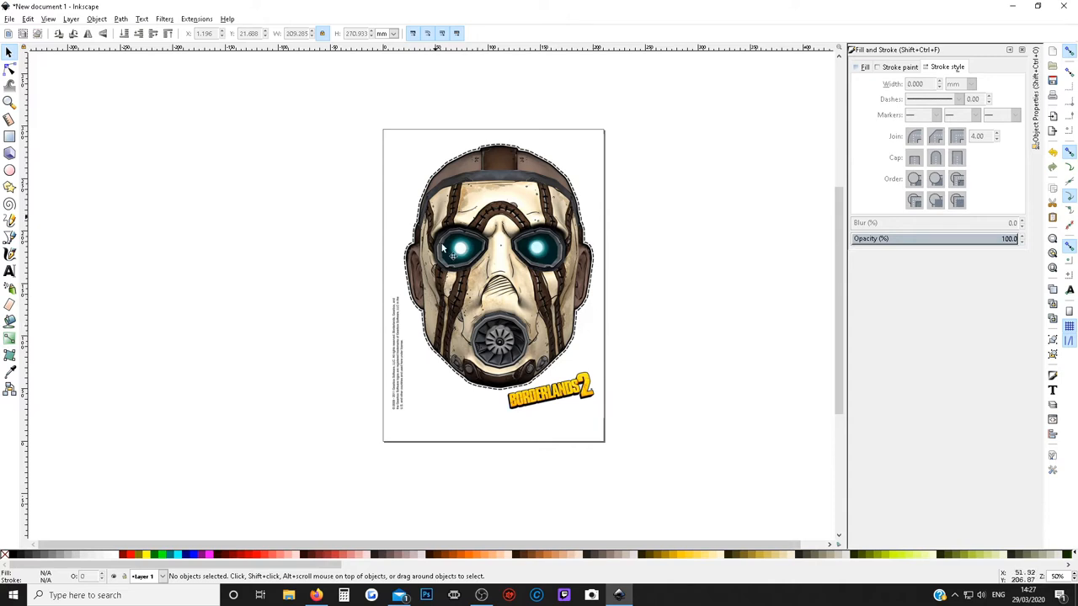
mouse_move(697, 343)
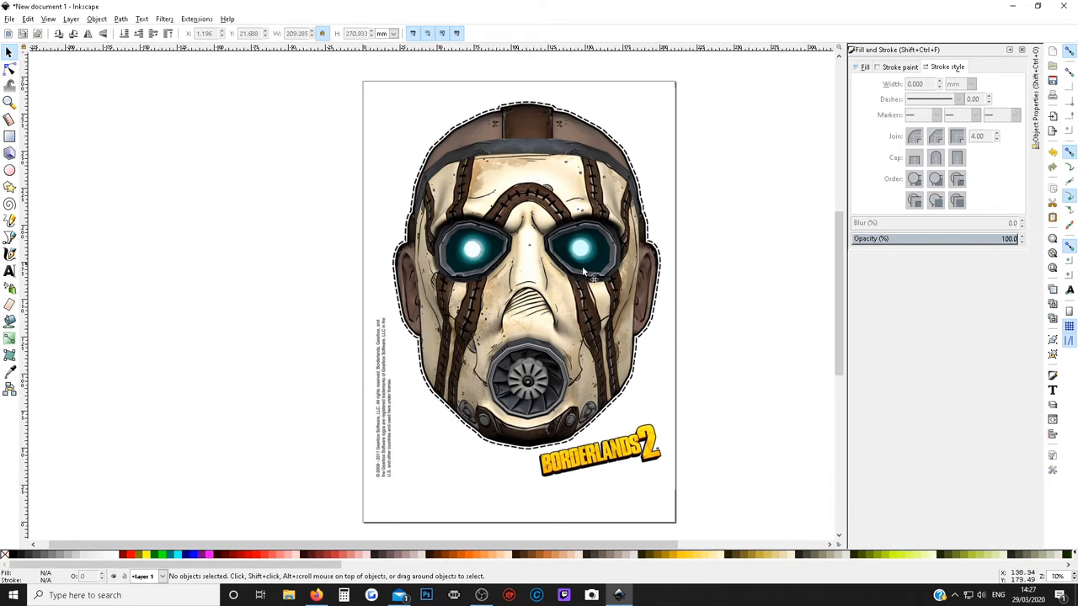
mouse_move(485, 171)
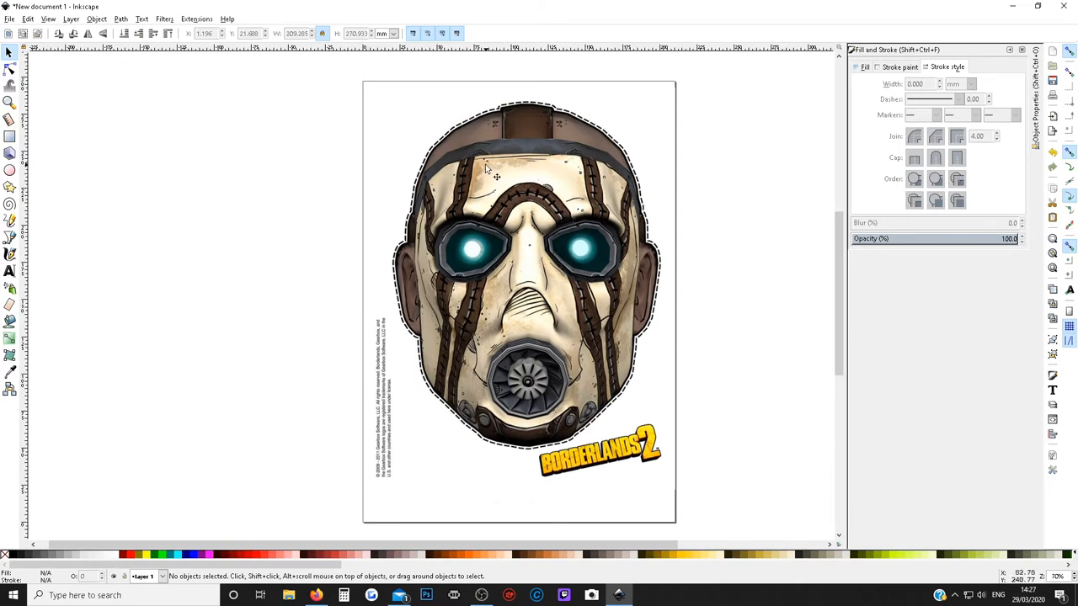
mouse_move(630, 361)
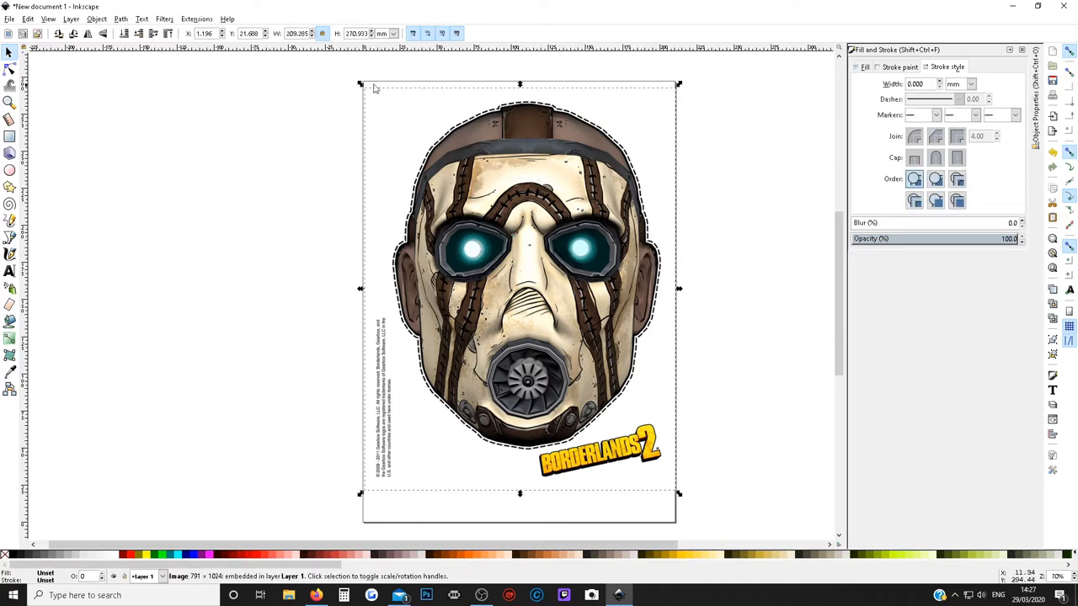
left_click(124, 20)
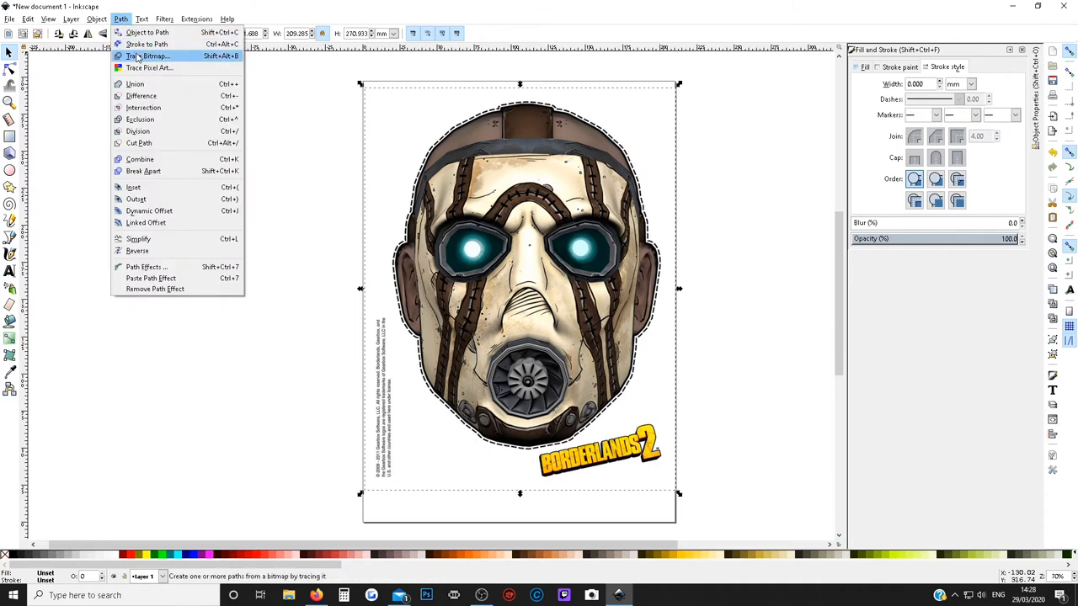
Trace the mask bitmap with Brightness cutoff at threshold 0.300 into a vector path.
left_click(141, 56)
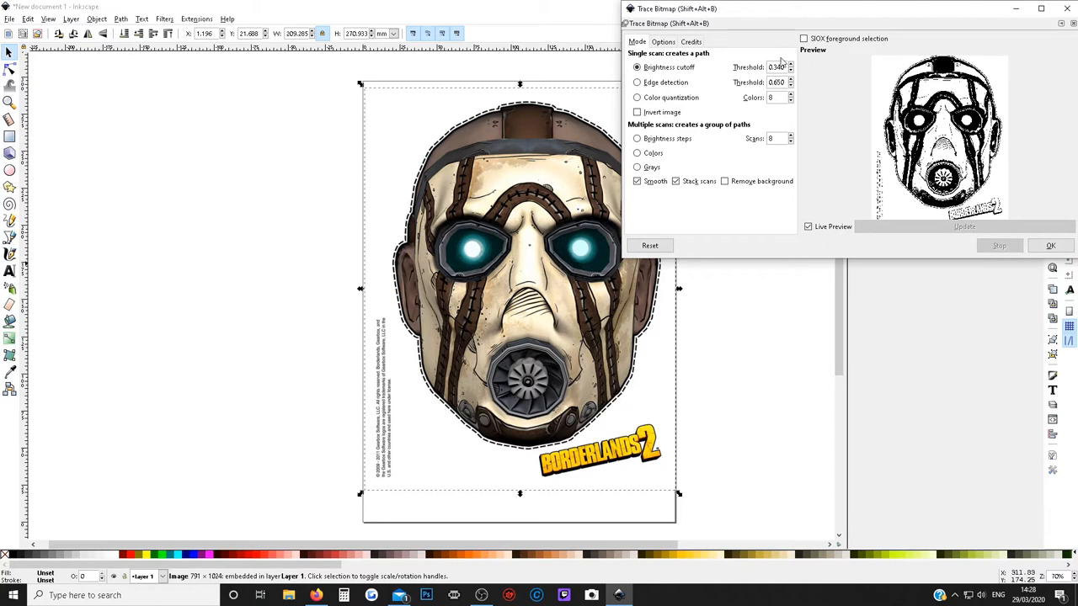
left_click(798, 64)
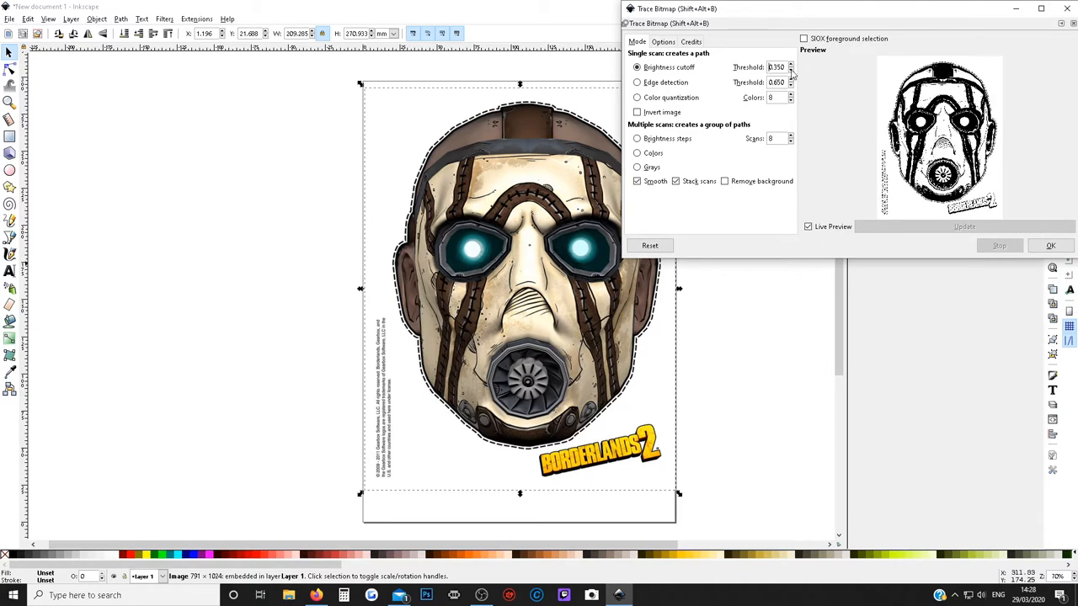
left_click(795, 69)
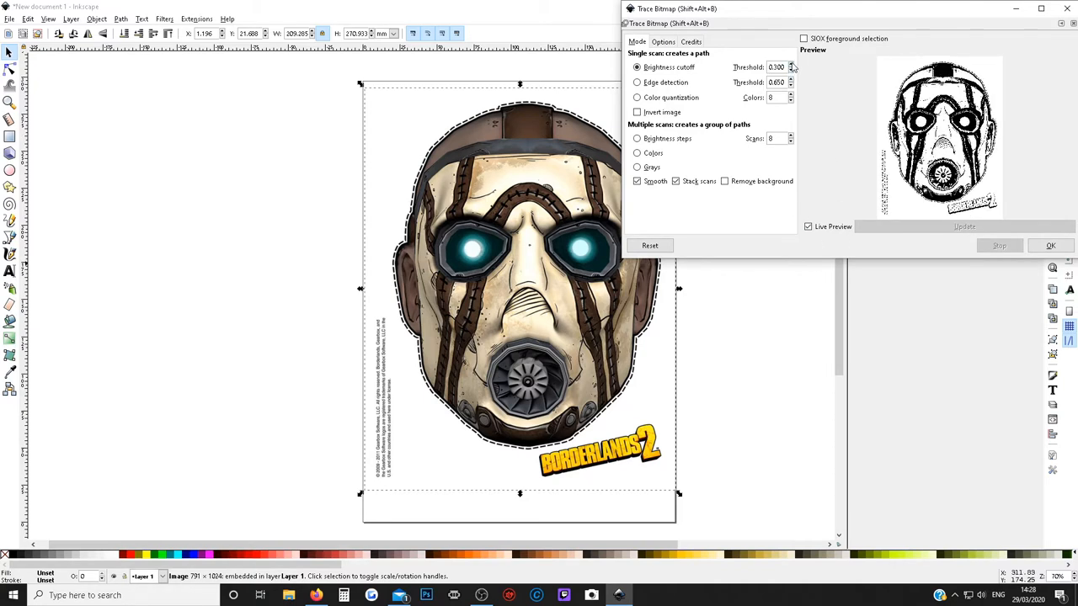
left_click(795, 64)
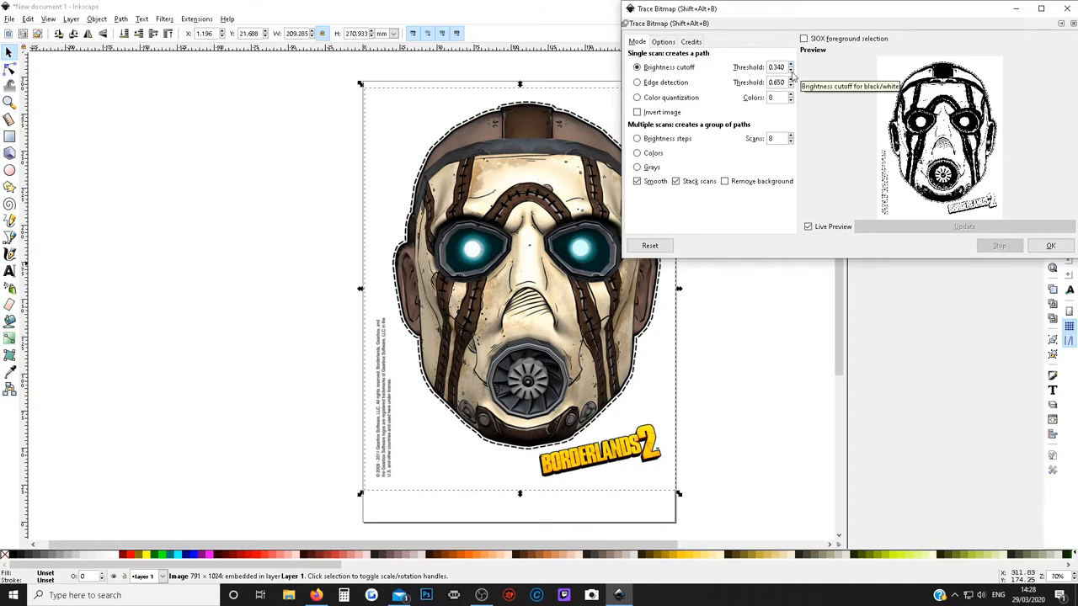
left_click(791, 71)
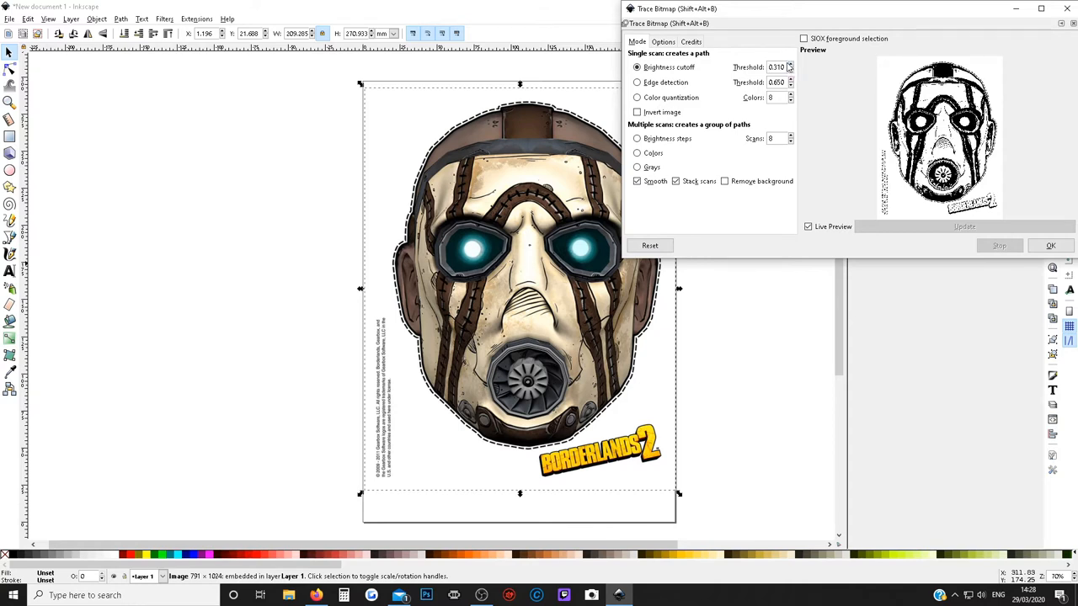
mouse_move(776, 68)
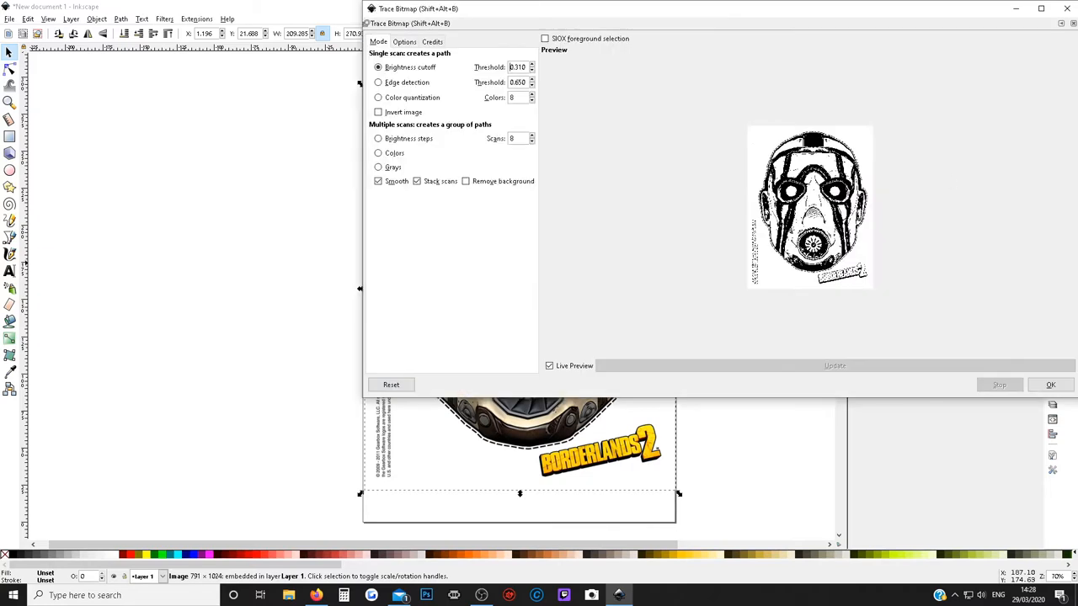
mouse_move(354, 433)
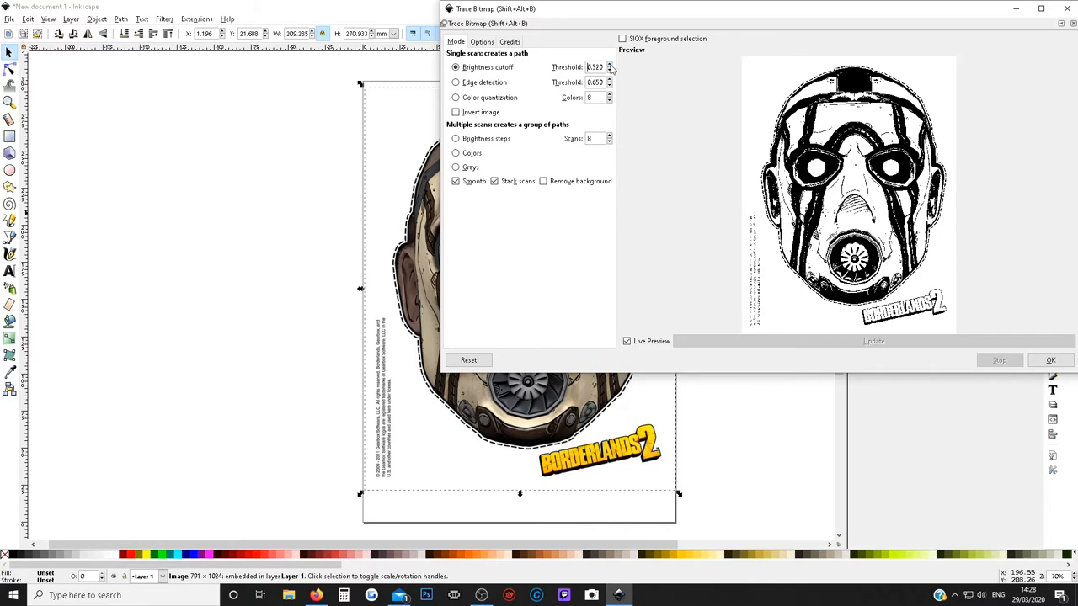
left_click(616, 70)
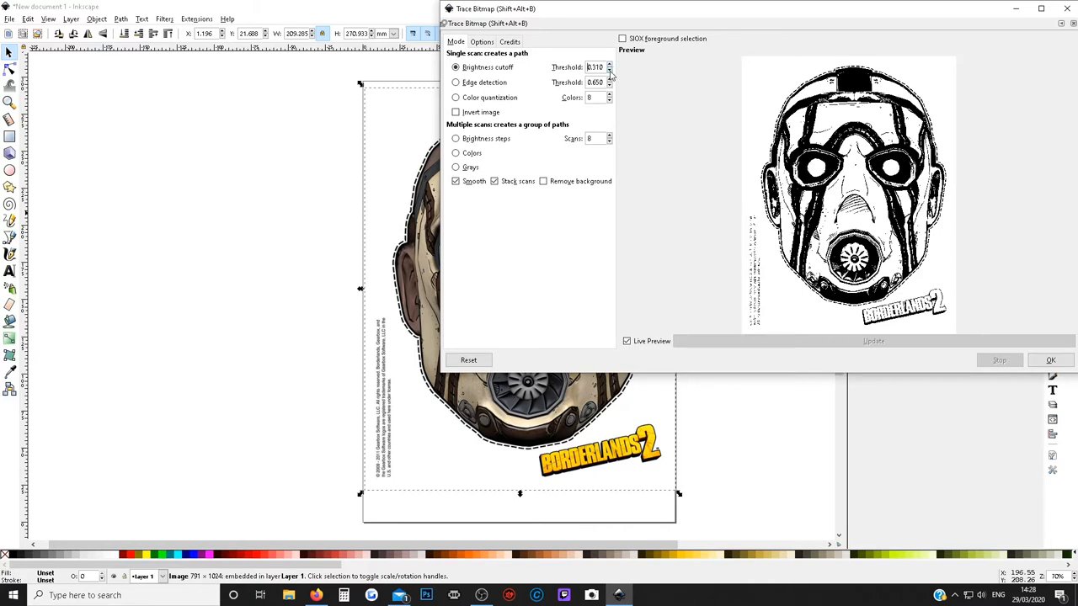
left_click(616, 71)
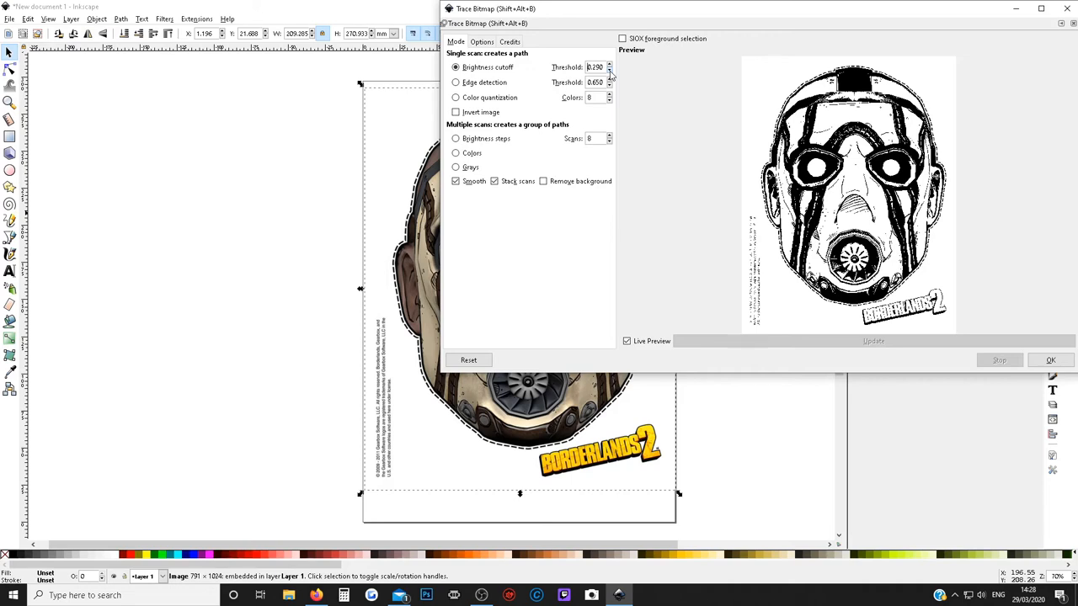
left_click(610, 64)
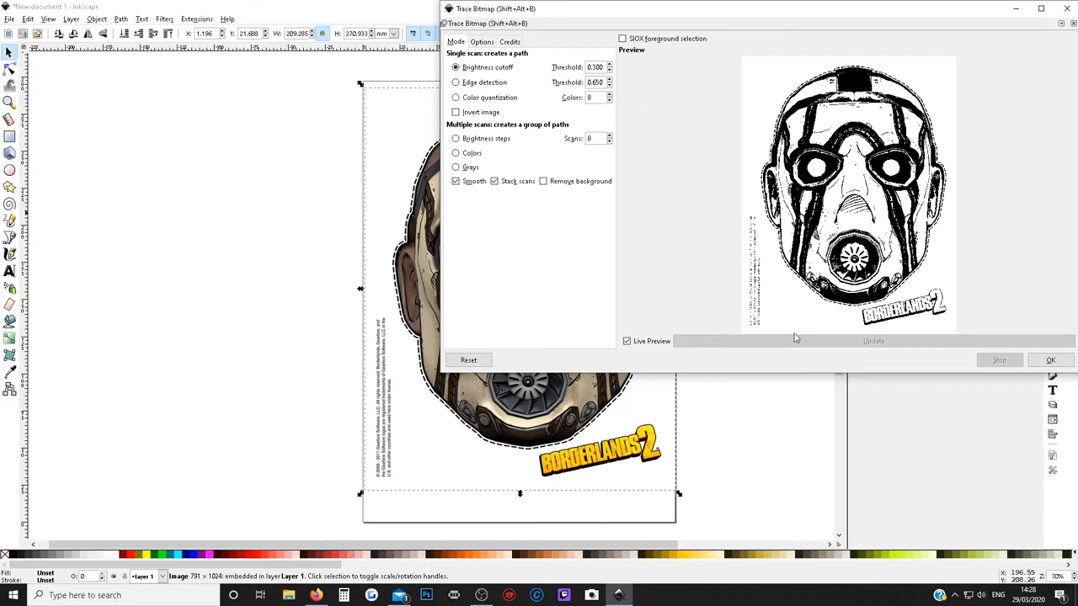
mouse_move(795, 337)
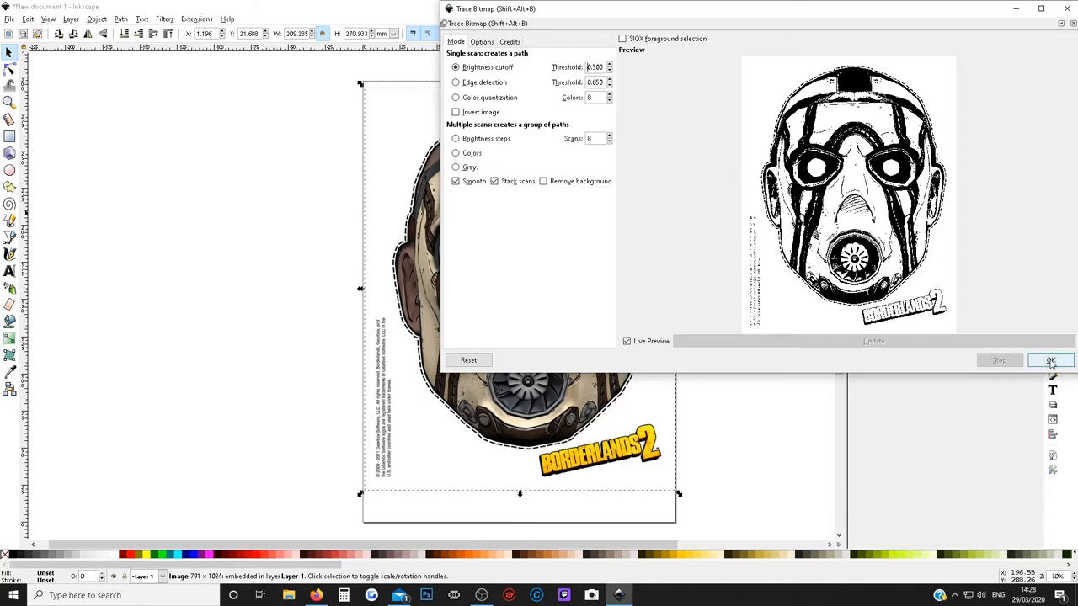
left_click(1047, 361)
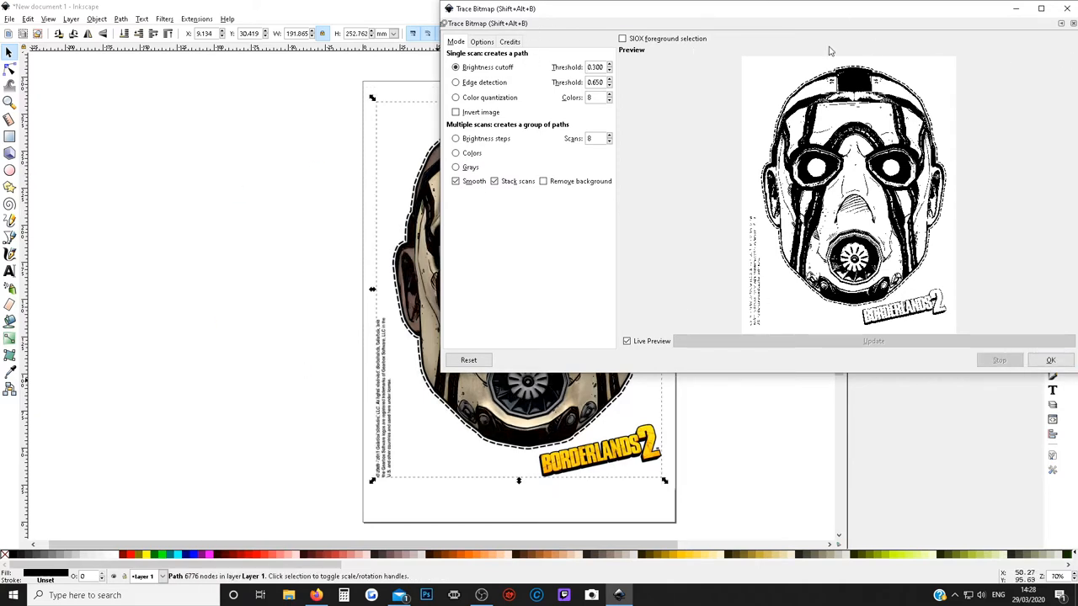
mouse_move(582, 278)
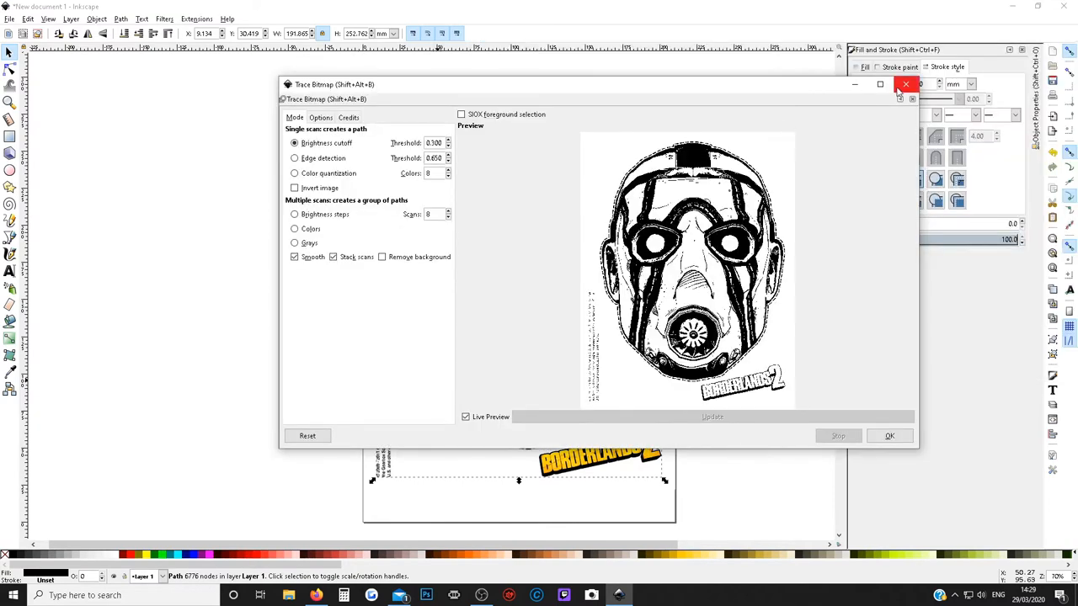
Dismiss the Trace Bitmap dialog and select the traced mask path alone on the page.
left_click(906, 84)
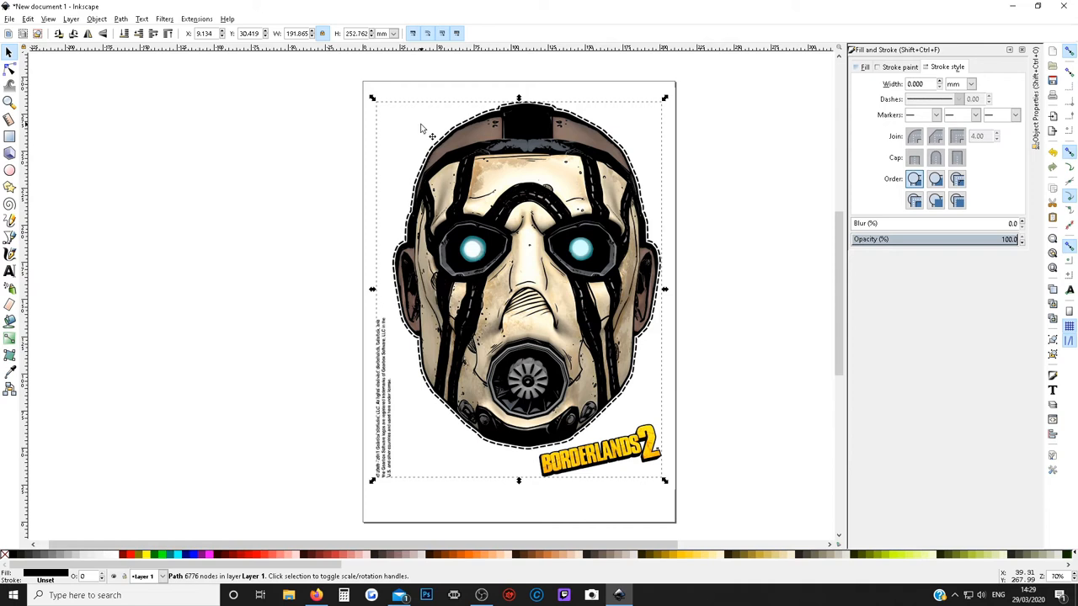
mouse_move(472, 315)
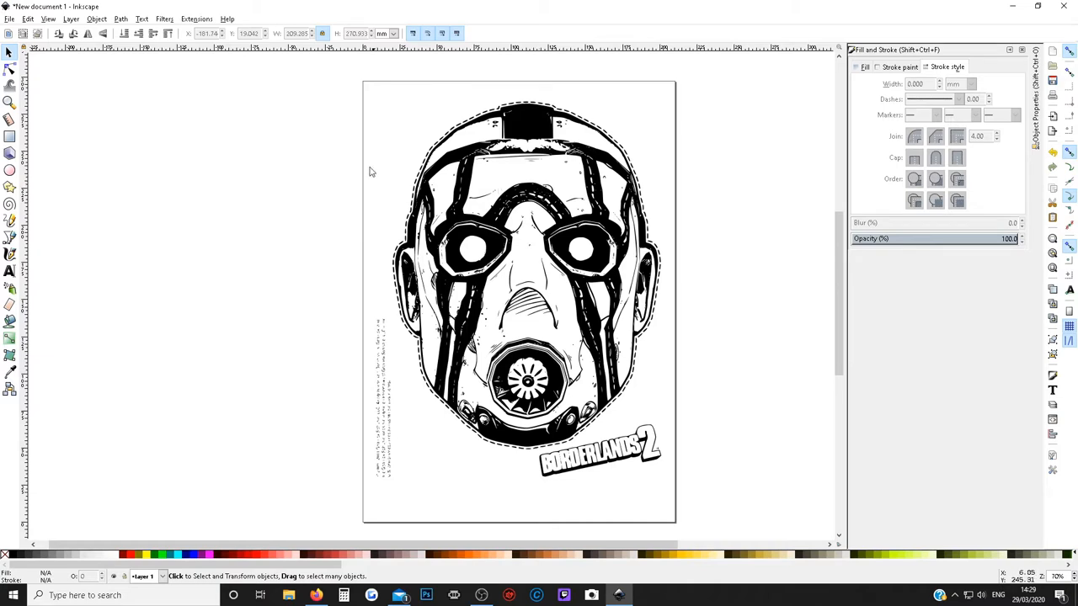
left_click(522, 278)
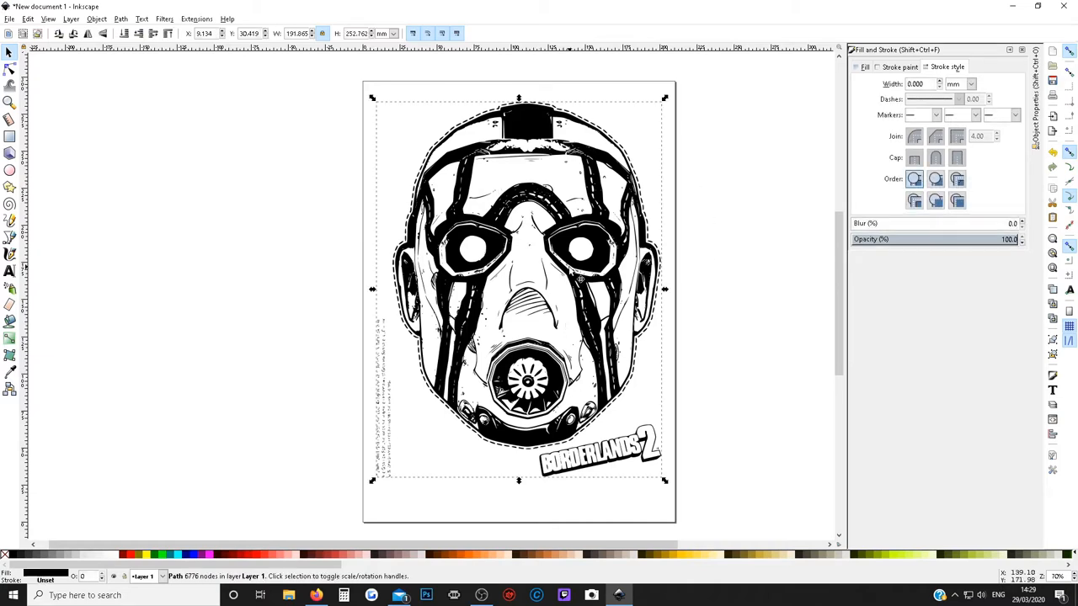
mouse_move(387, 306)
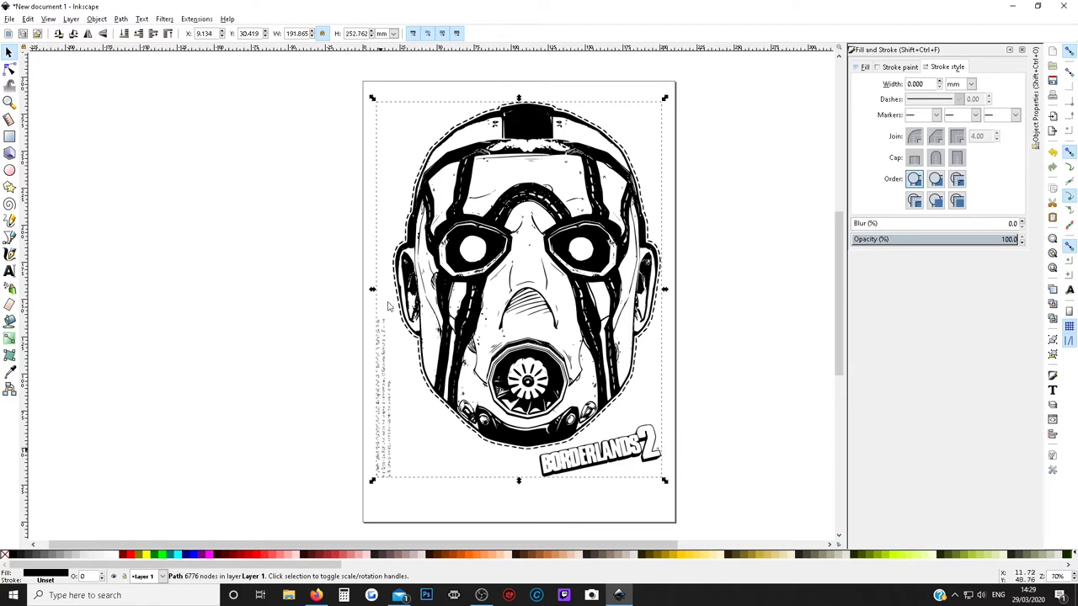
mouse_move(384, 345)
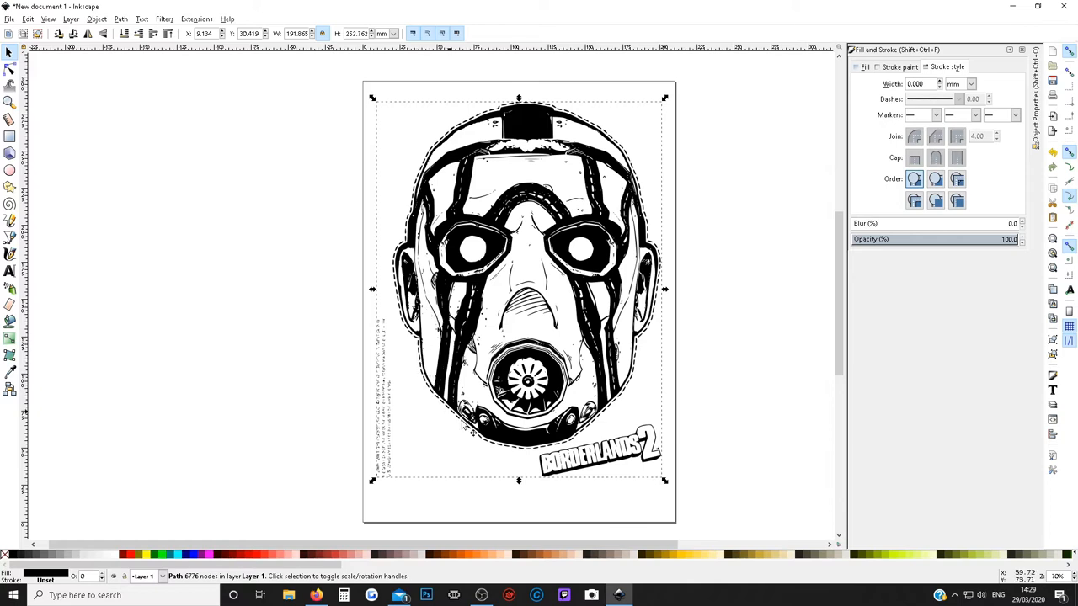
mouse_move(128, 64)
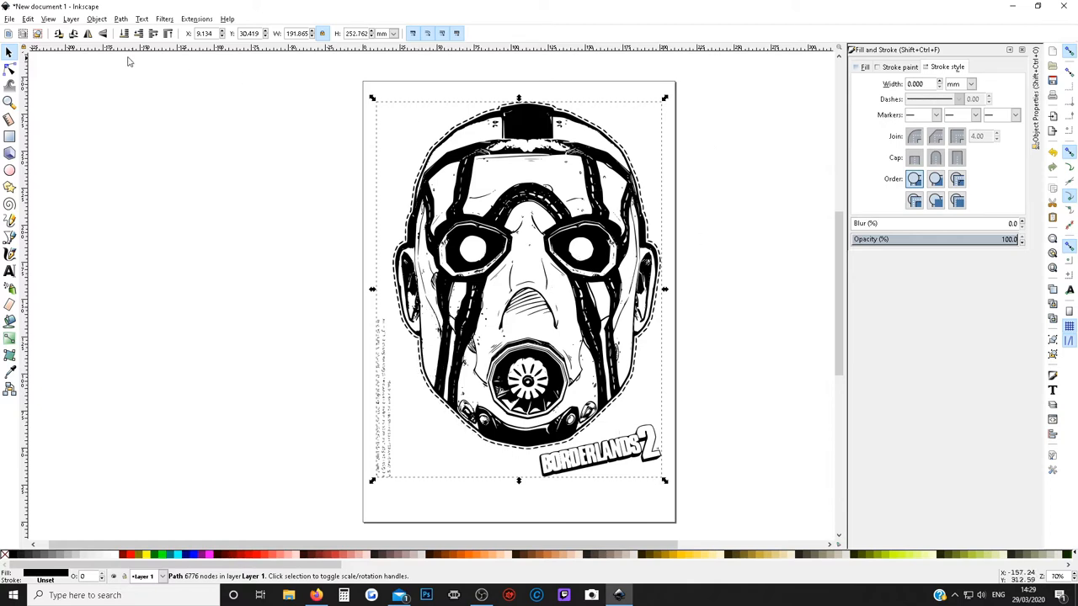
left_click(118, 20)
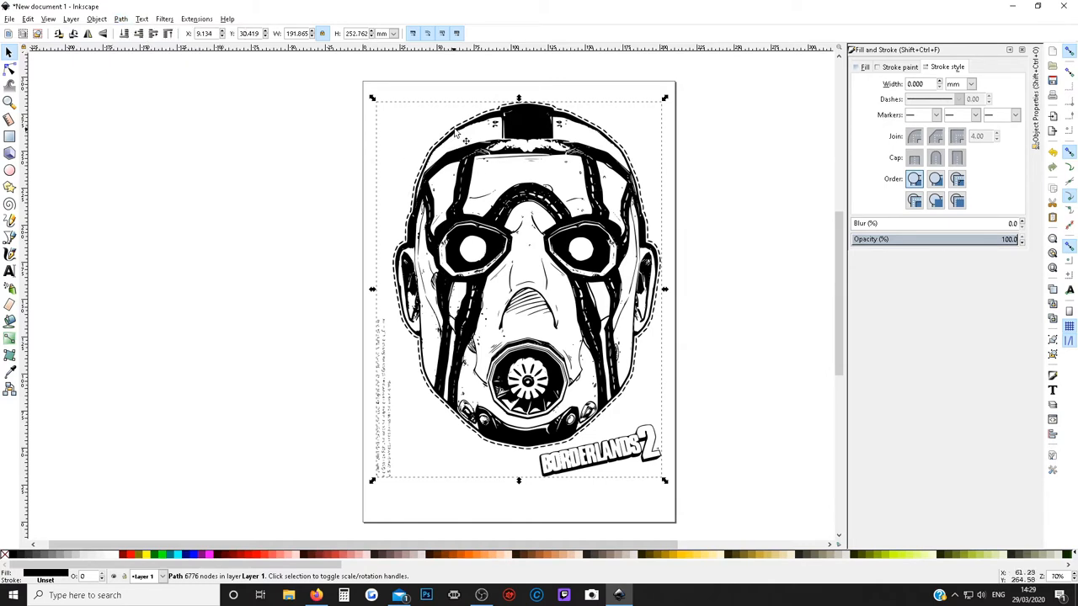
mouse_move(653, 244)
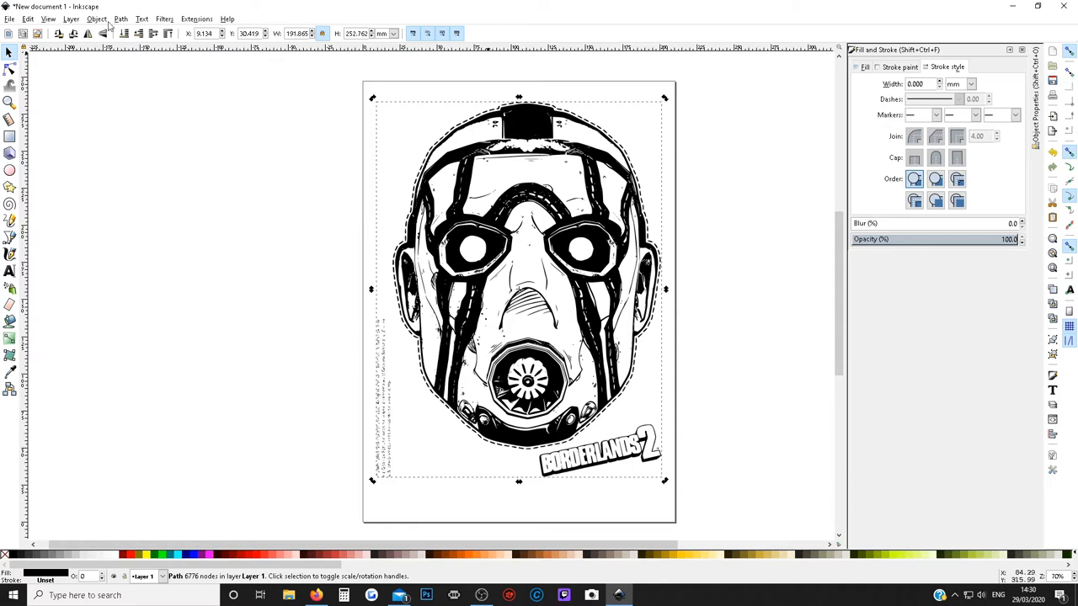
Break the mask path apart into its separate solid black pieces.
left_click(118, 17)
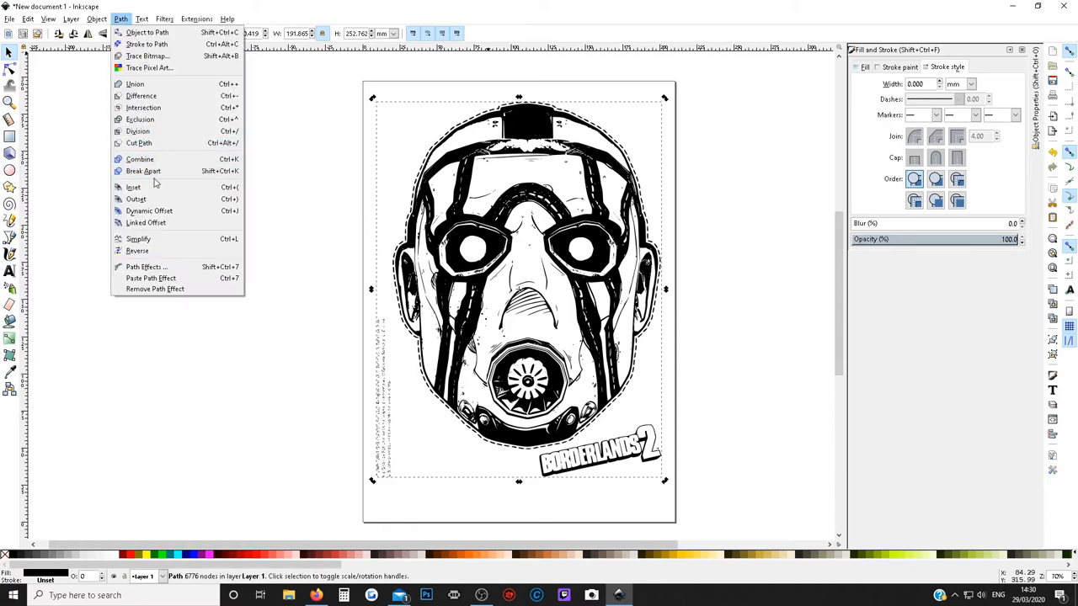
left_click(143, 172)
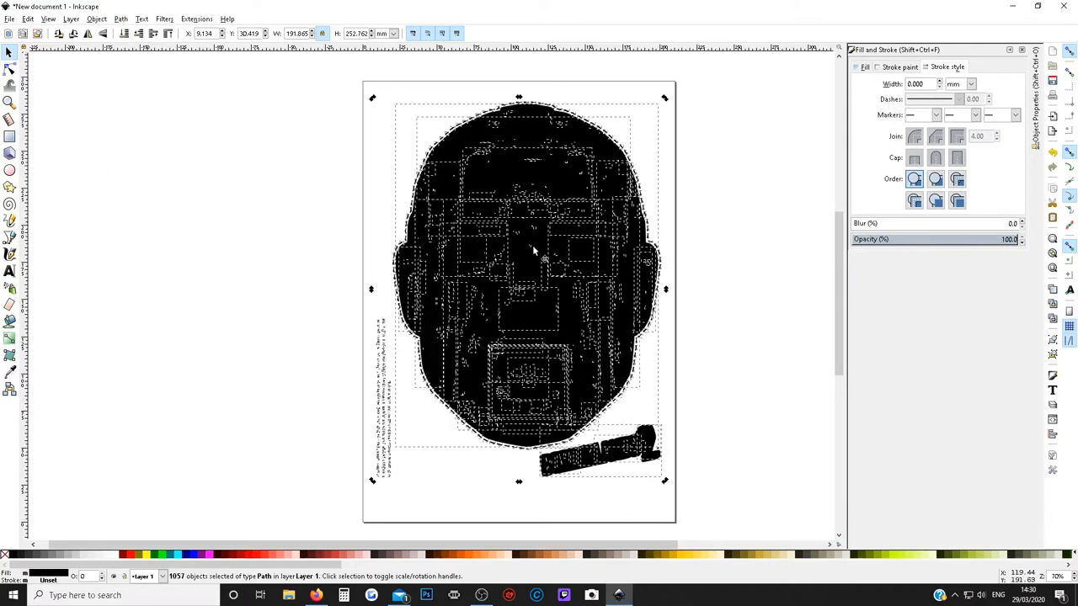
mouse_move(485, 142)
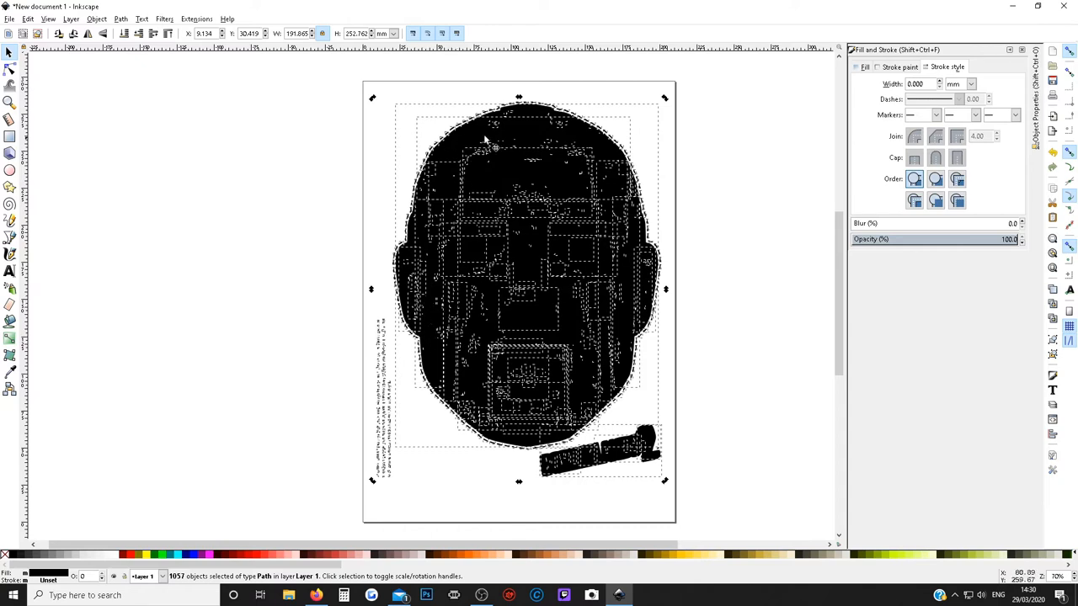
mouse_move(625, 308)
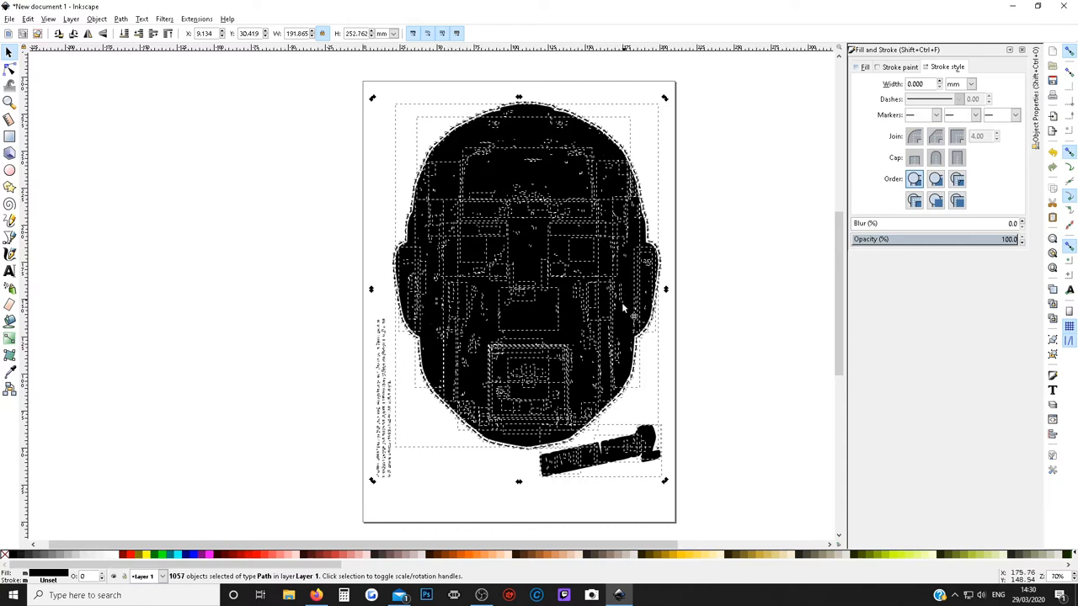
mouse_move(566, 315)
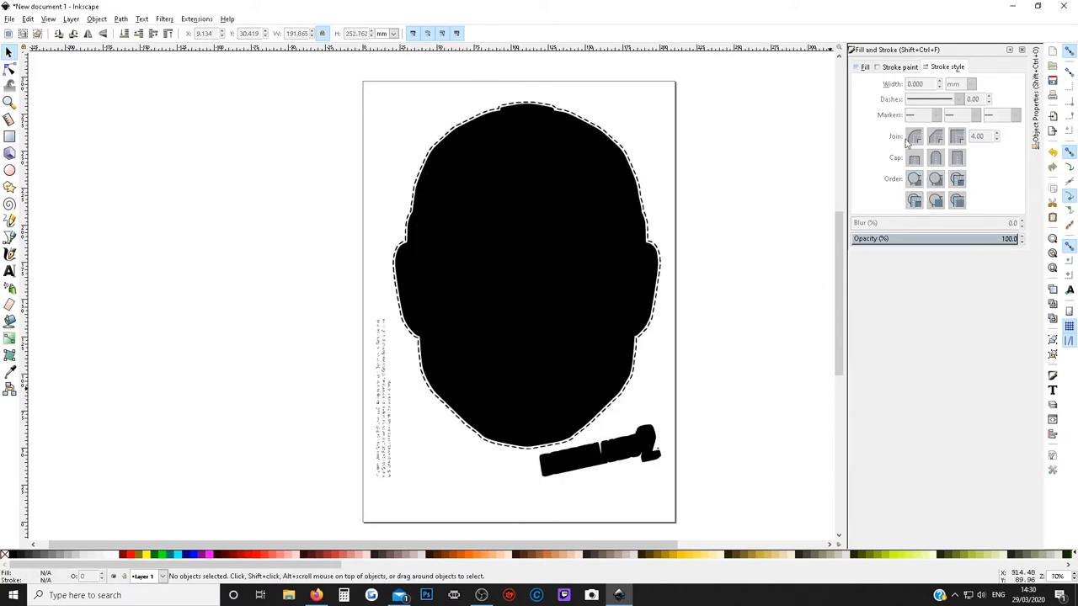
mouse_move(572, 518)
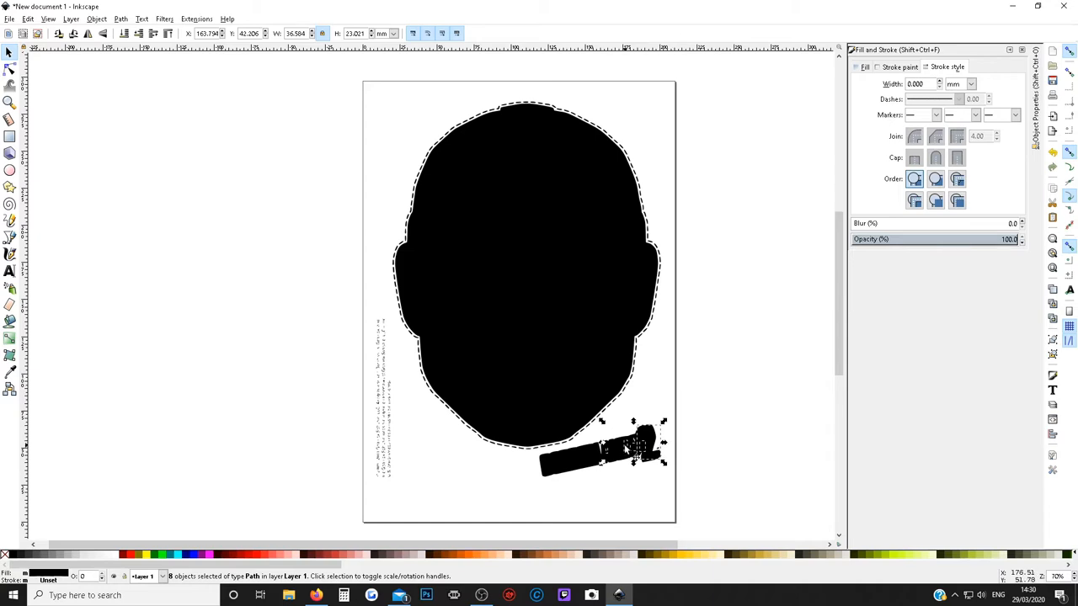
mouse_move(630, 468)
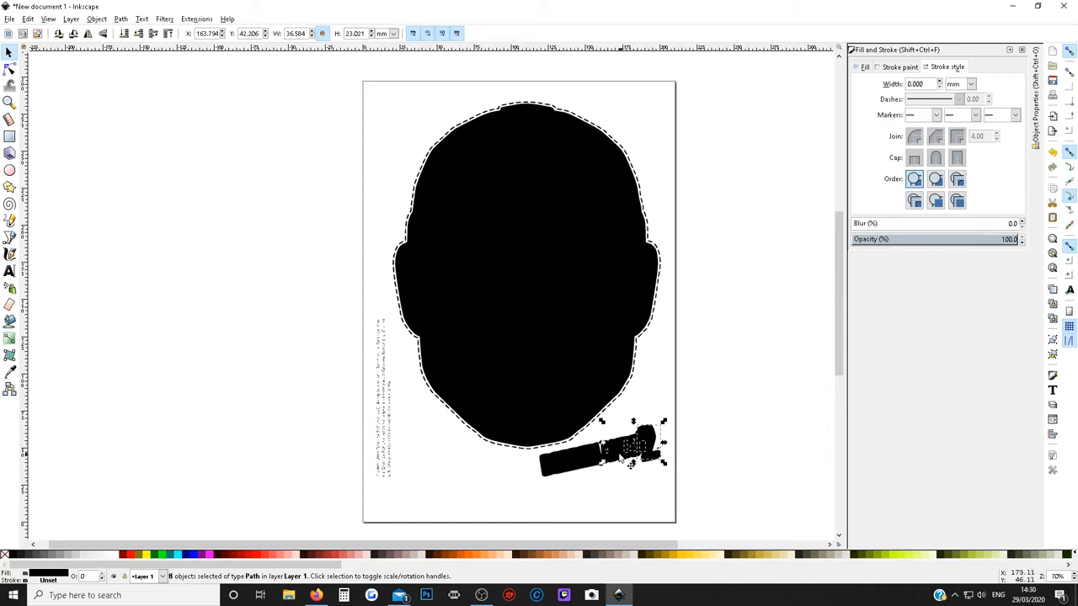
mouse_move(633, 457)
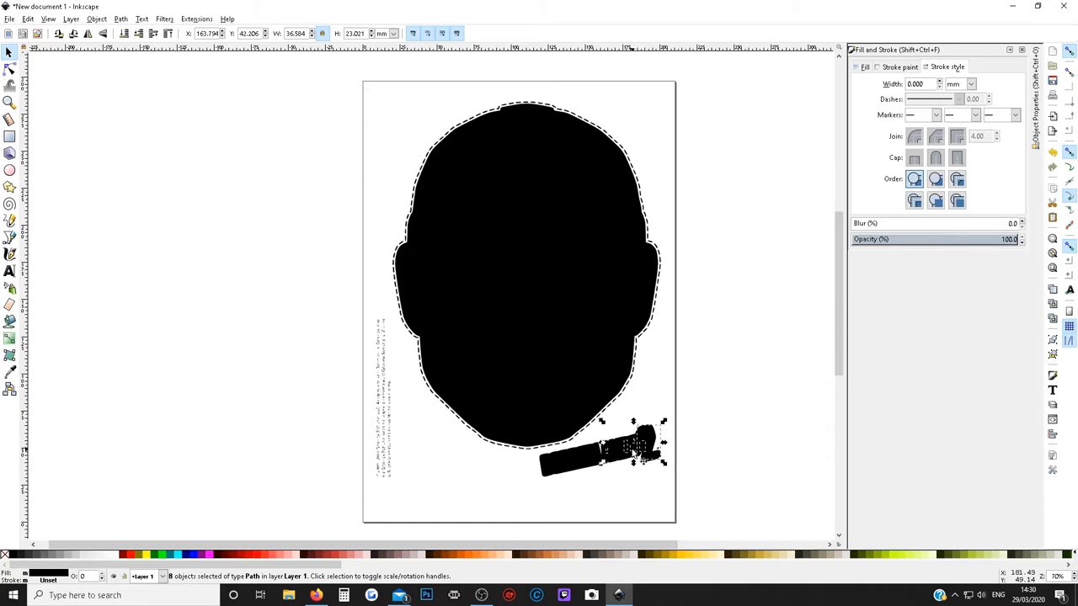
mouse_move(648, 460)
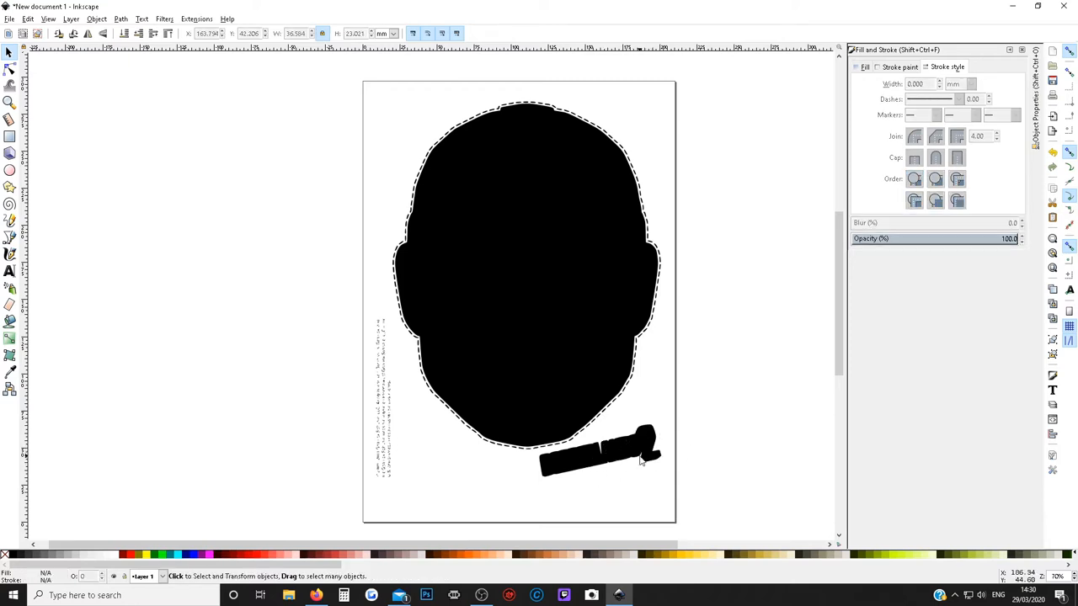
Select the Borderlands logo fragments, including zoomed-in leftovers, and delete them.
left_click_drag(556, 471, 632, 496)
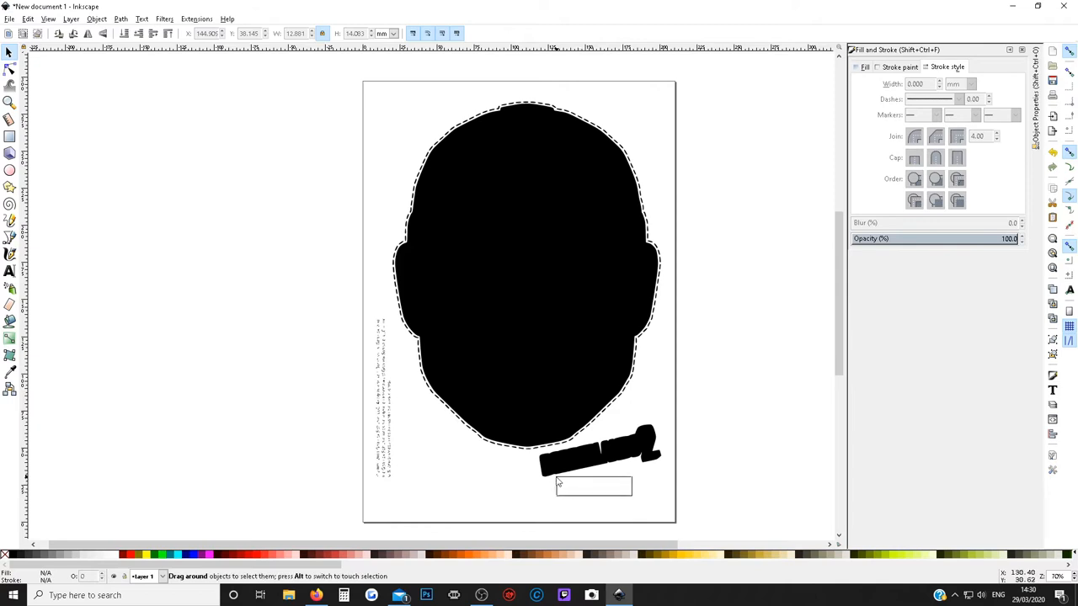
left_click_drag(593, 485, 590, 478)
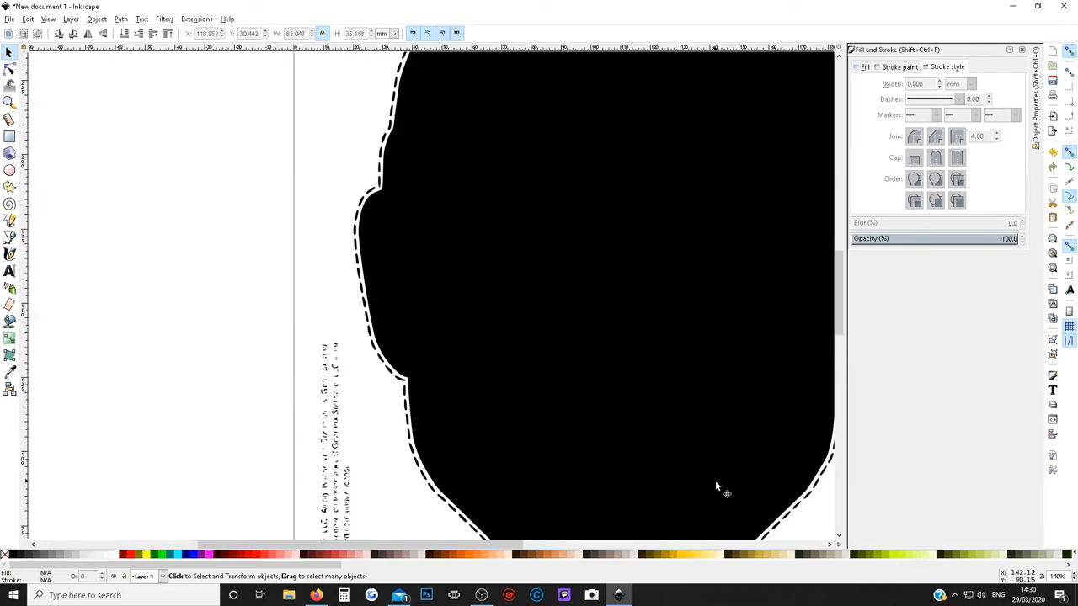
scroll("down", 3)
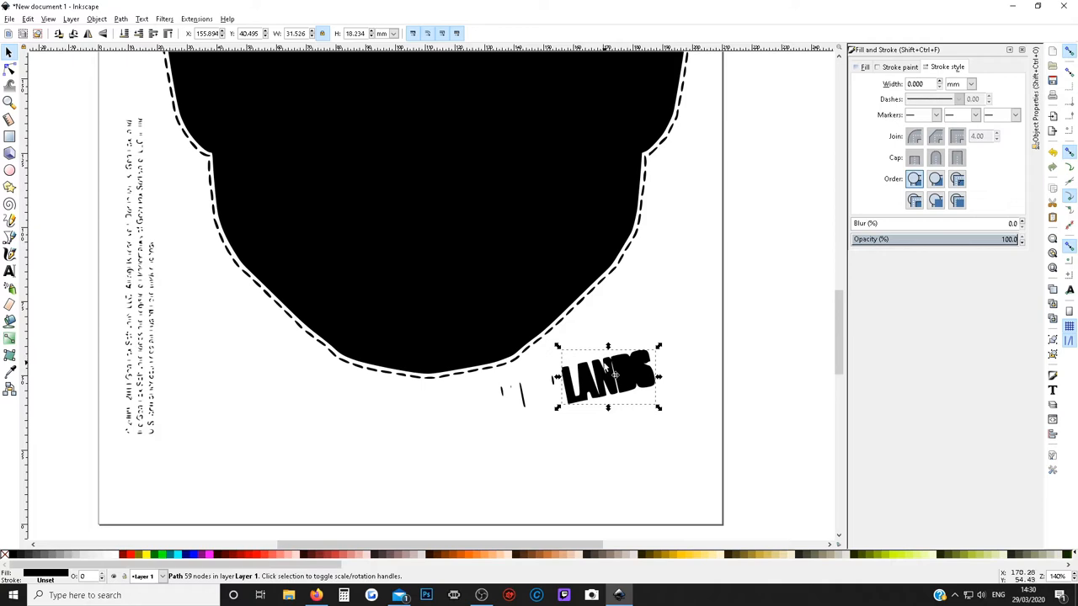
mouse_move(605, 448)
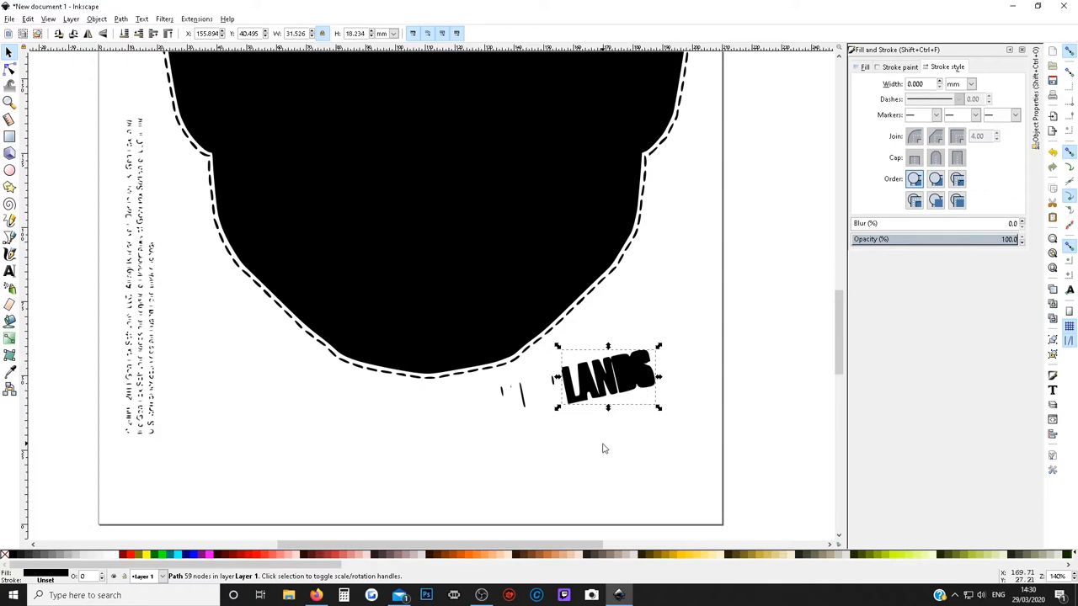
left_click(509, 449)
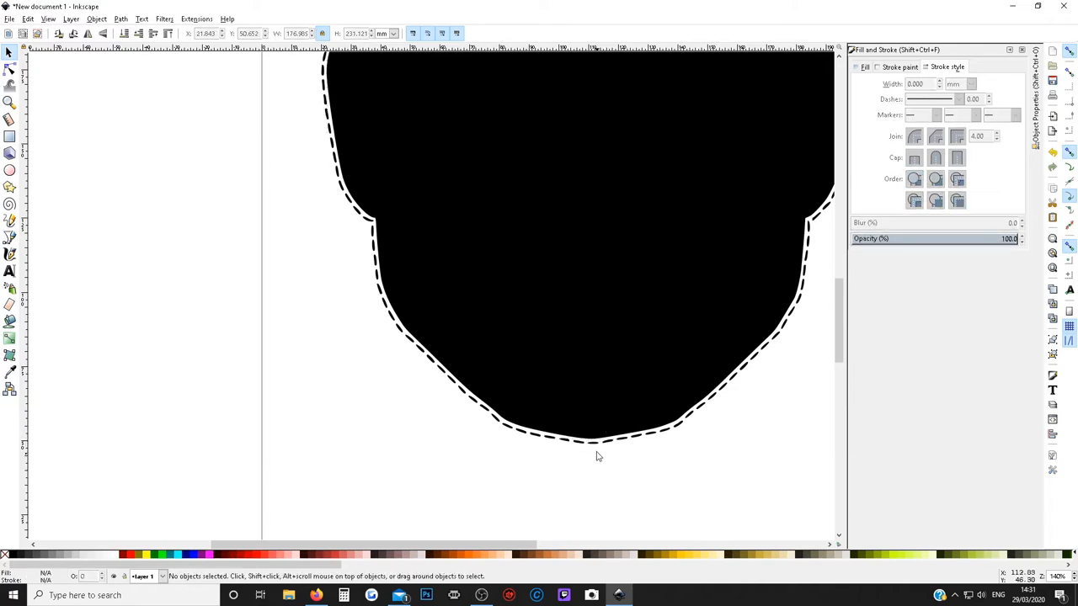
left_click(596, 455)
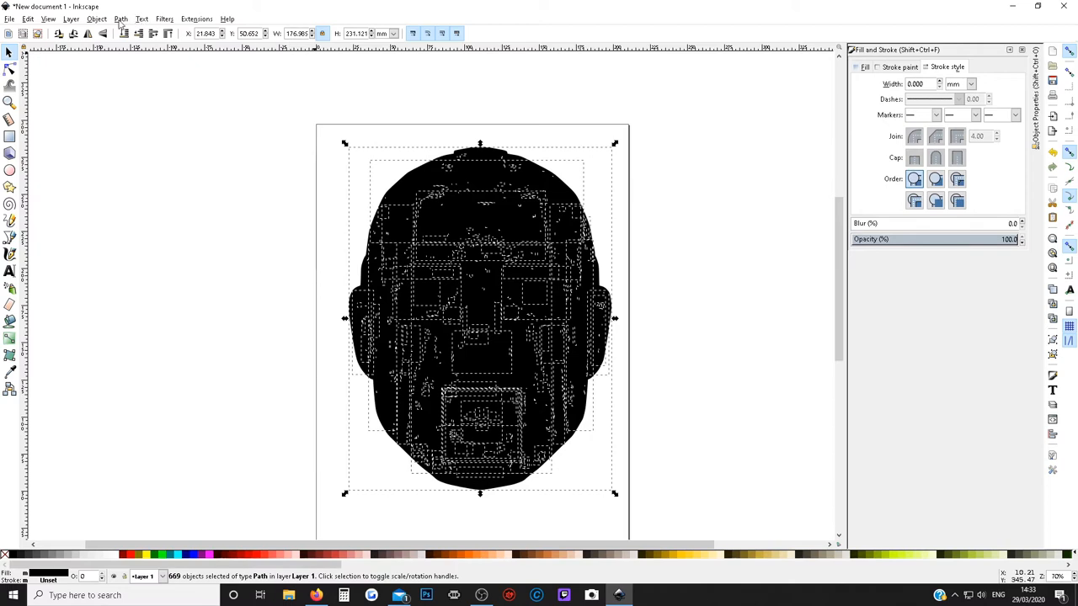
Undo back to the single mask path, then break it apart into a solid black head silhouette.
left_click(121, 20)
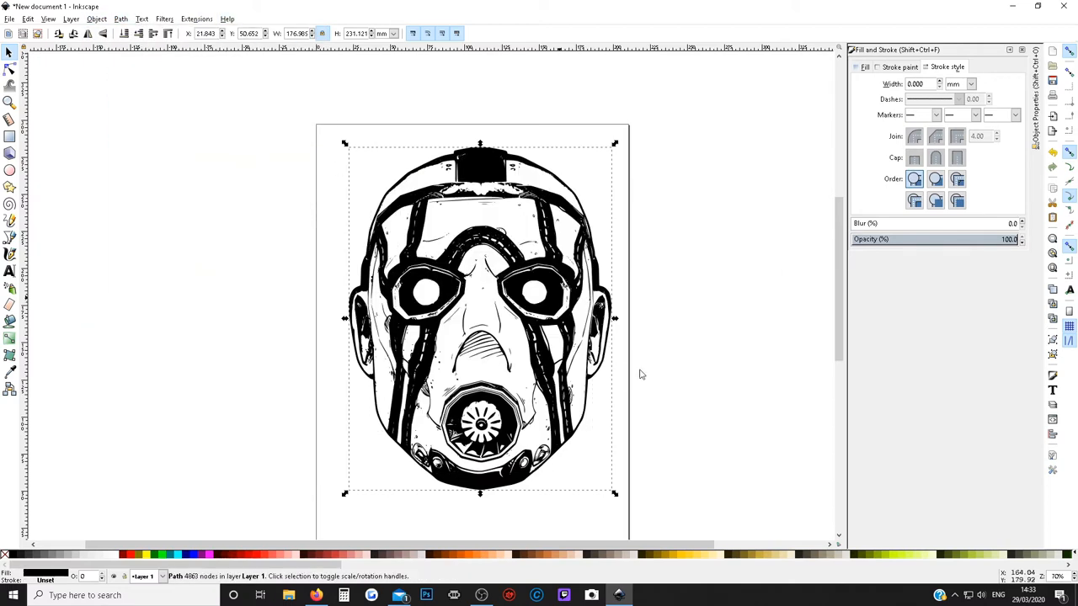
mouse_move(396, 157)
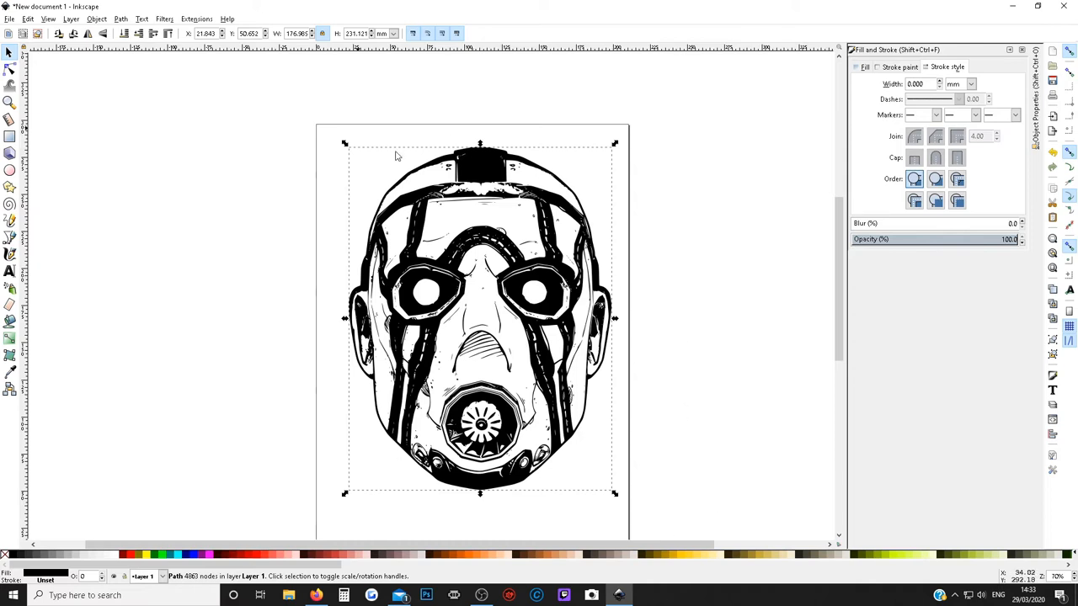
mouse_move(428, 287)
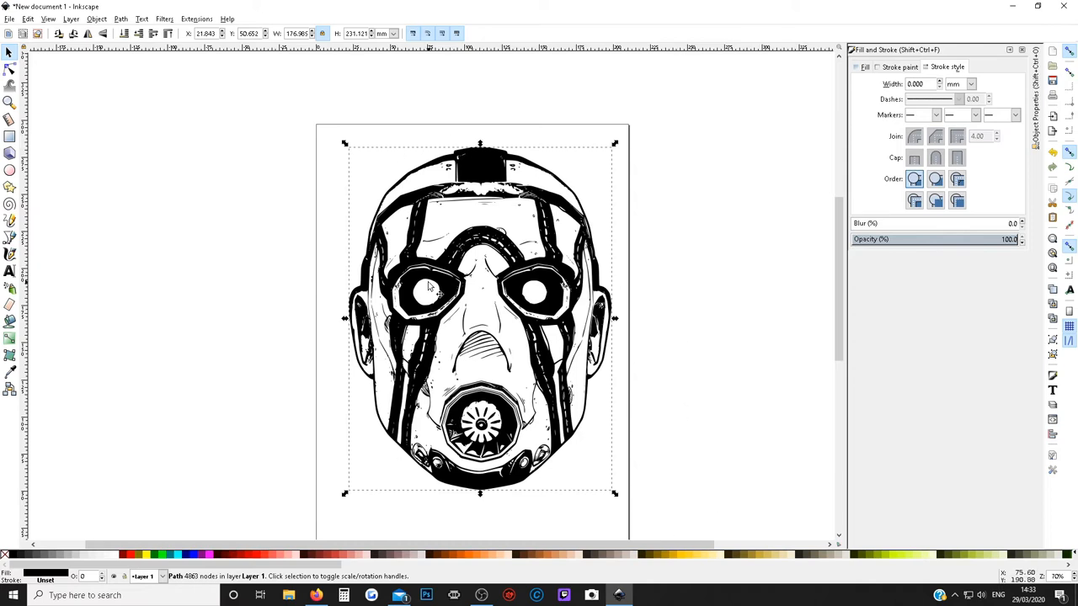
mouse_move(189, 116)
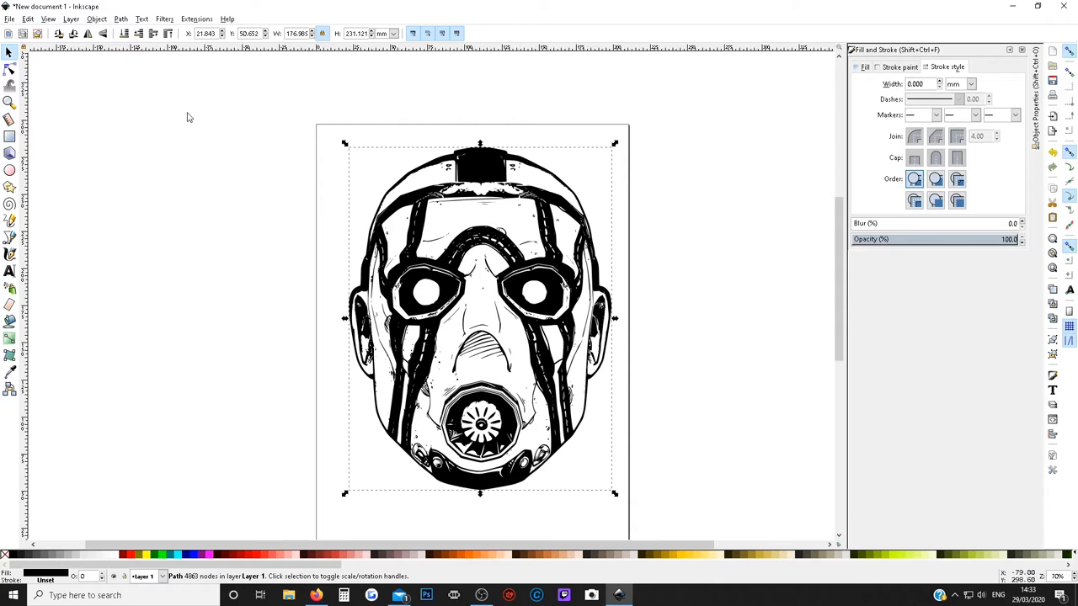
left_click(120, 19)
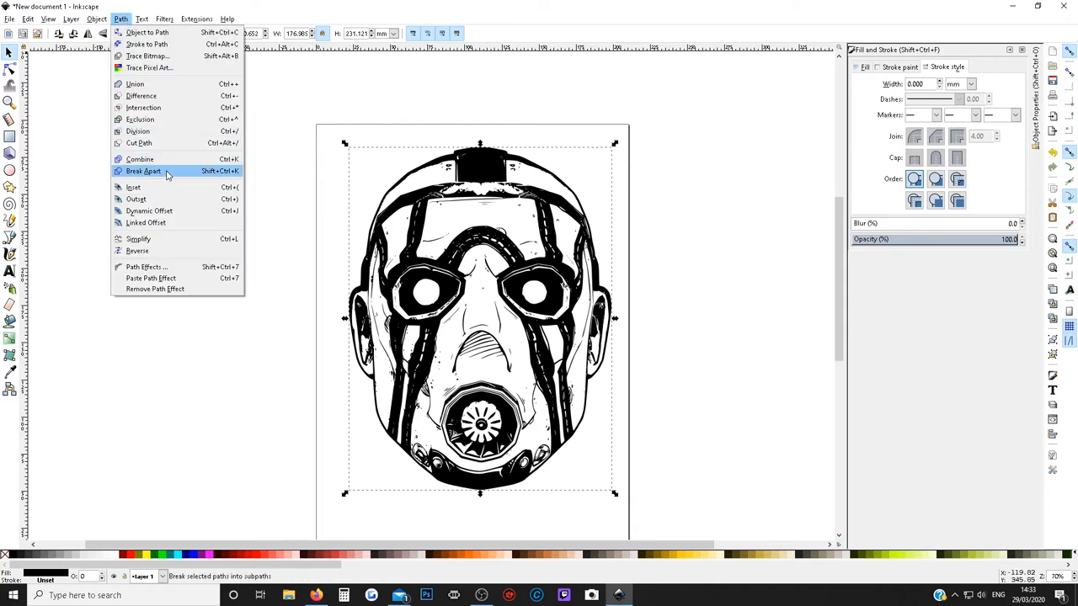
left_click(144, 172)
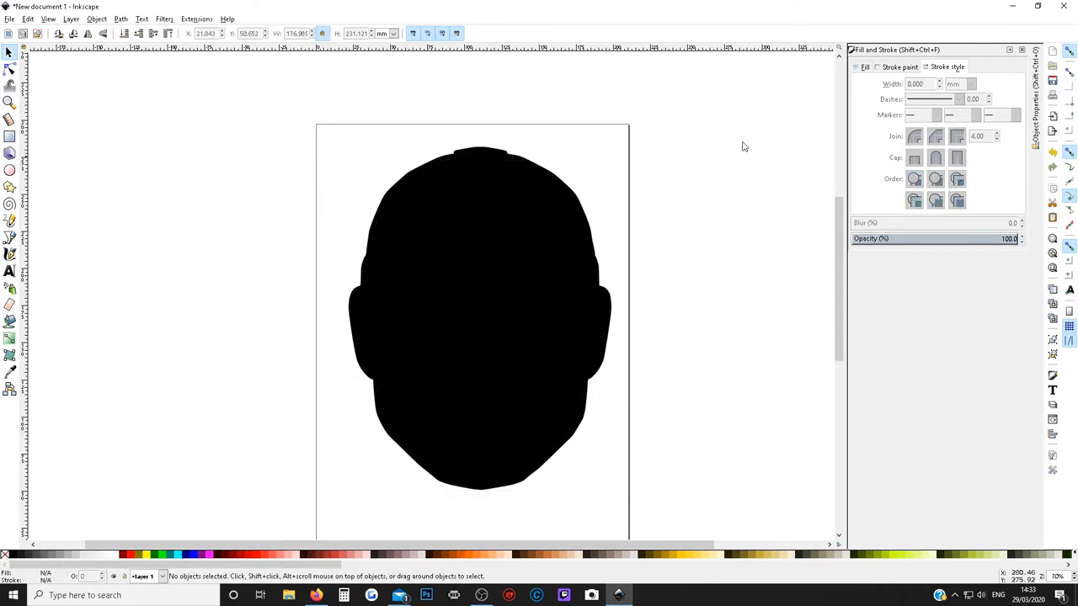
mouse_move(453, 171)
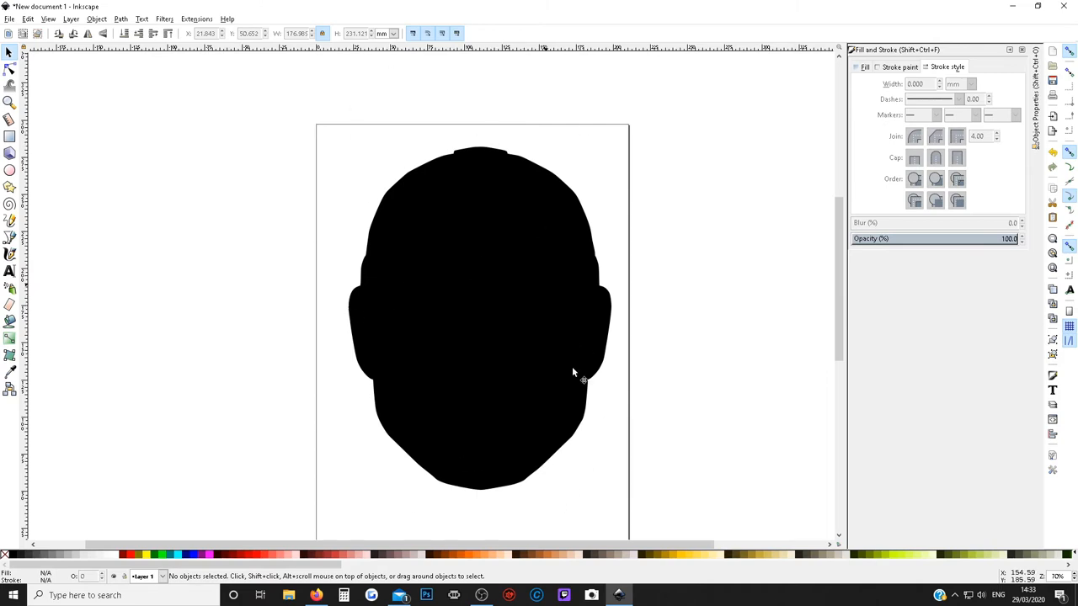
mouse_move(485, 151)
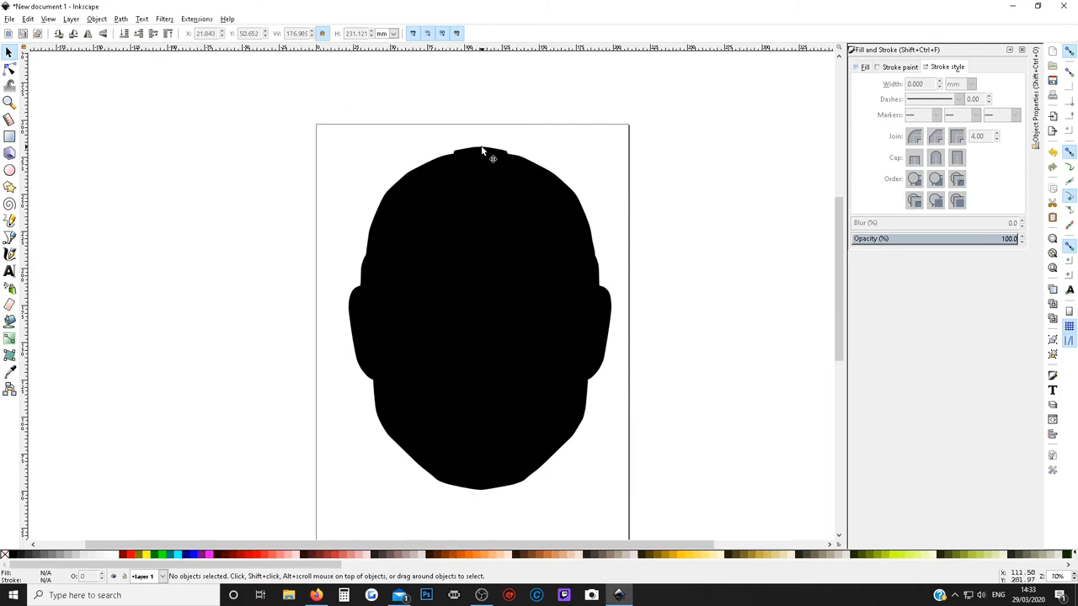
Make the copied head shape an unfilled red outline of width 1 and move it left of the page.
left_click(481, 151)
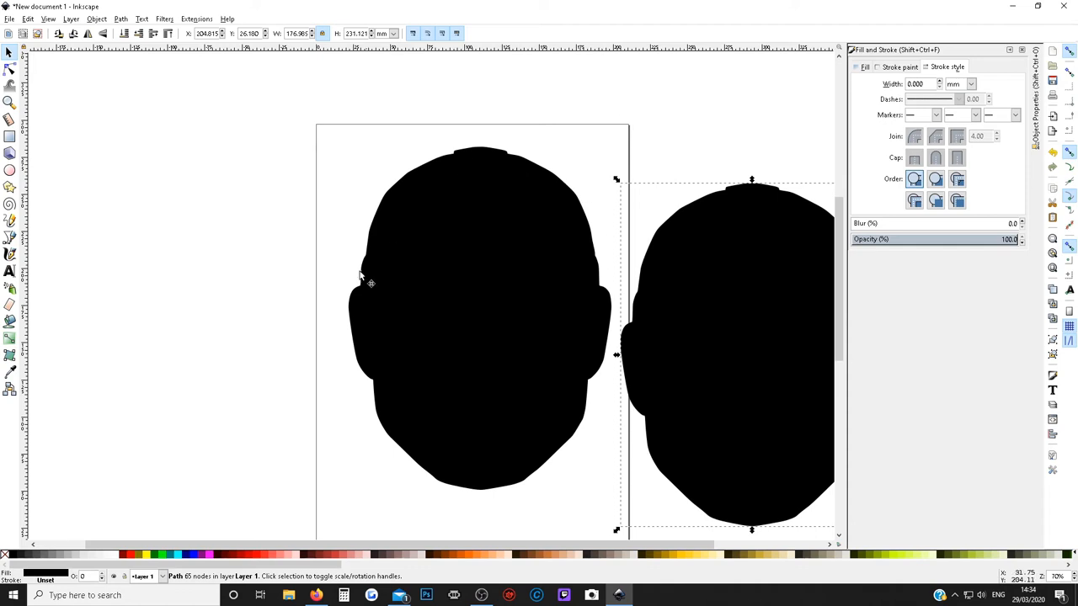
mouse_move(753, 283)
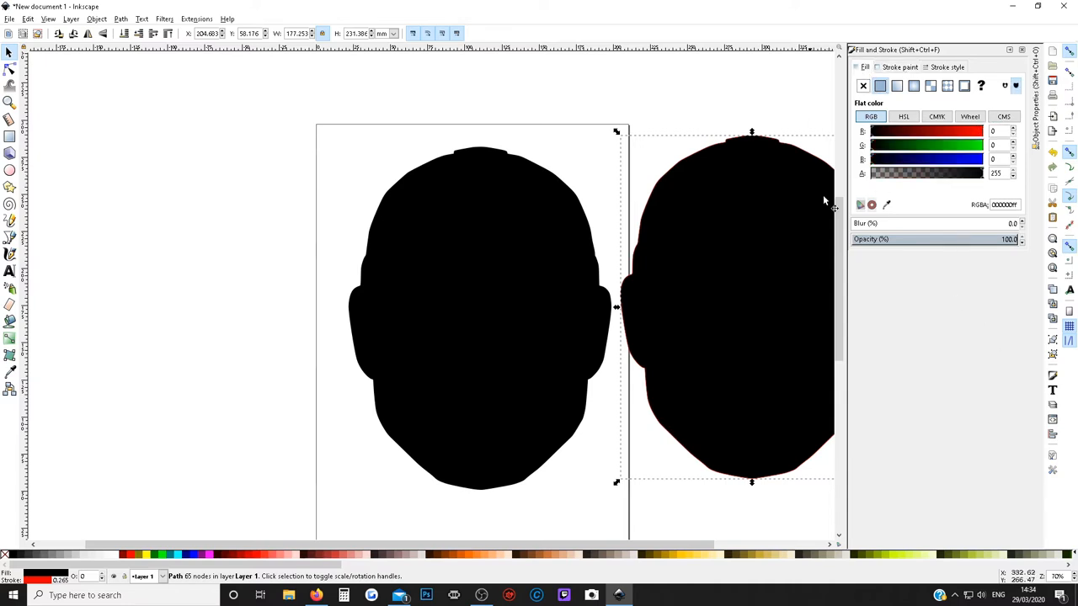
left_click(865, 84)
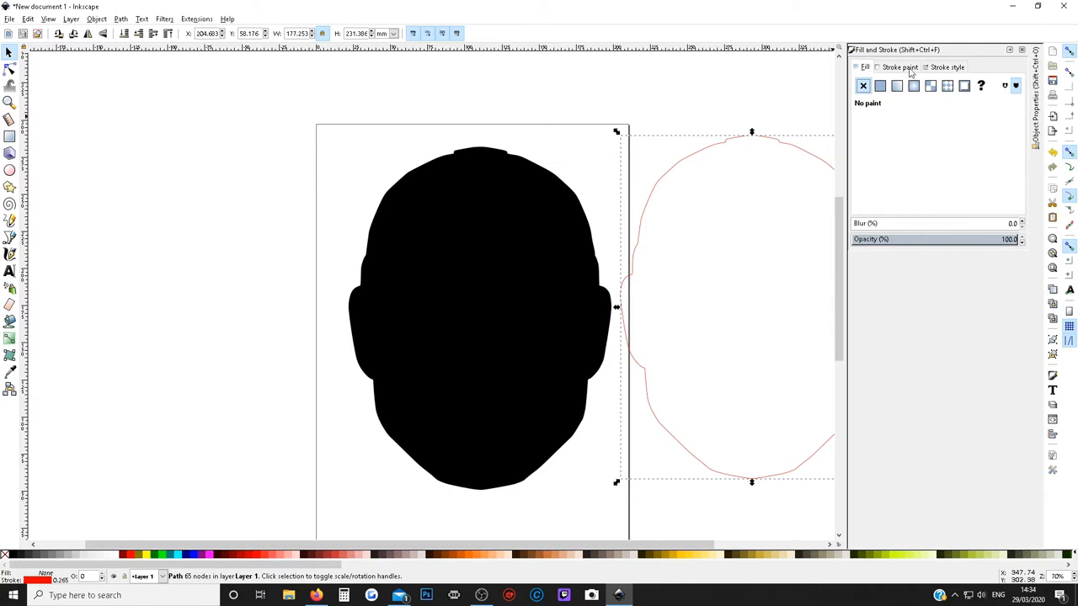
left_click(953, 67)
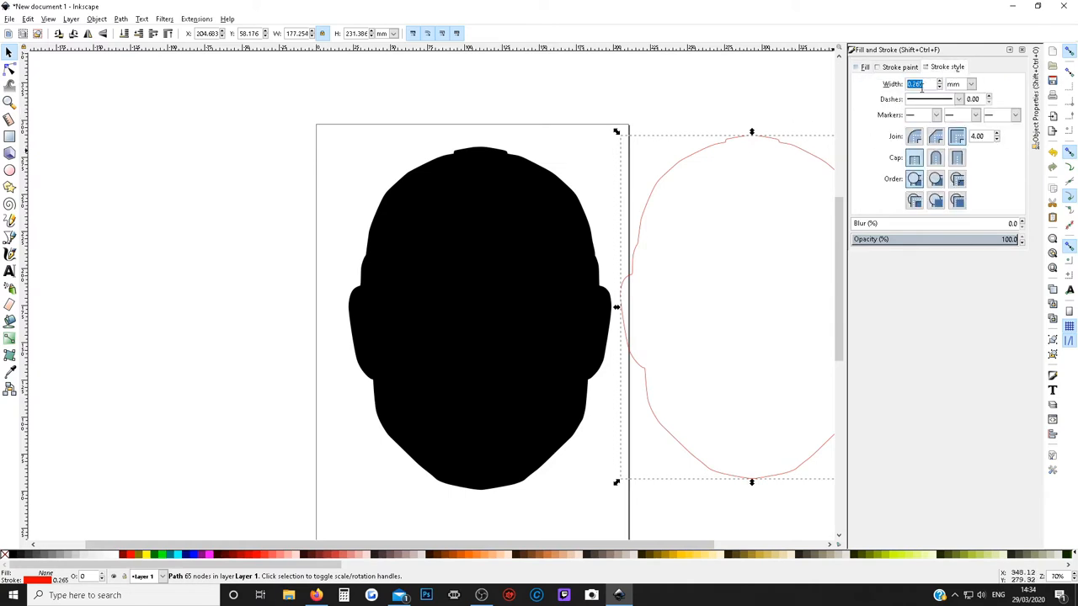
type("1.000")
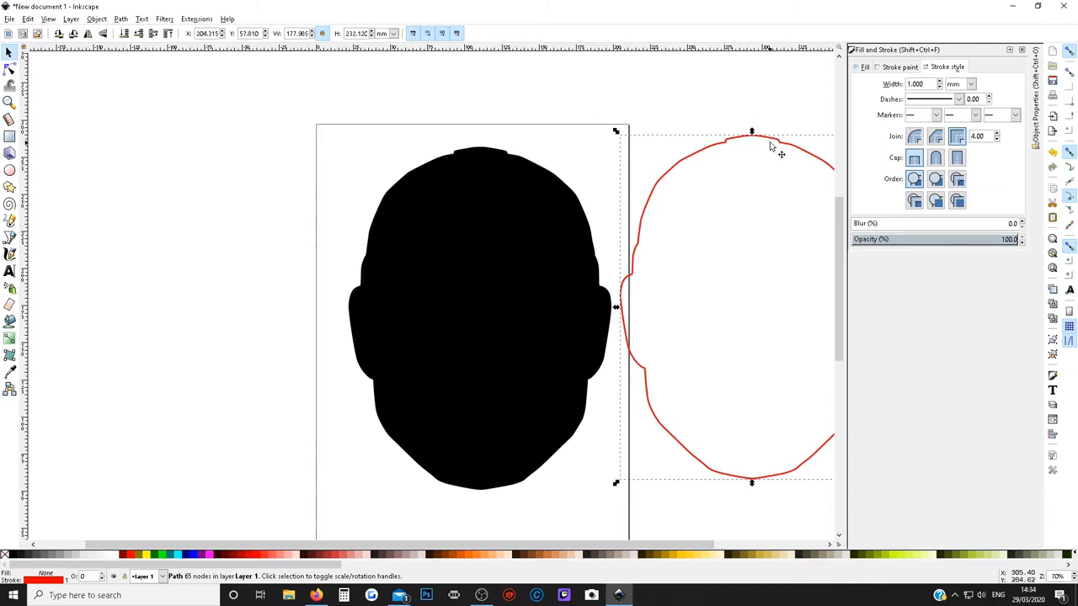
left_click_drag(751, 307, 161, 303)
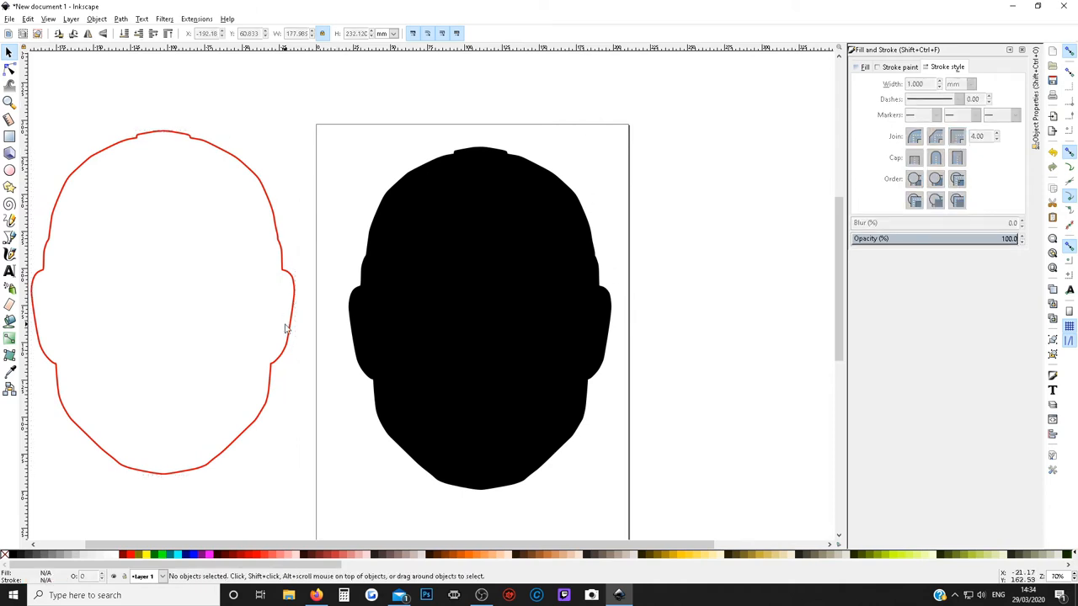
mouse_move(333, 165)
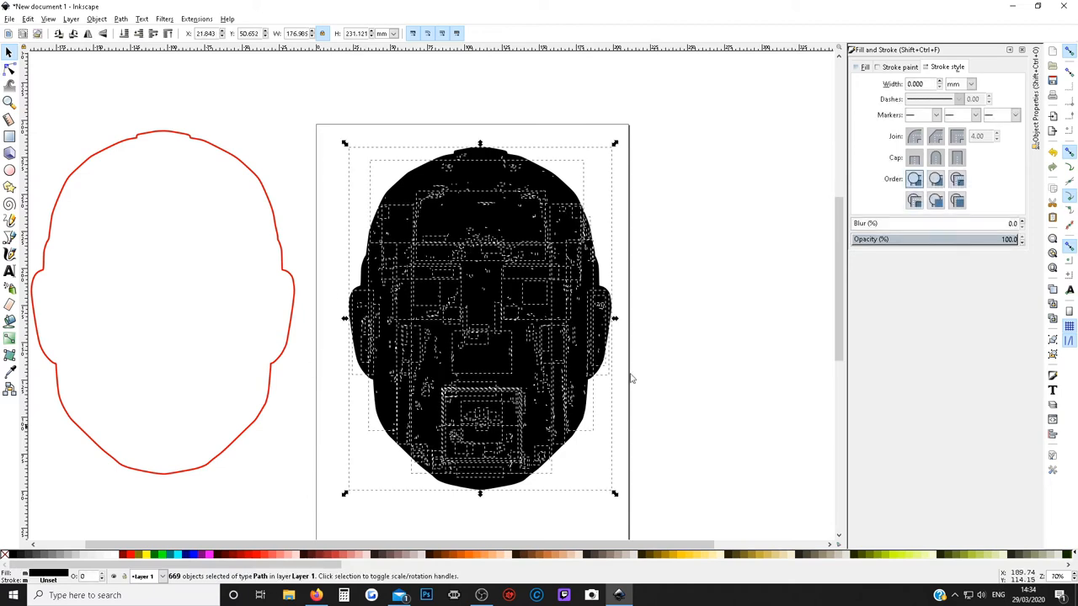
Combine the traced pieces into one detailed mask path with no stroke.
left_click(121, 18)
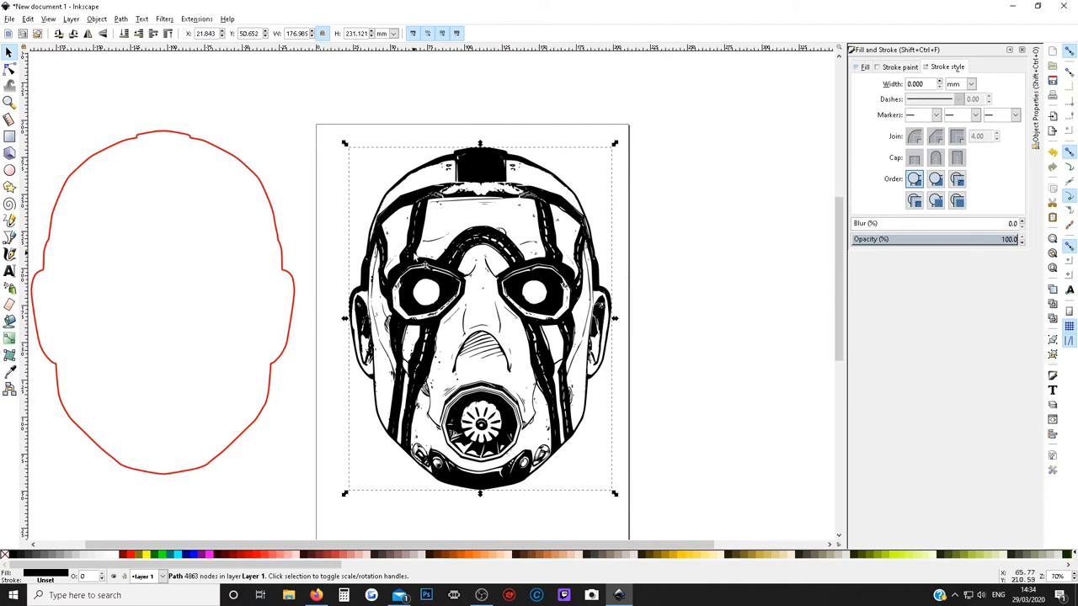
mouse_move(532, 226)
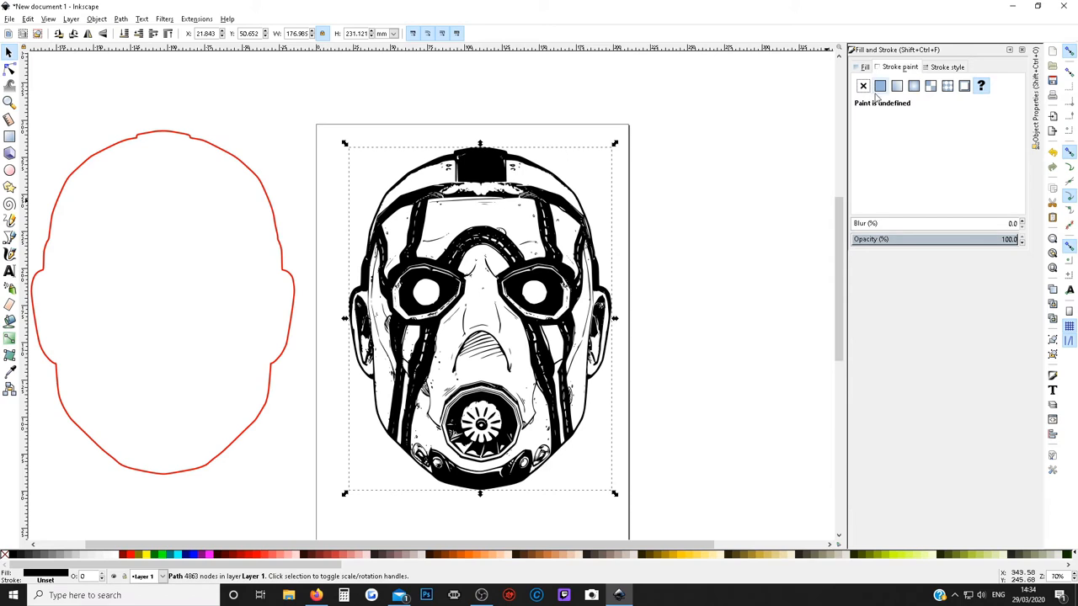
left_click(882, 84)
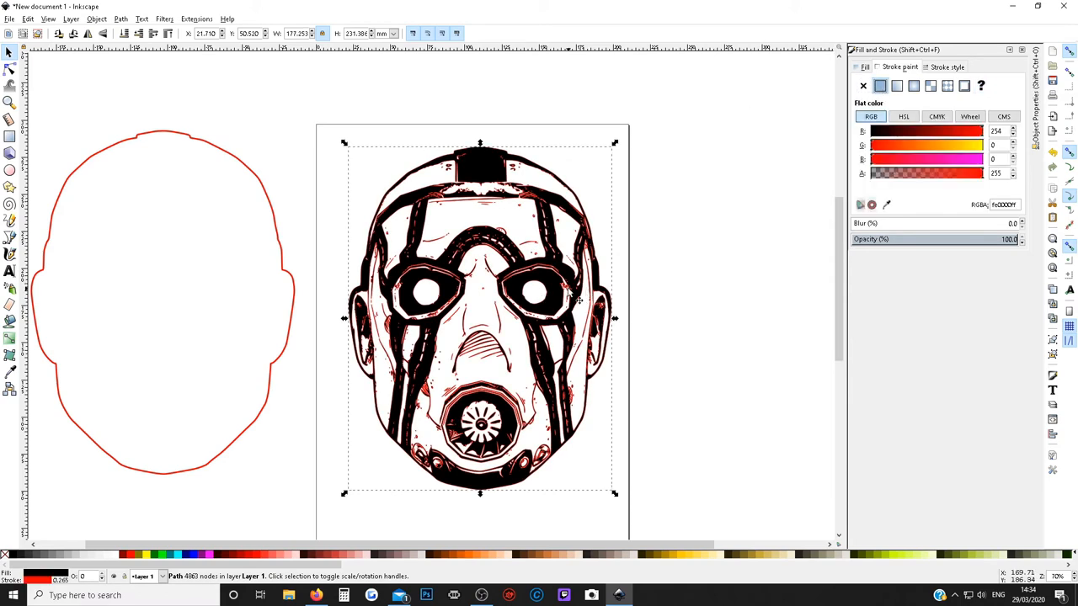
mouse_move(497, 475)
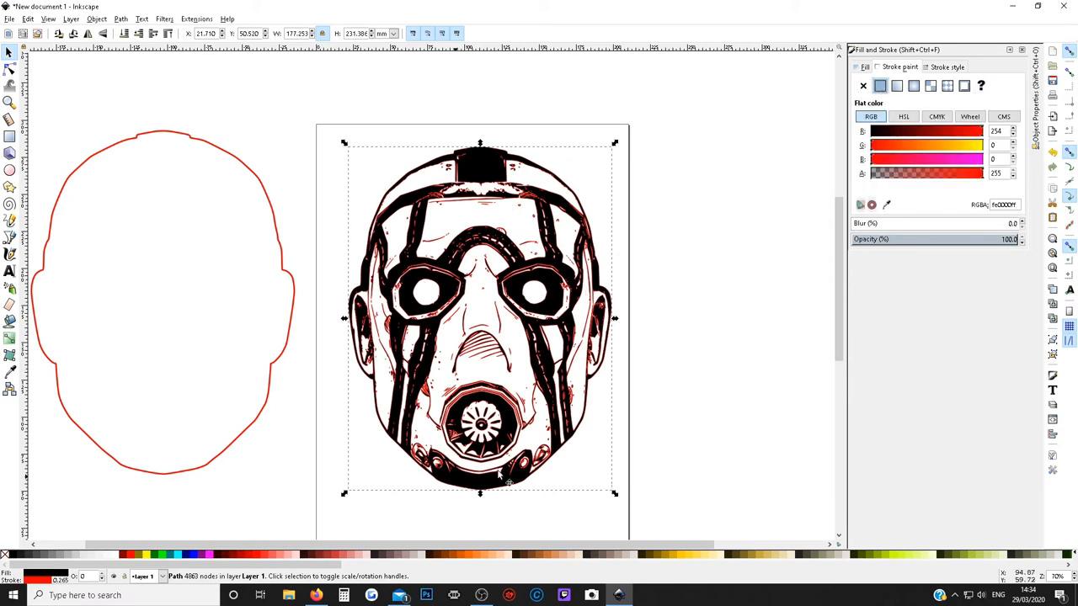
mouse_move(364, 343)
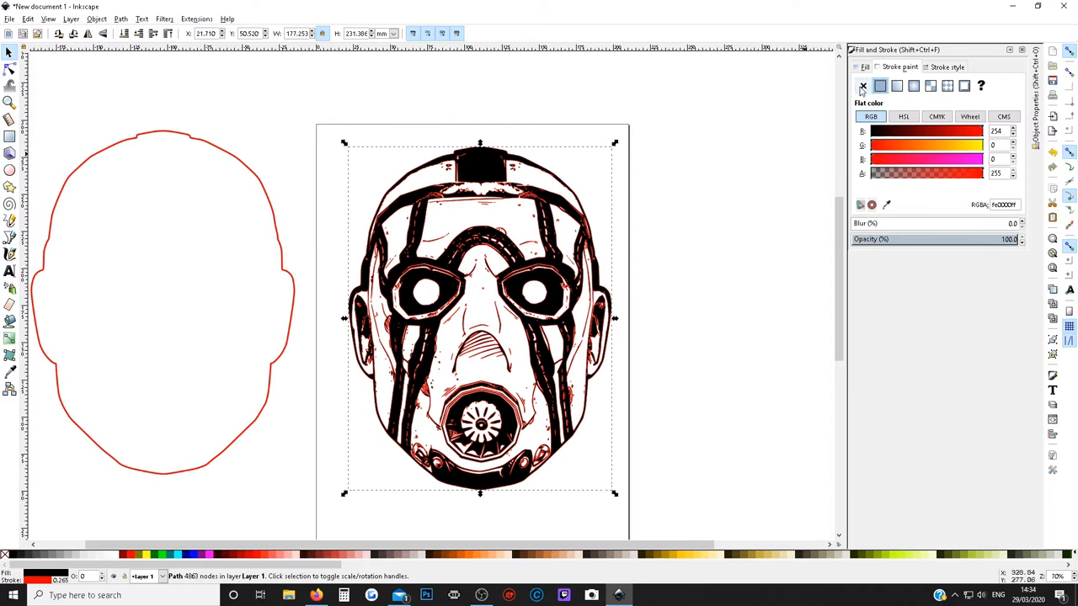
mouse_move(775, 113)
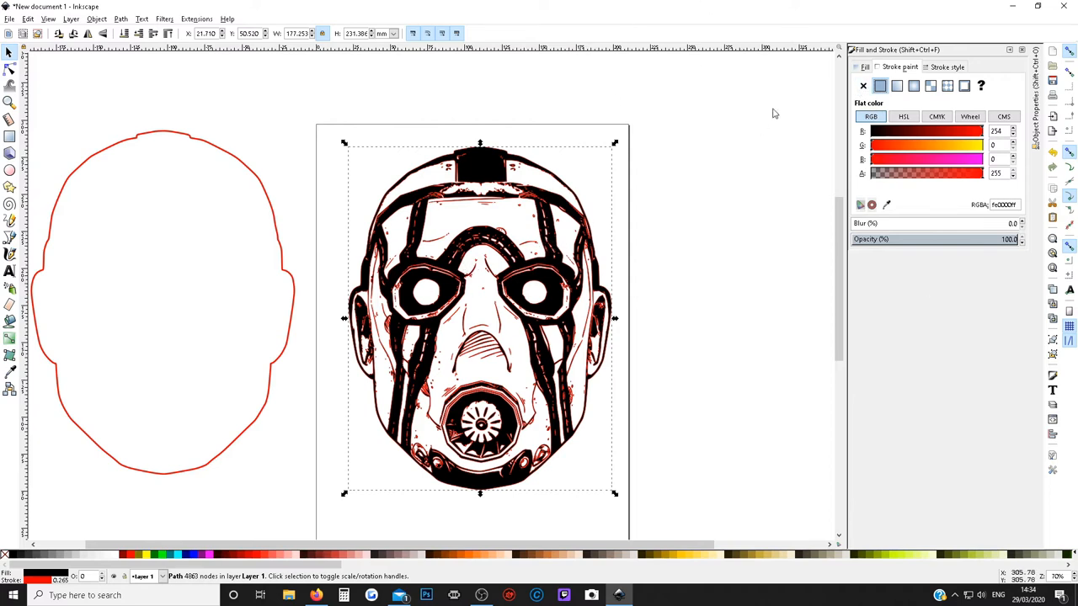
left_click(865, 84)
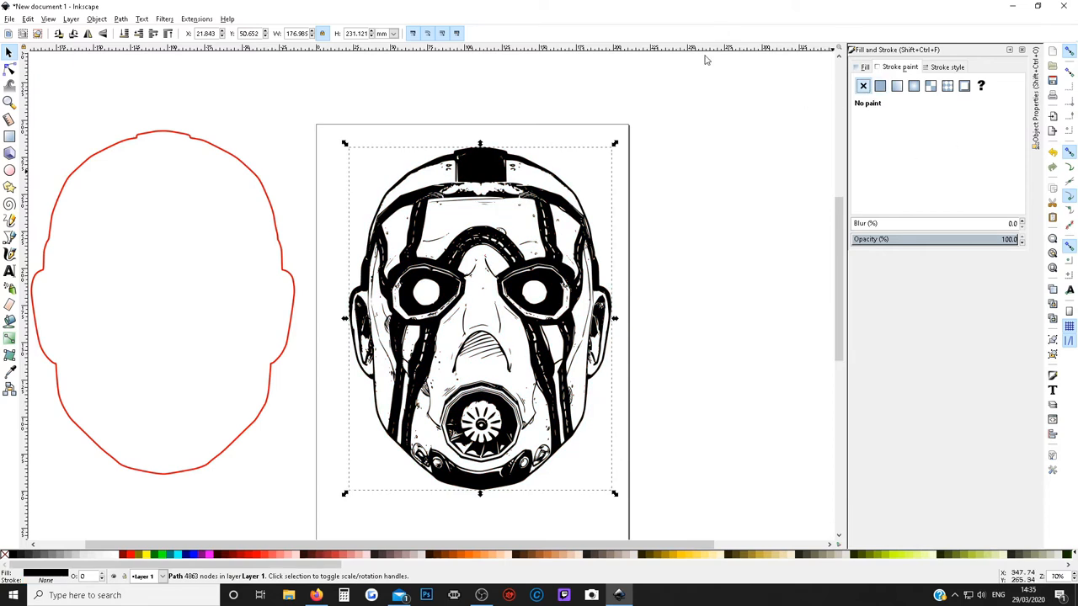
mouse_move(165, 152)
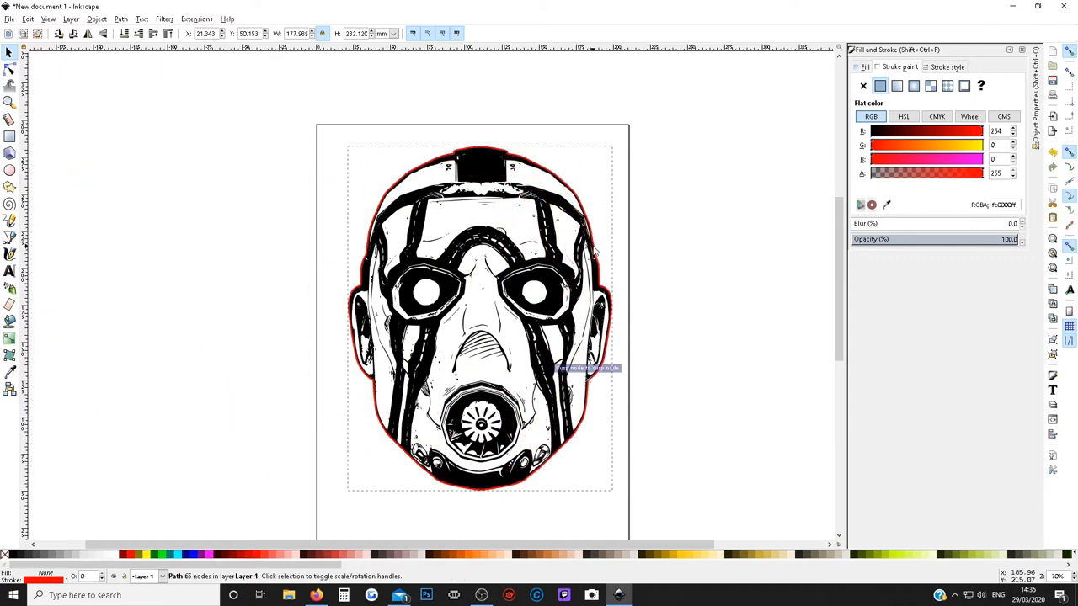
Position the red outline around the mask drawing and deselect to check placement.
left_click(620, 349)
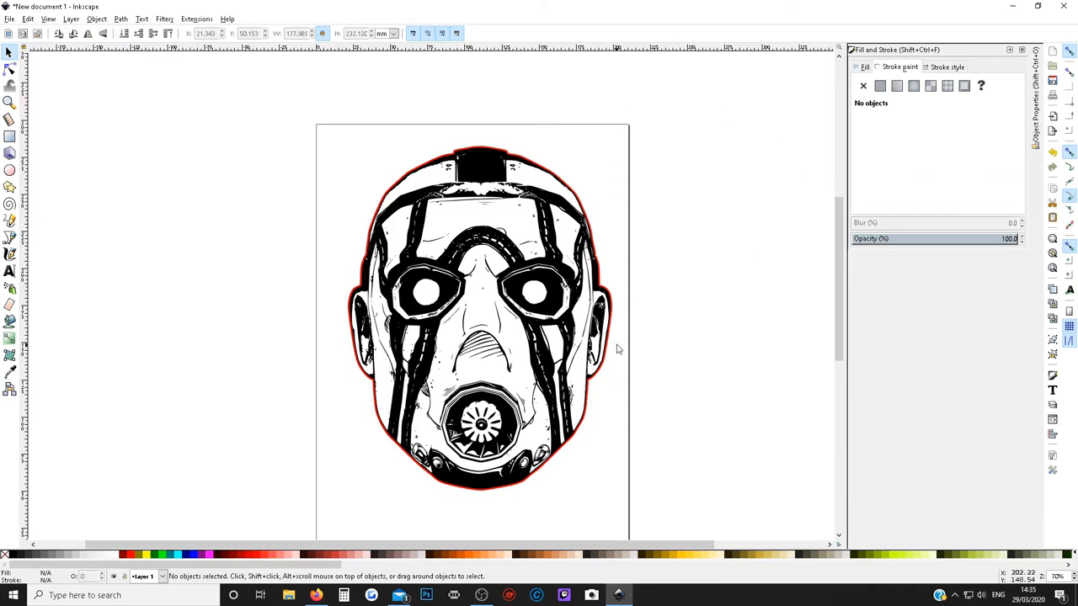
mouse_move(707, 148)
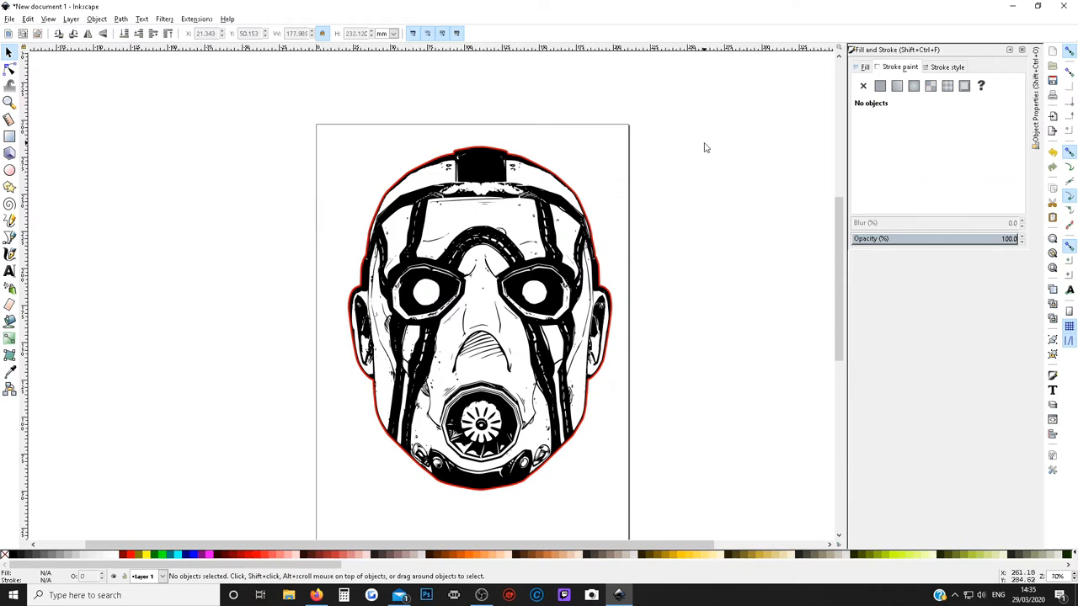
mouse_move(837, 246)
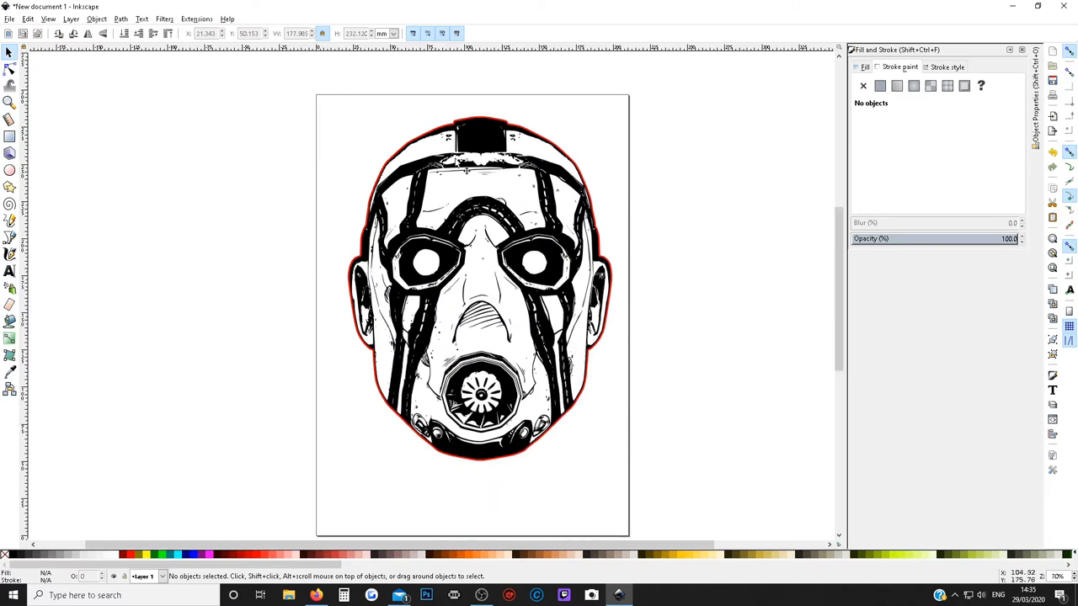
mouse_move(364, 267)
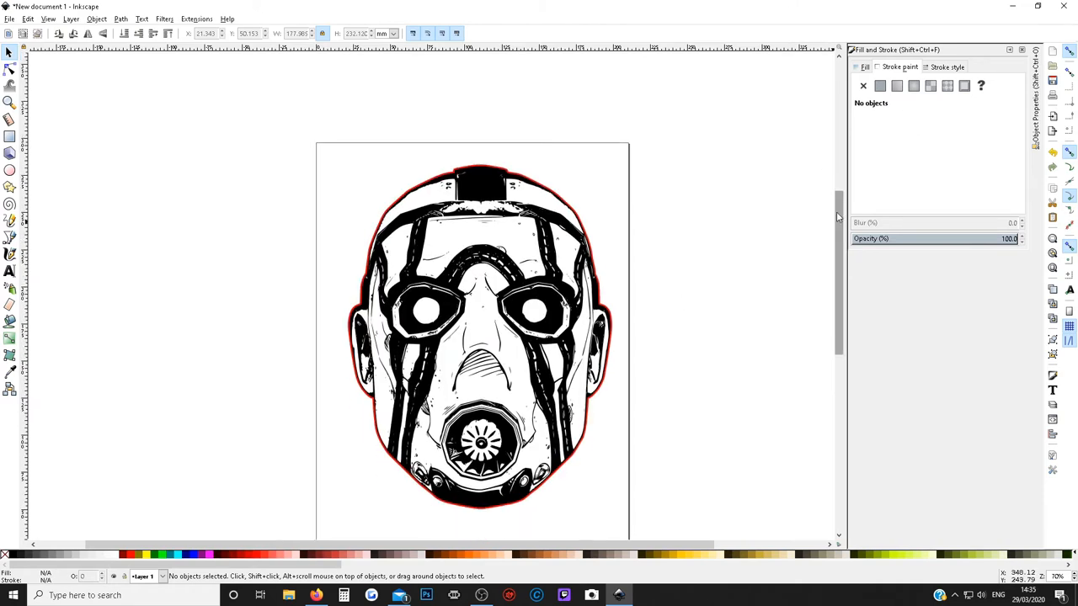
mouse_move(475, 221)
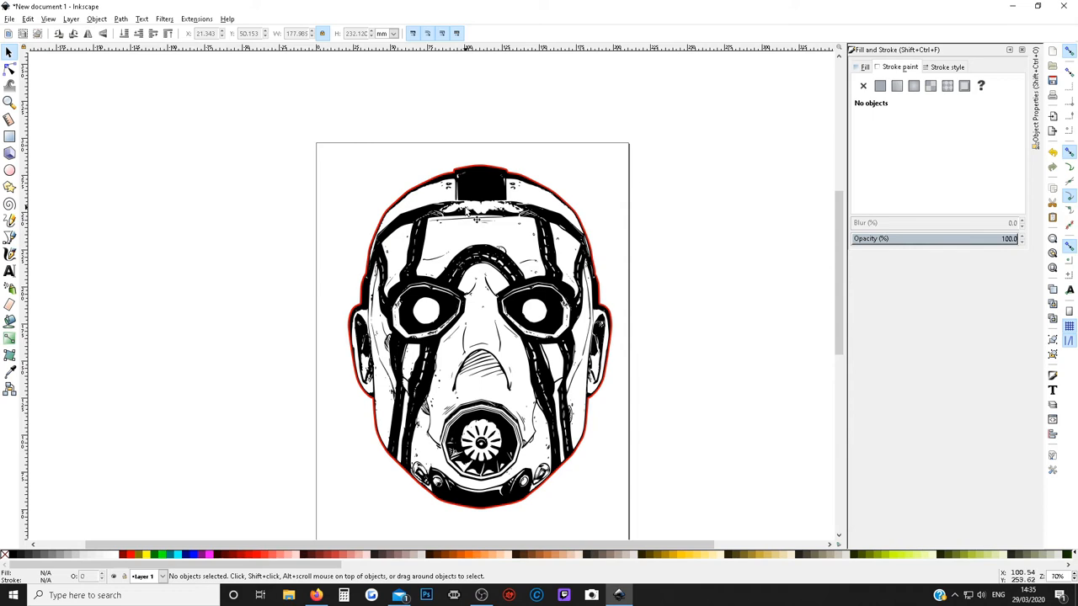
mouse_move(138, 146)
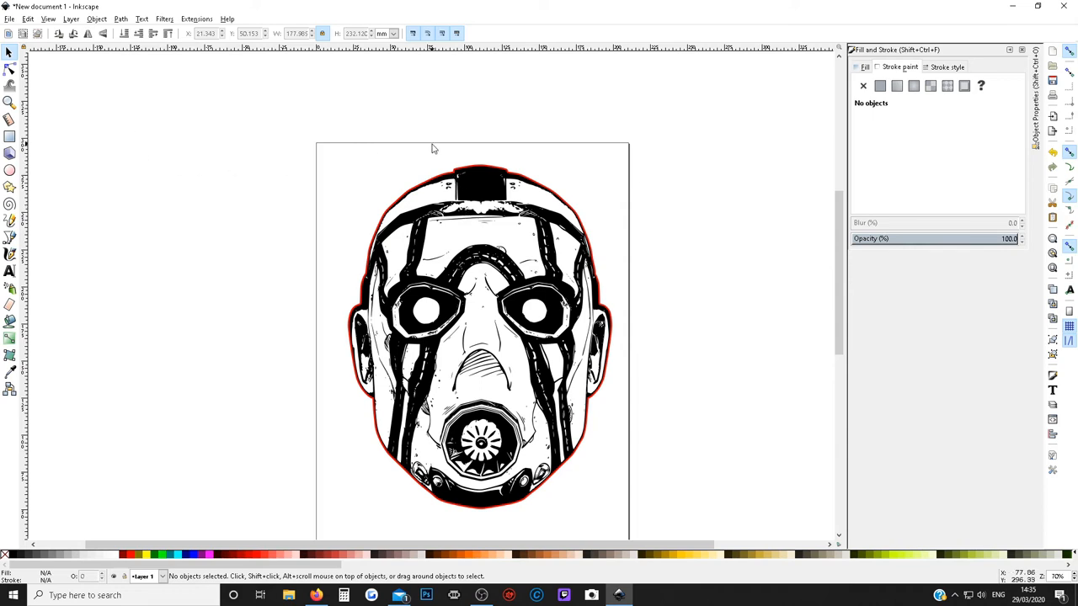
mouse_move(417, 194)
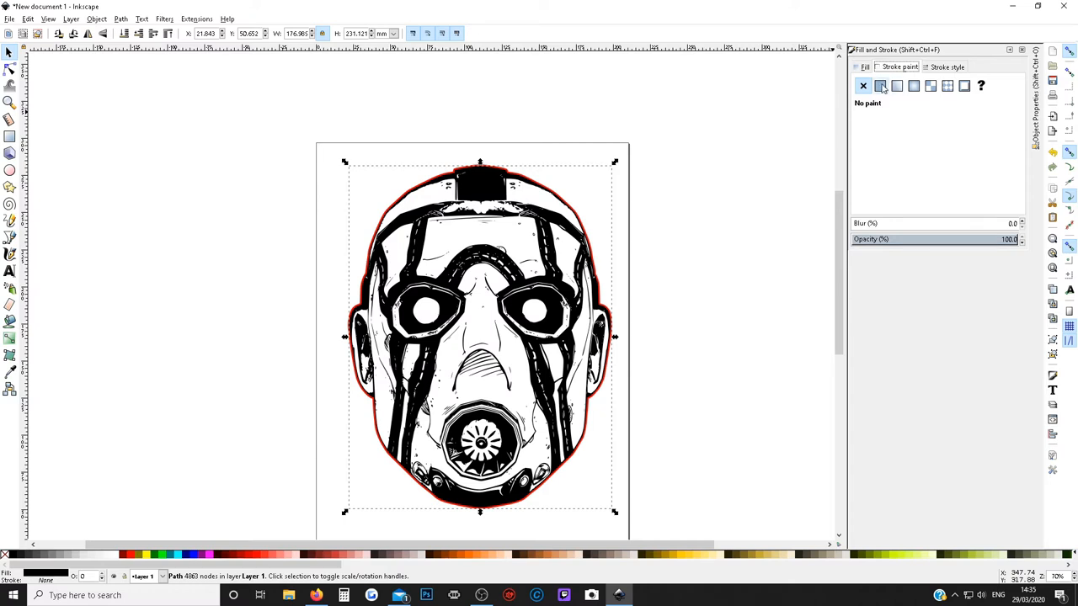
Give the mask path a flat-colour stroke set to pure blue (0000ffff).
left_click(882, 84)
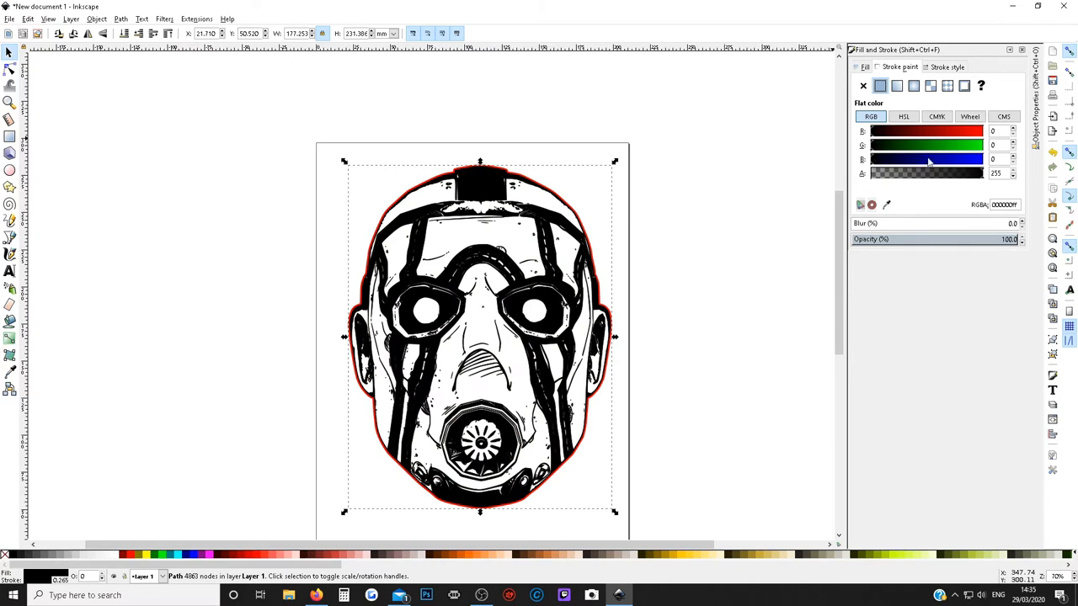
left_click(953, 158)
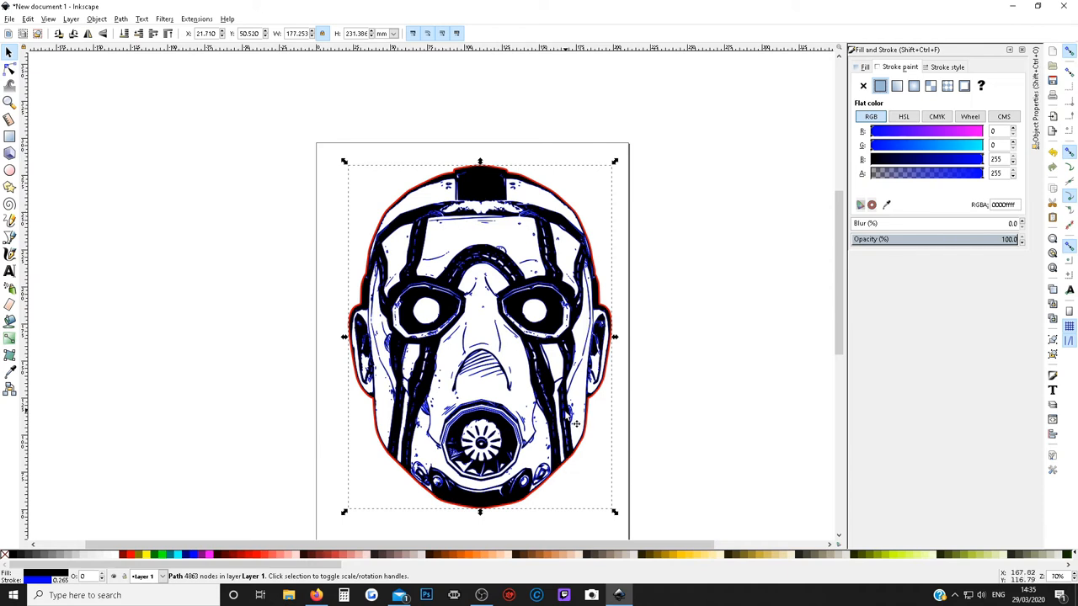
mouse_move(422, 482)
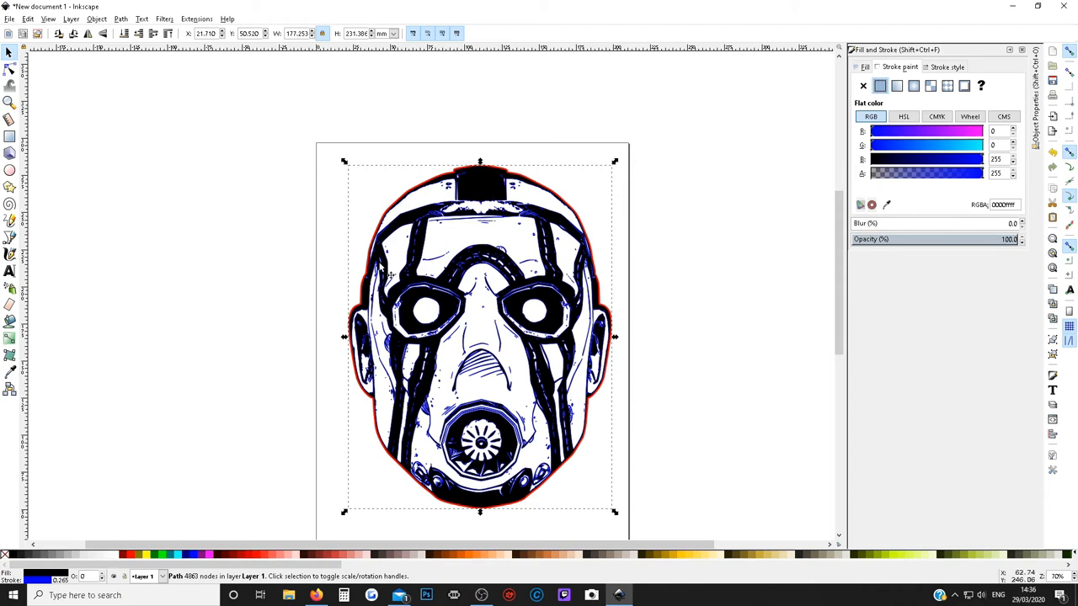
mouse_move(916, 108)
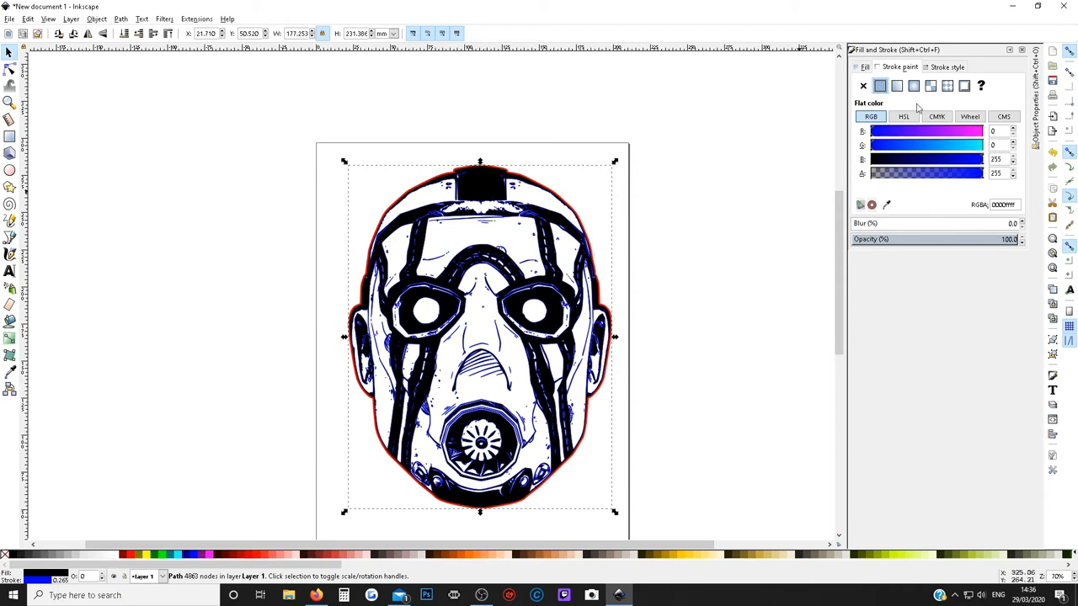
Set the mask's stroke paint to none and deselect it, leaving only the red outline.
left_click(866, 86)
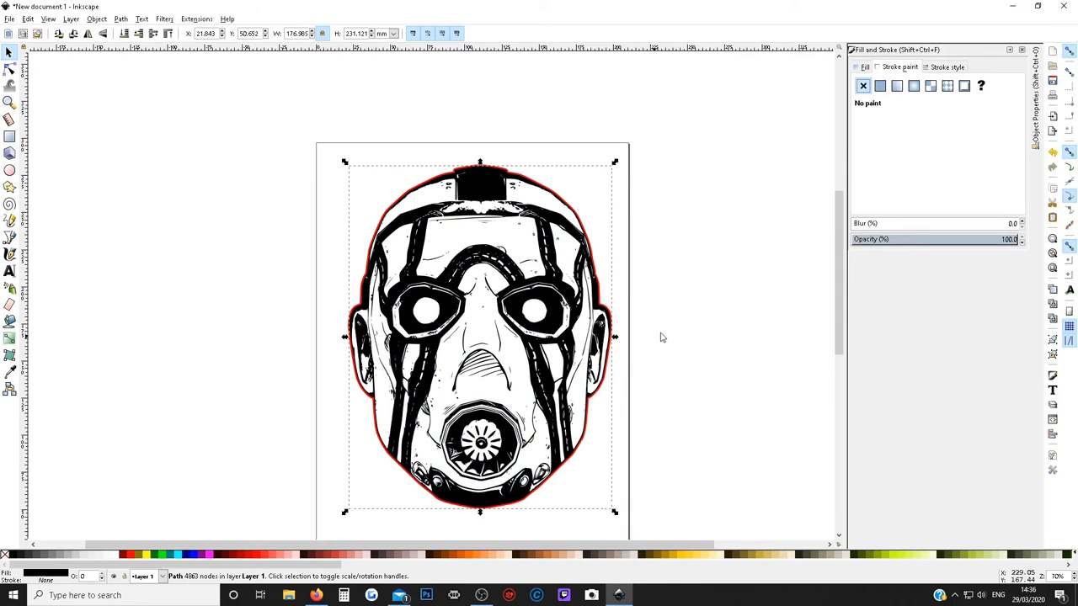
mouse_move(485, 269)
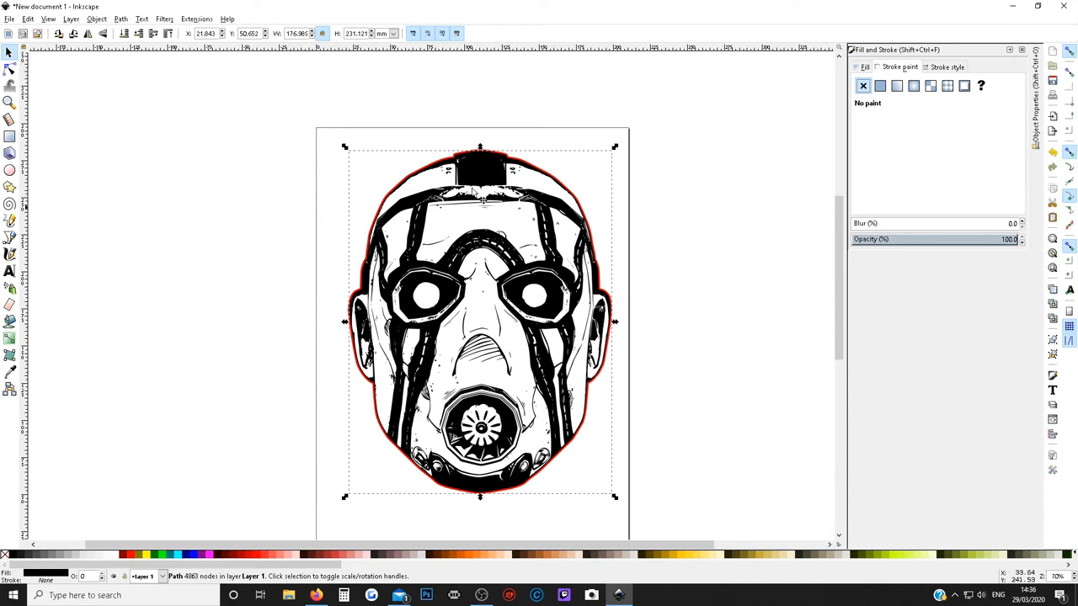
mouse_move(473, 131)
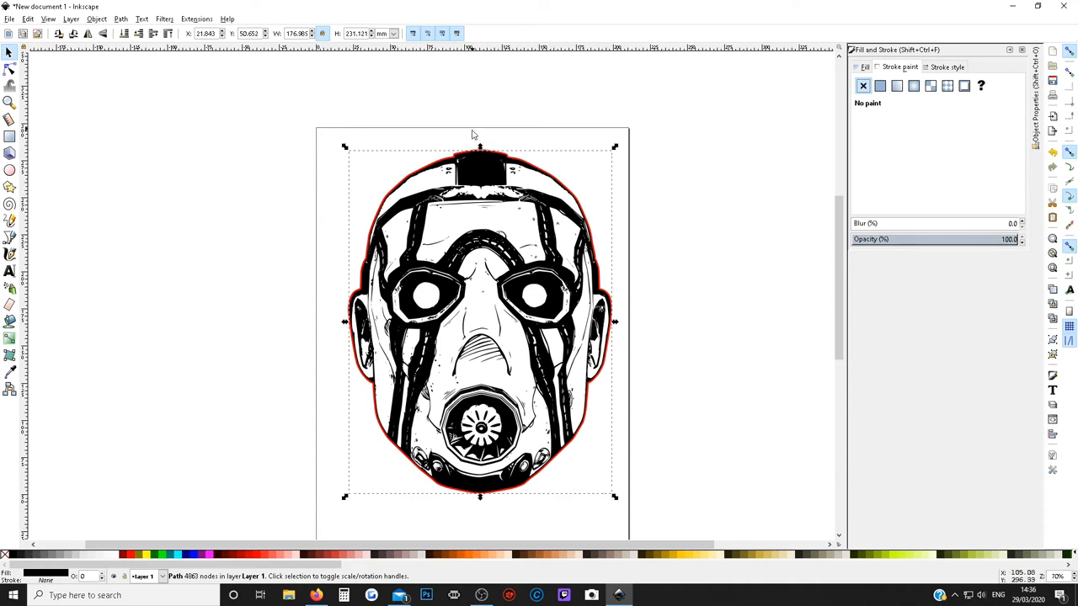
left_click(407, 177)
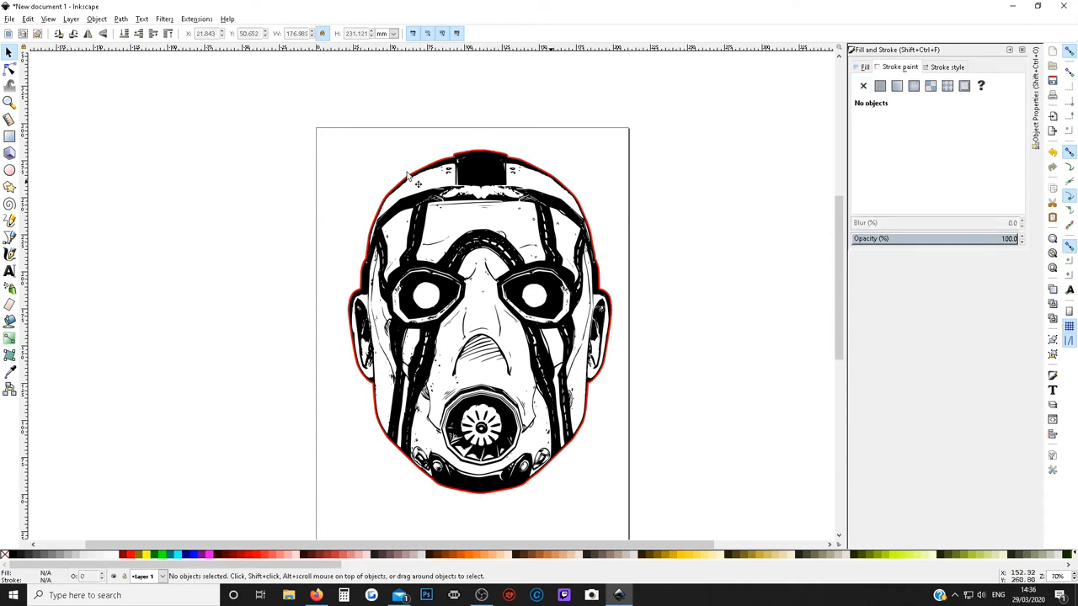
mouse_move(352, 219)
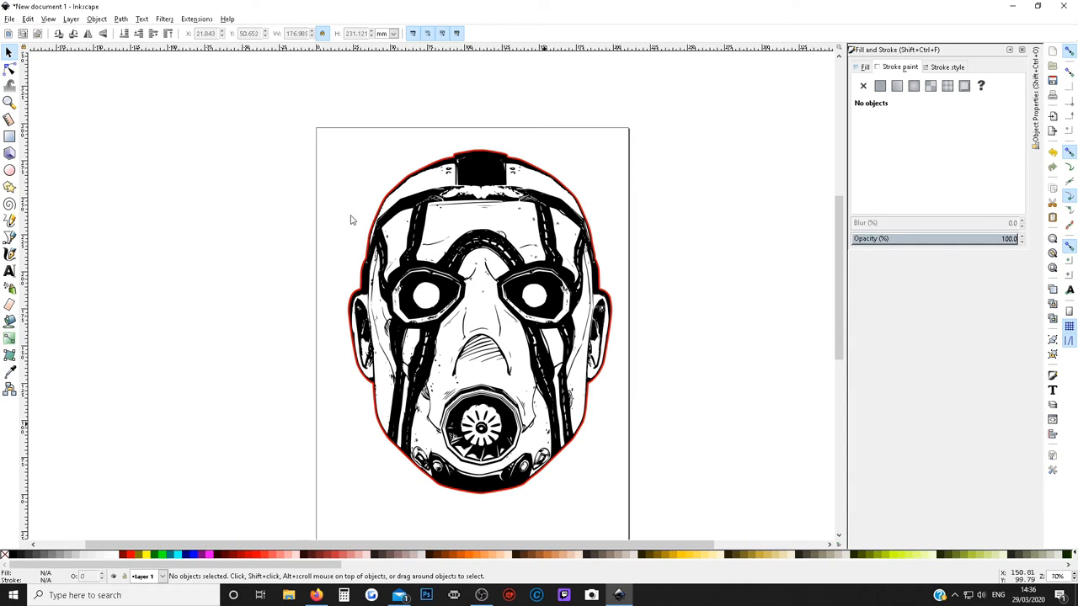
mouse_move(480, 371)
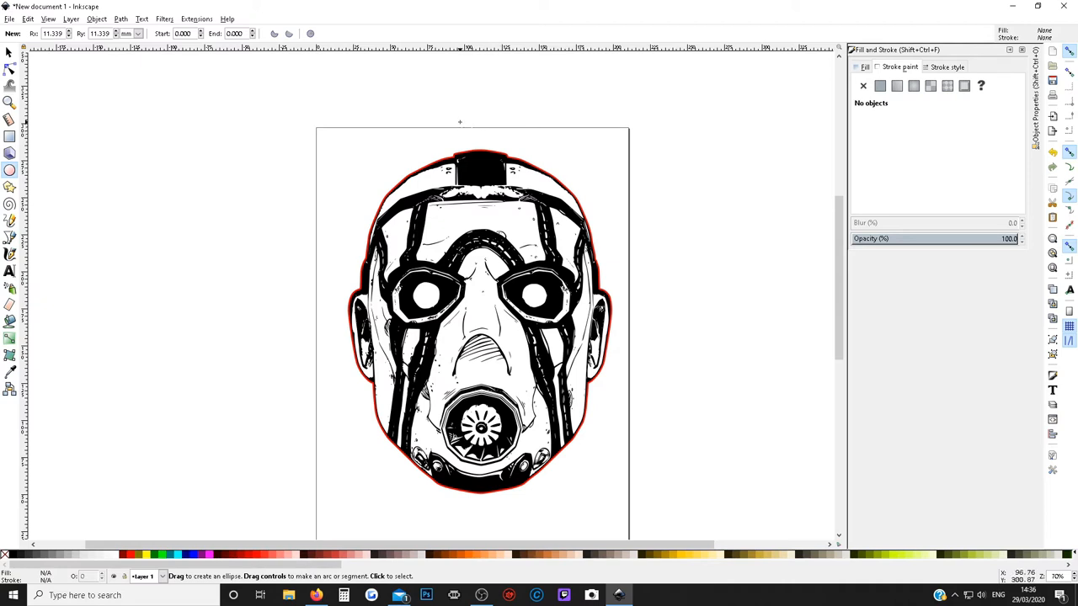
Draw and reshape an ellipse above the mask's top until it is a perfect black circle.
left_click_drag(460, 128, 484, 128)
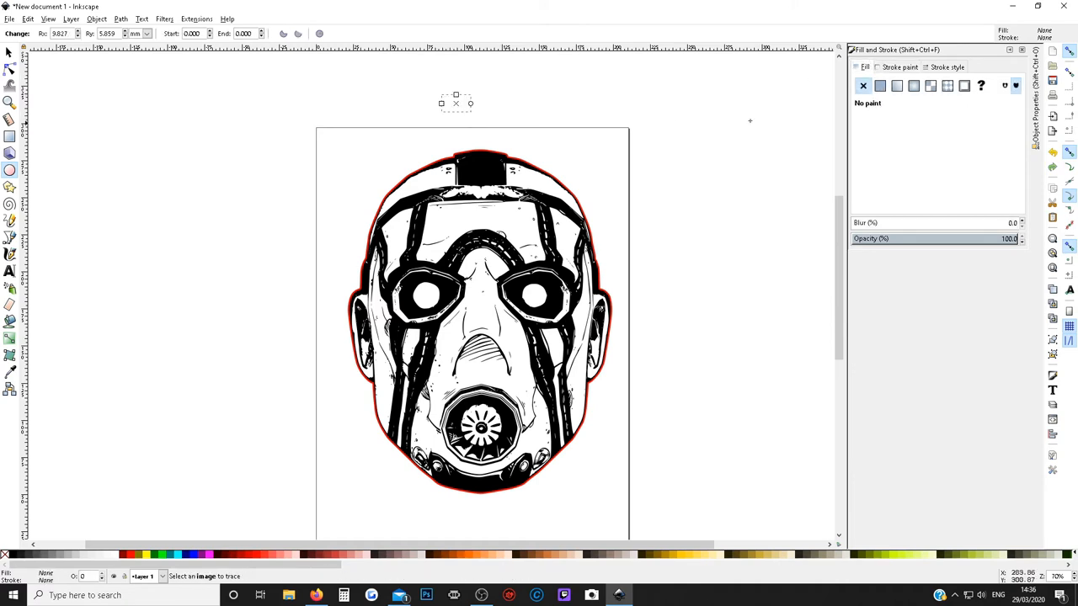
left_click(882, 84)
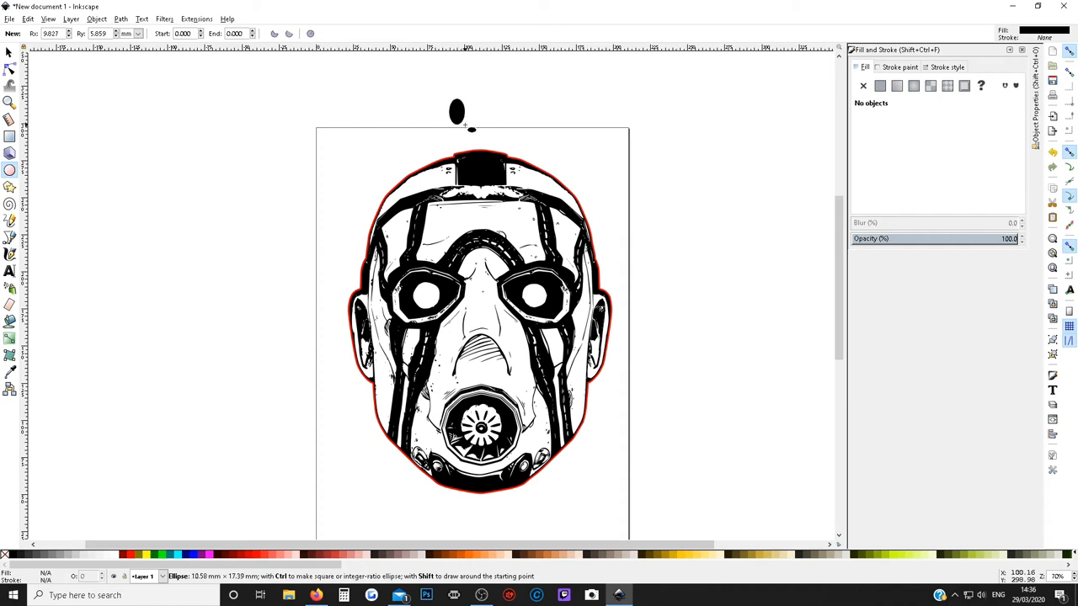
left_click_drag(471, 126, 509, 141)
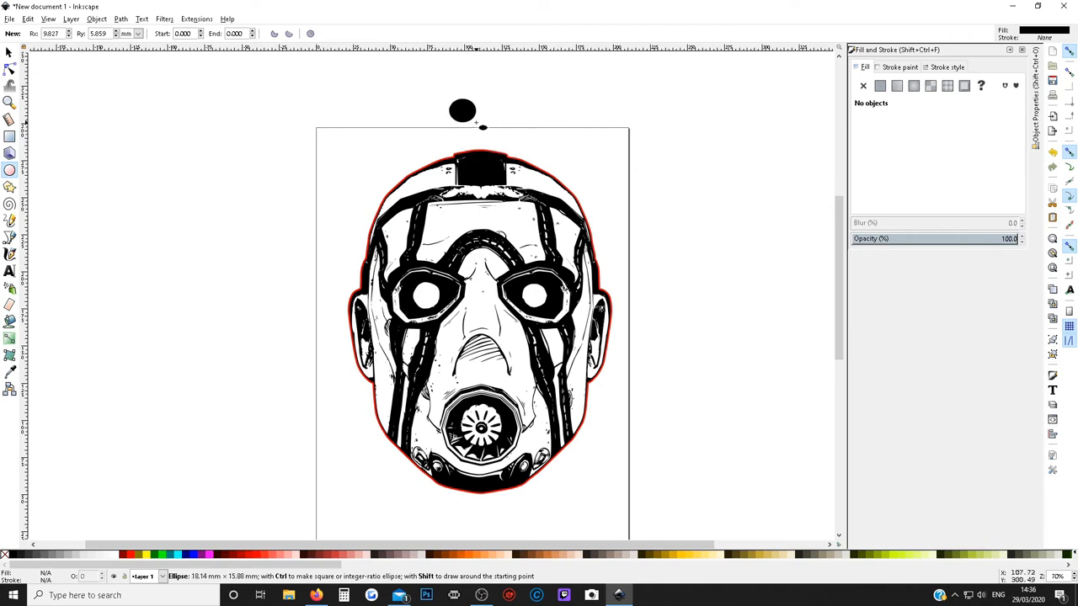
left_click_drag(481, 128, 470, 122)
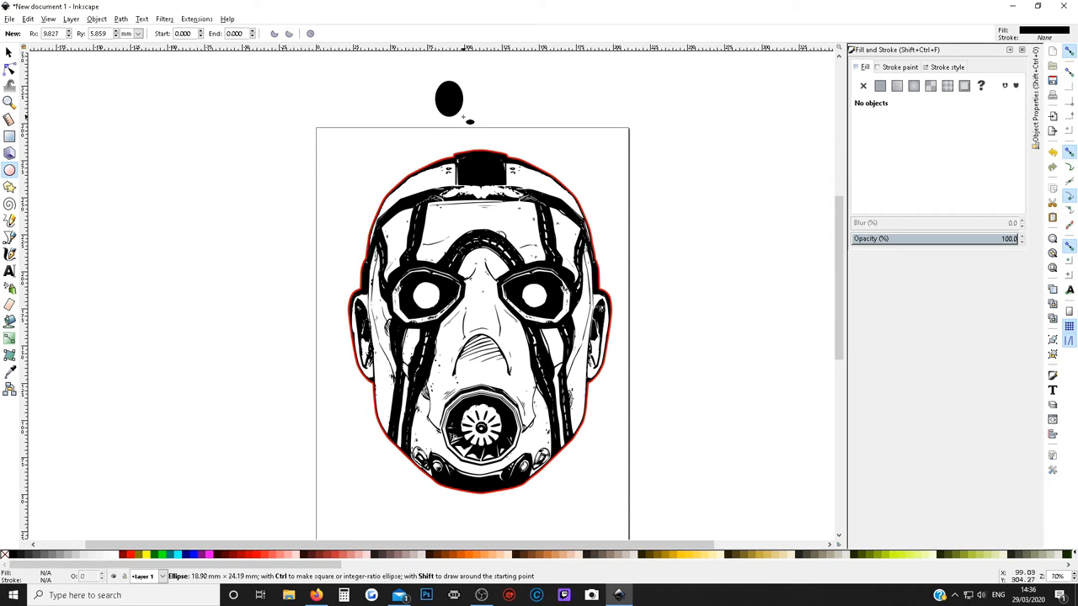
left_click_drag(468, 121, 492, 124)
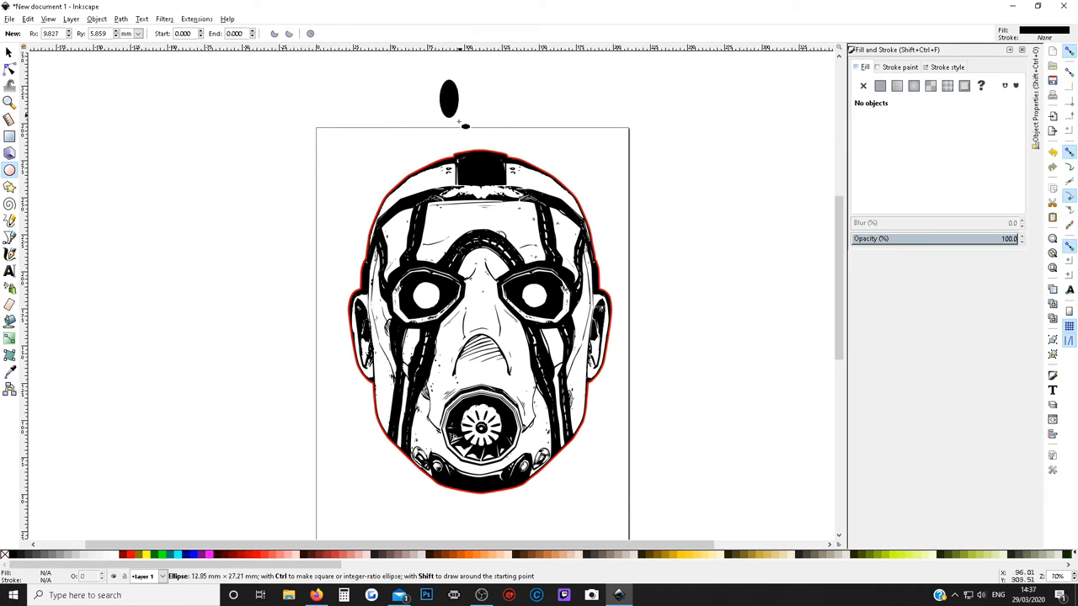
left_click_drag(463, 121, 485, 126)
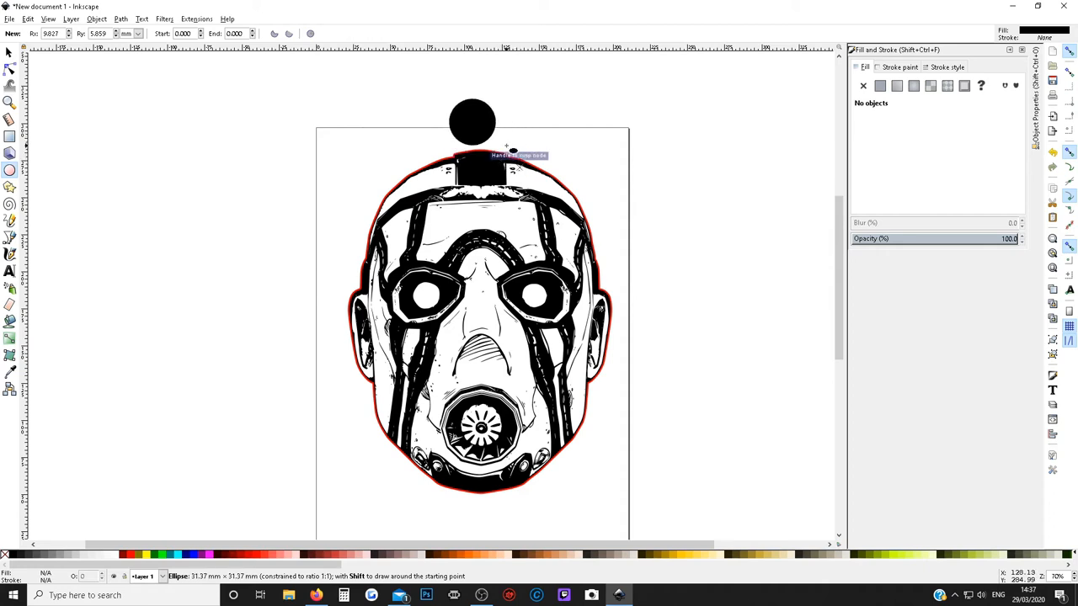
left_click_drag(492, 154, 519, 140)
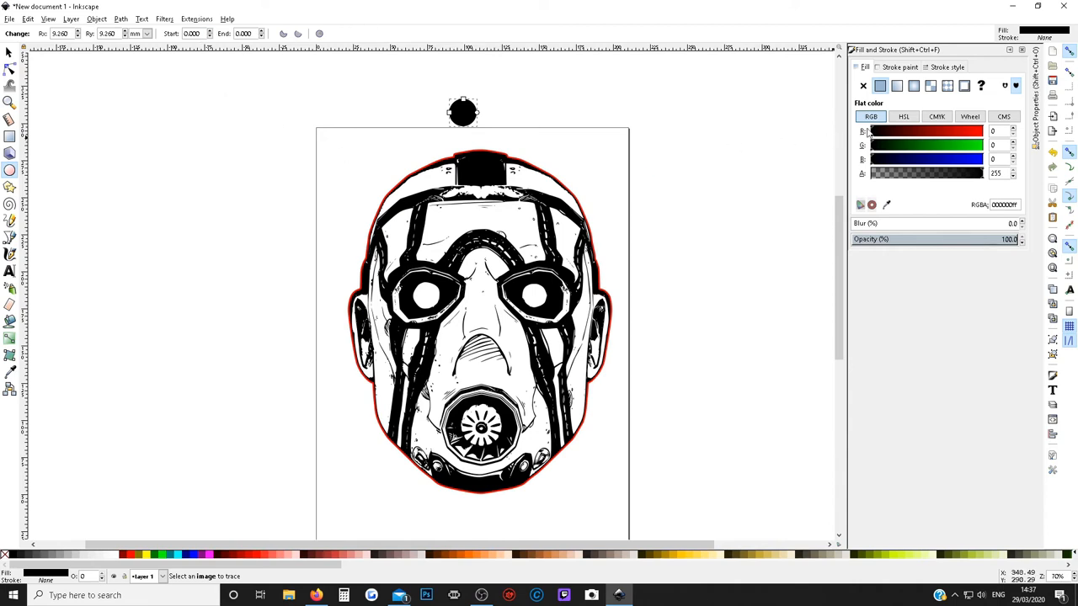
Make the circle an unfilled red ring, lock proportions at 20 mm, and place it on the mask's top edge.
left_click(864, 85)
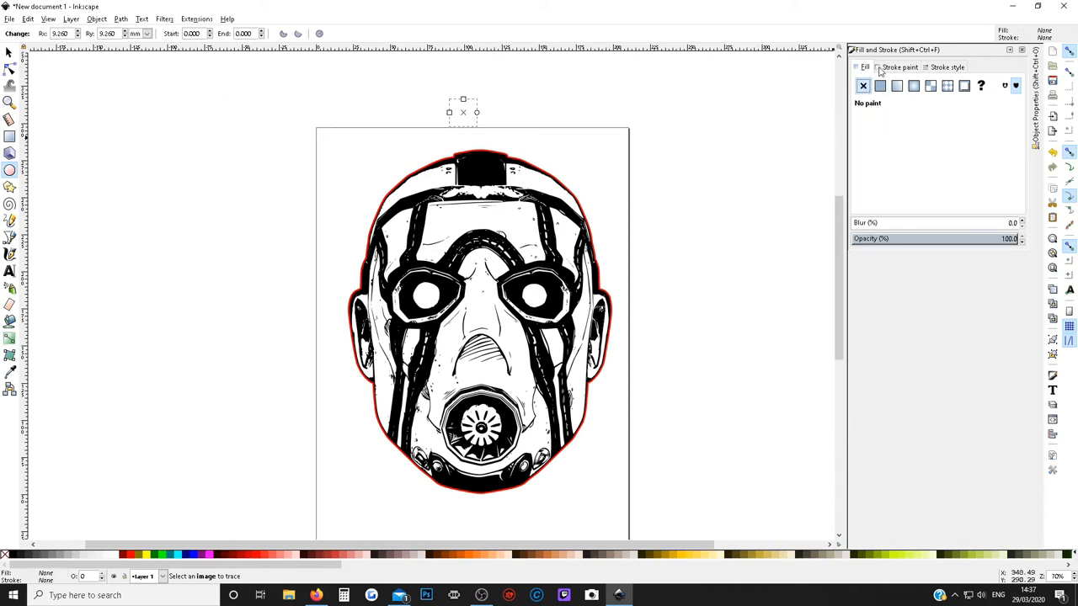
left_click(883, 84)
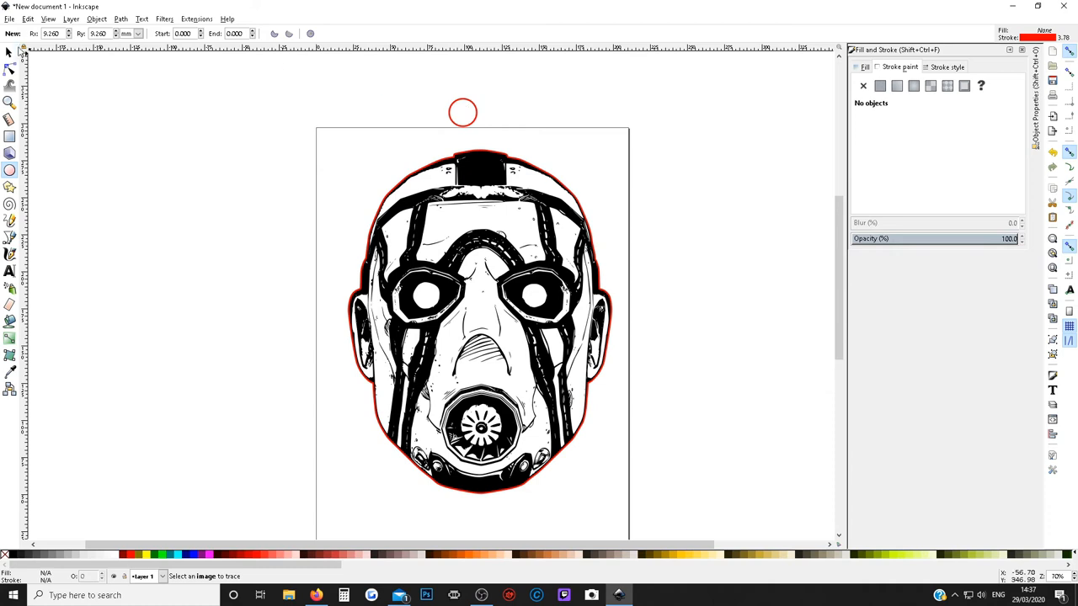
left_click(464, 111)
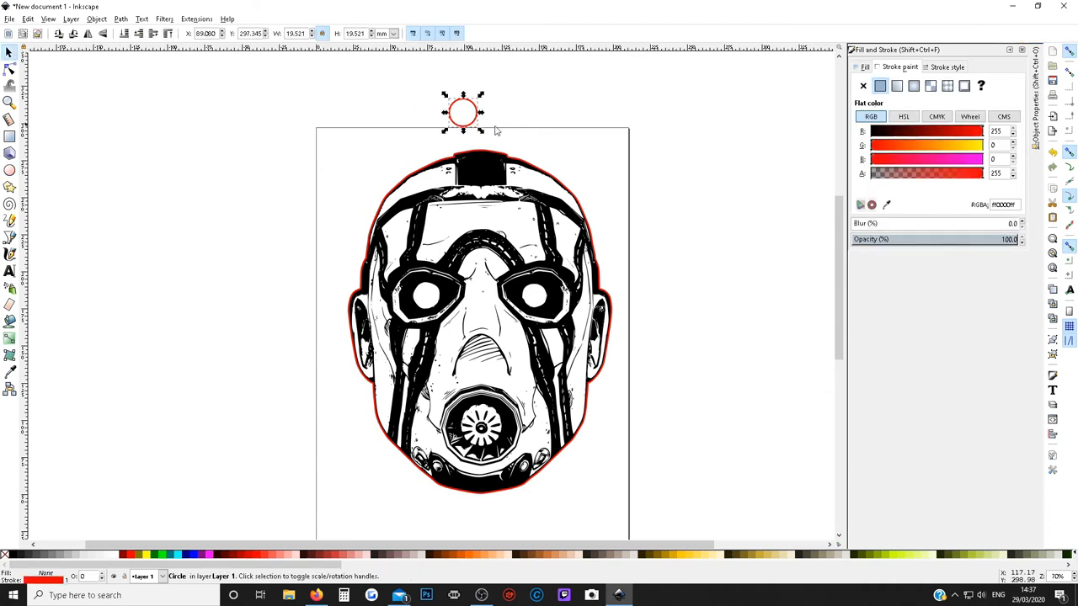
mouse_move(292, 60)
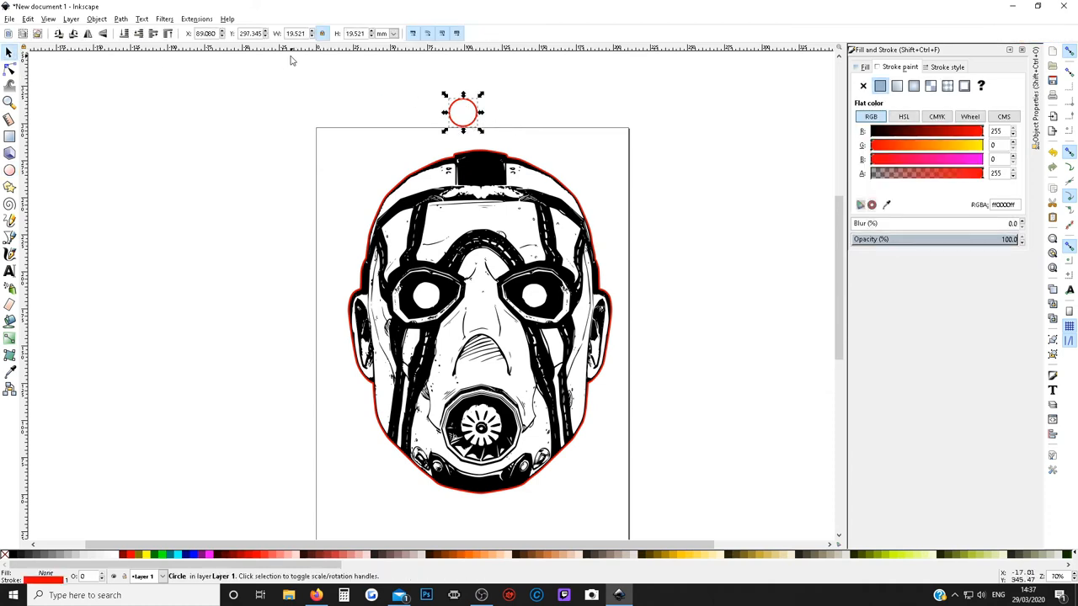
mouse_move(320, 34)
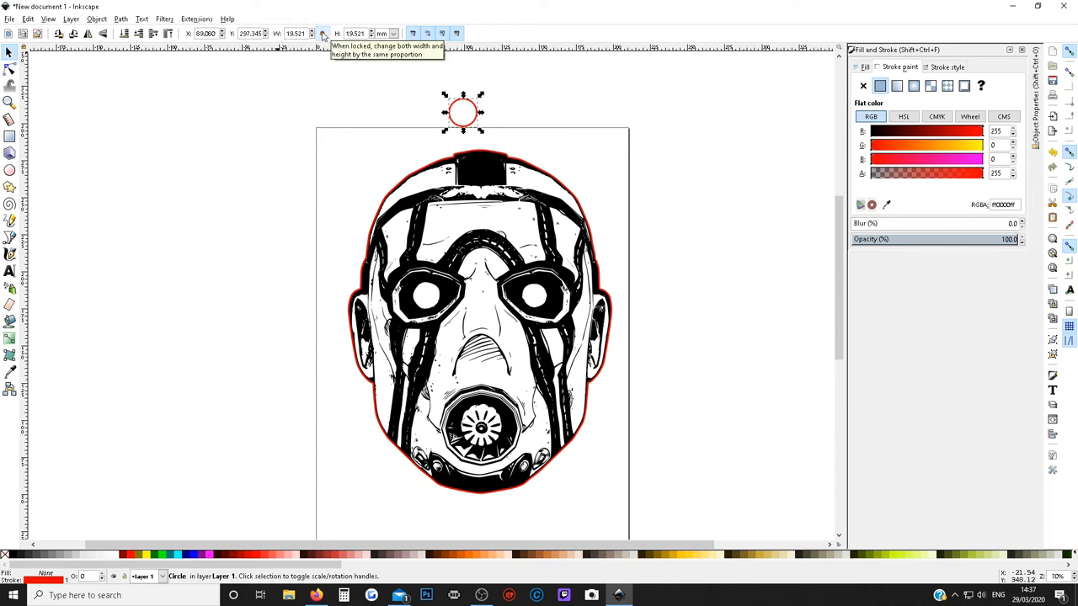
left_click(355, 34)
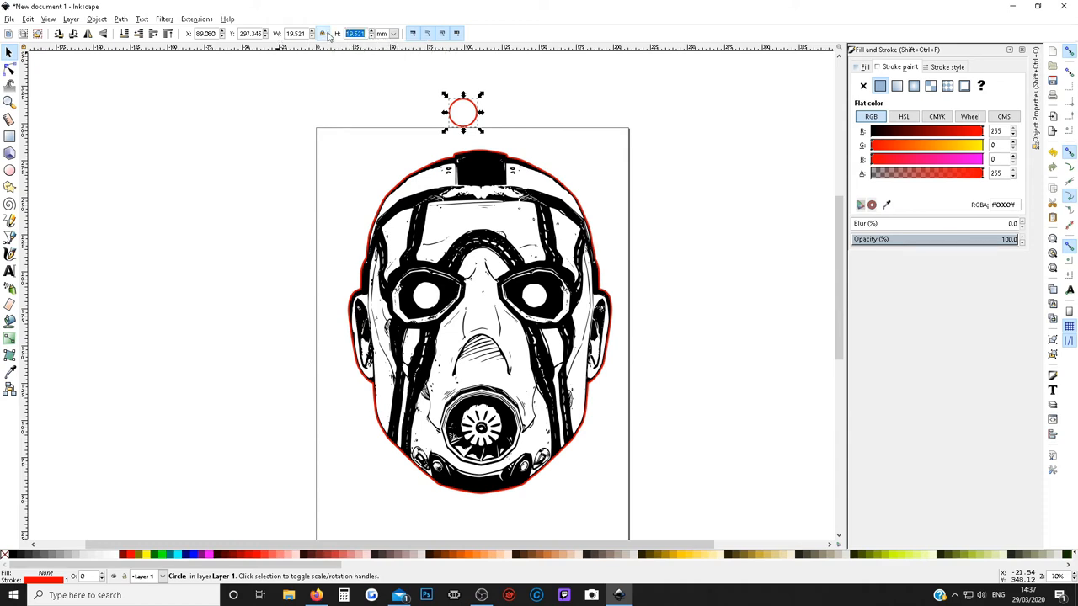
type("20.000")
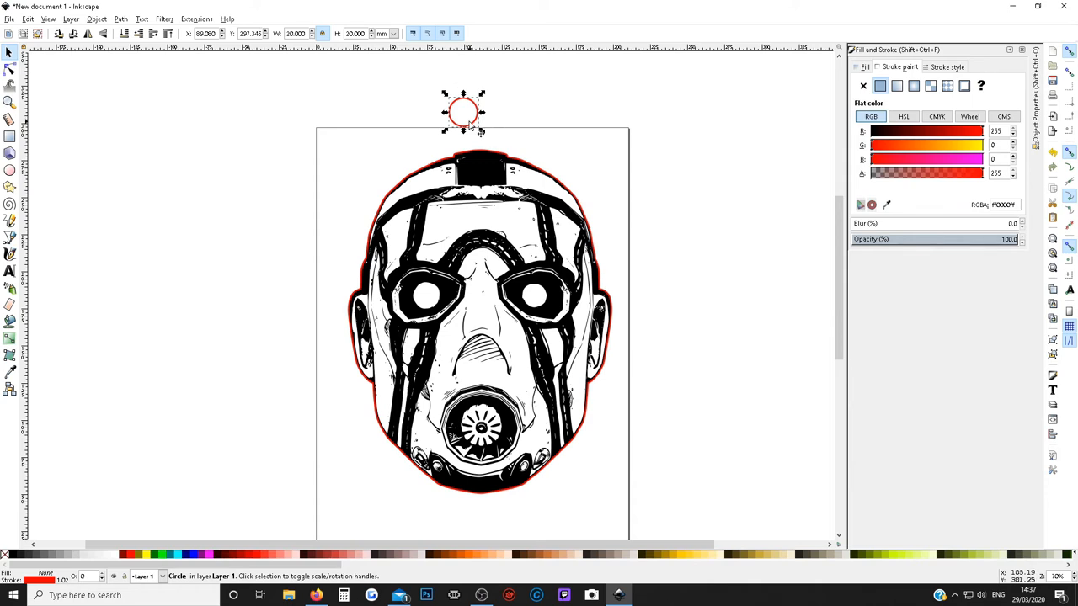
left_click_drag(463, 111, 480, 131)
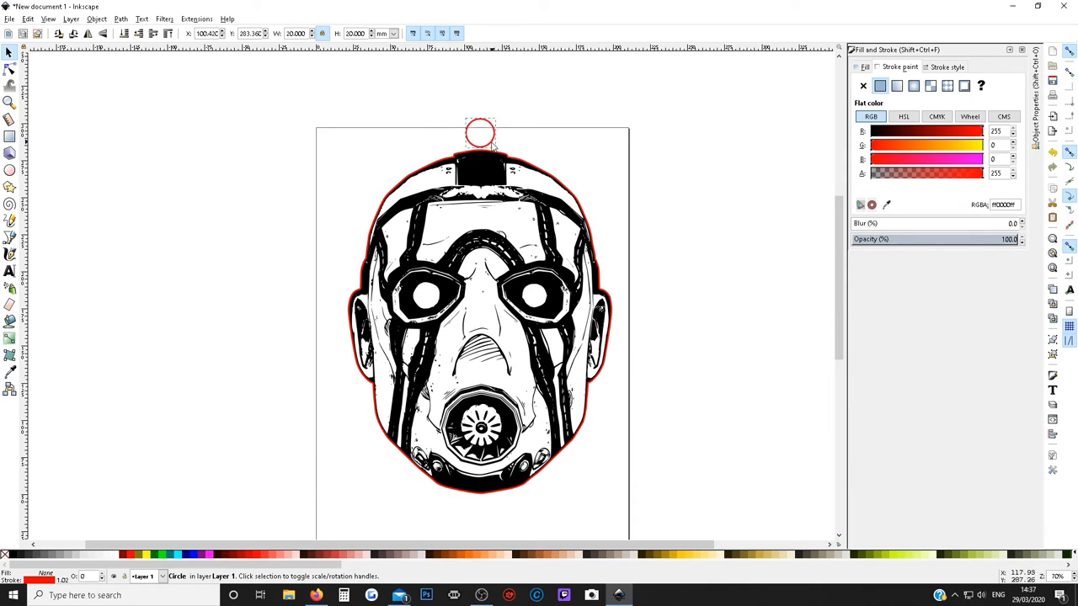
Duplicate the red circle and drag the copy to sit beside the original above the mask.
left_click(208, 72)
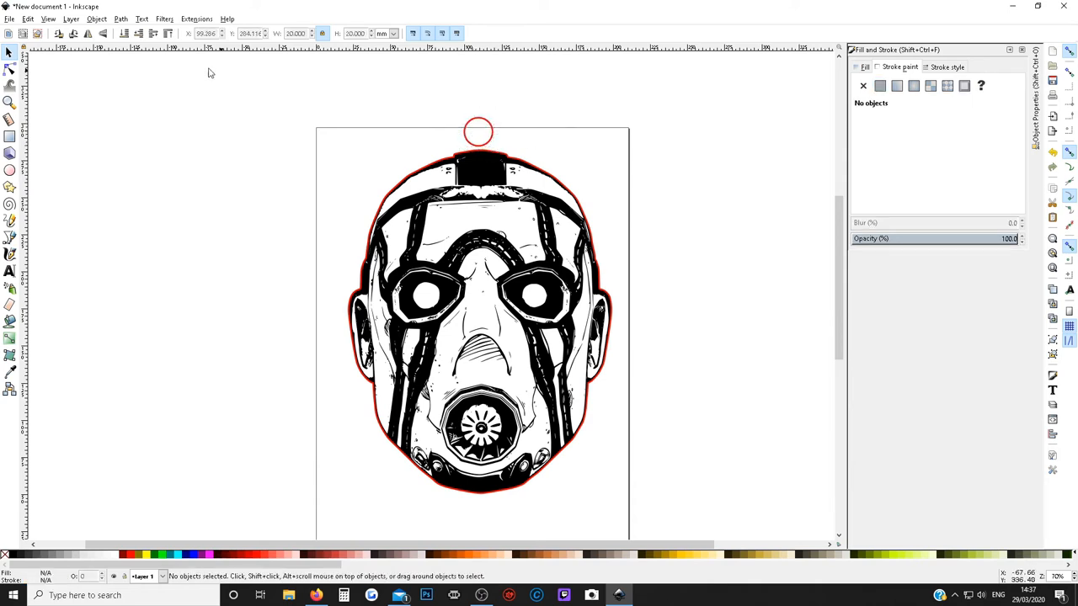
left_click(480, 131)
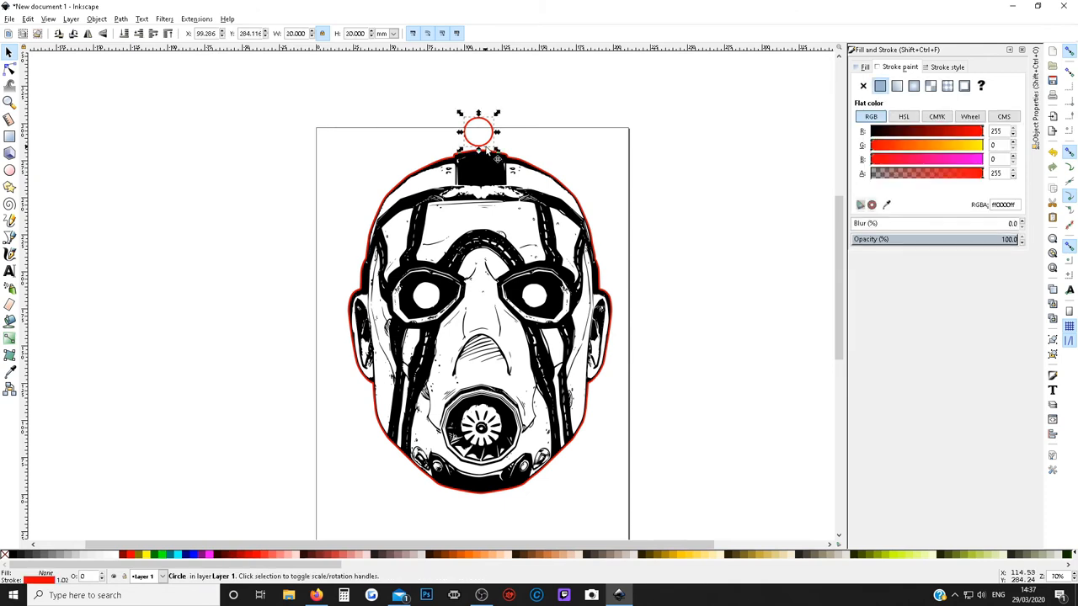
left_click_drag(478, 131, 539, 131)
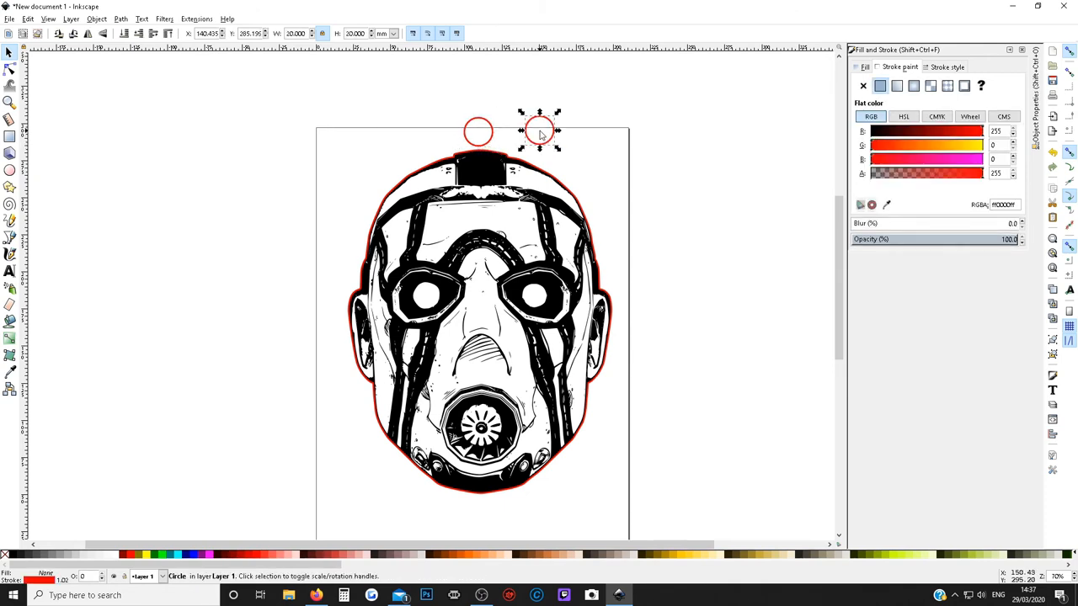
left_click_drag(539, 131, 489, 132)
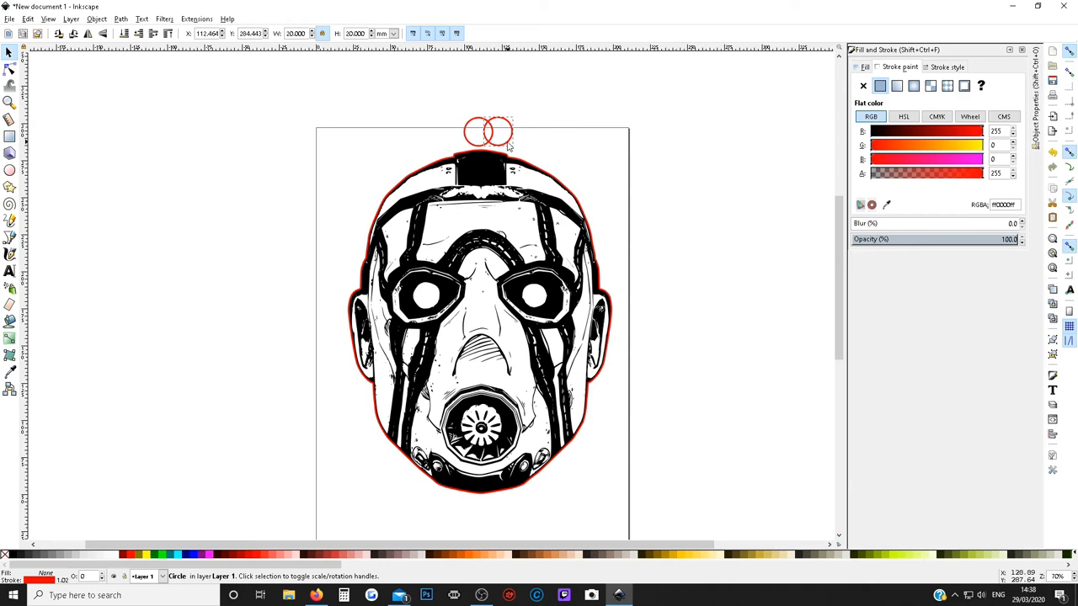
left_click_drag(505, 131, 522, 128)
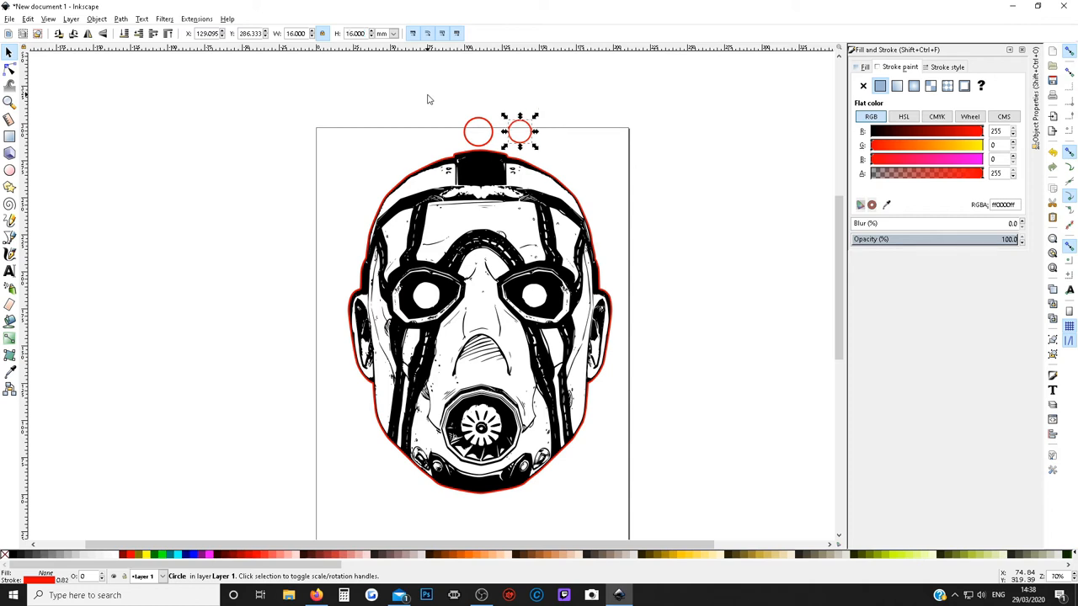
mouse_move(537, 150)
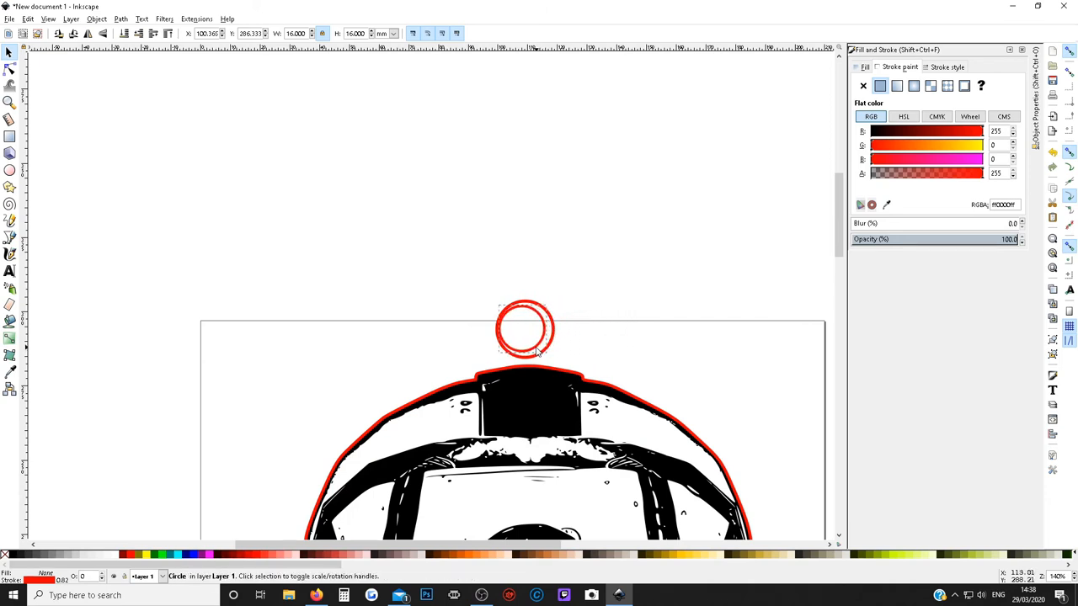
Drag the 16 mm circle inside the 20 mm one and nudge it until the two are concentric.
left_click_drag(526, 329, 539, 328)
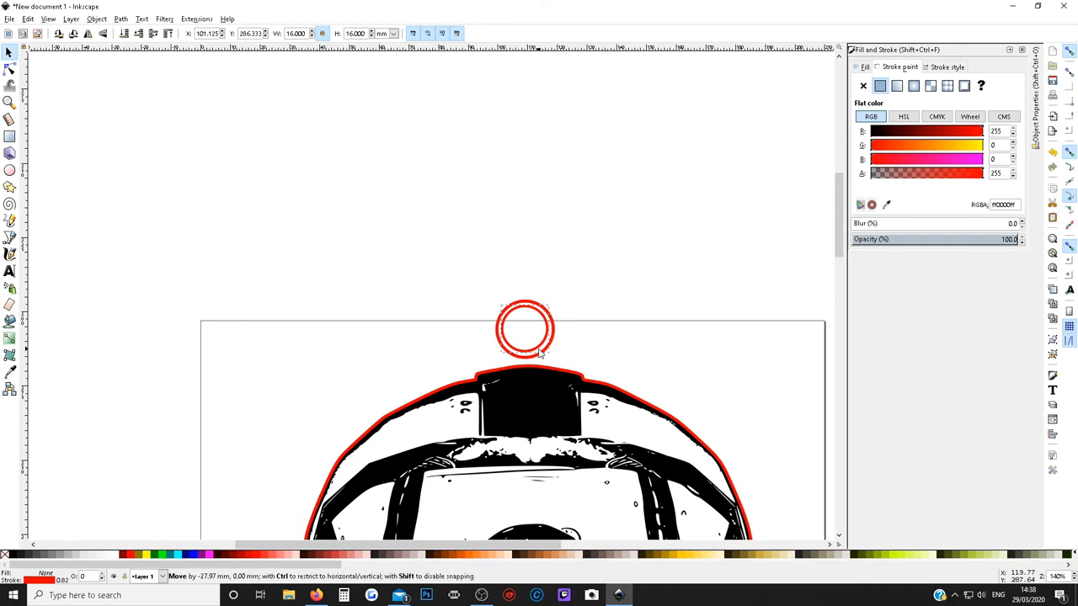
left_click(524, 328)
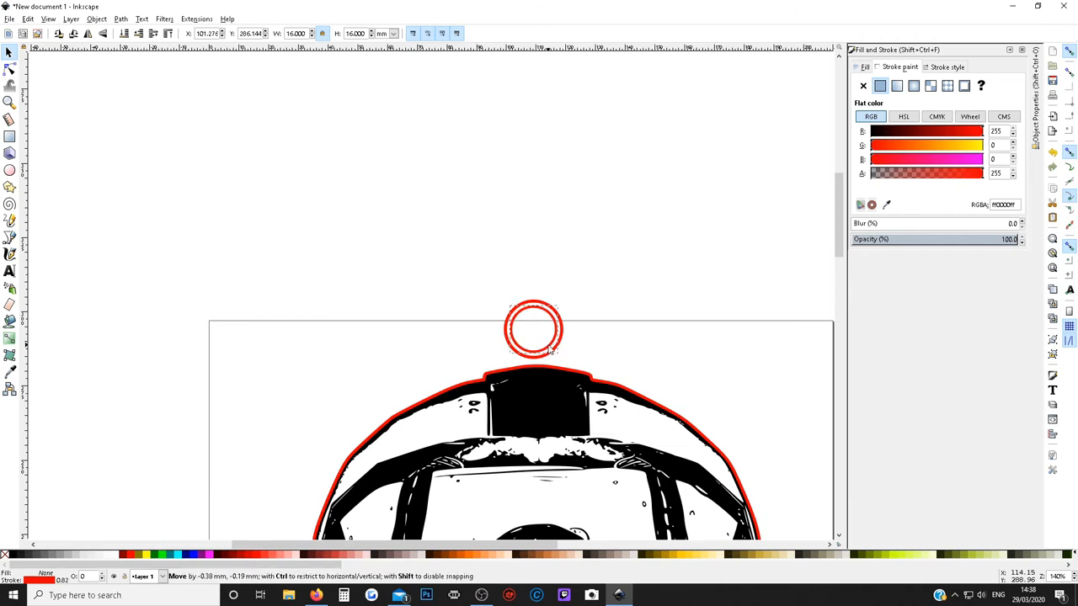
left_click(532, 328)
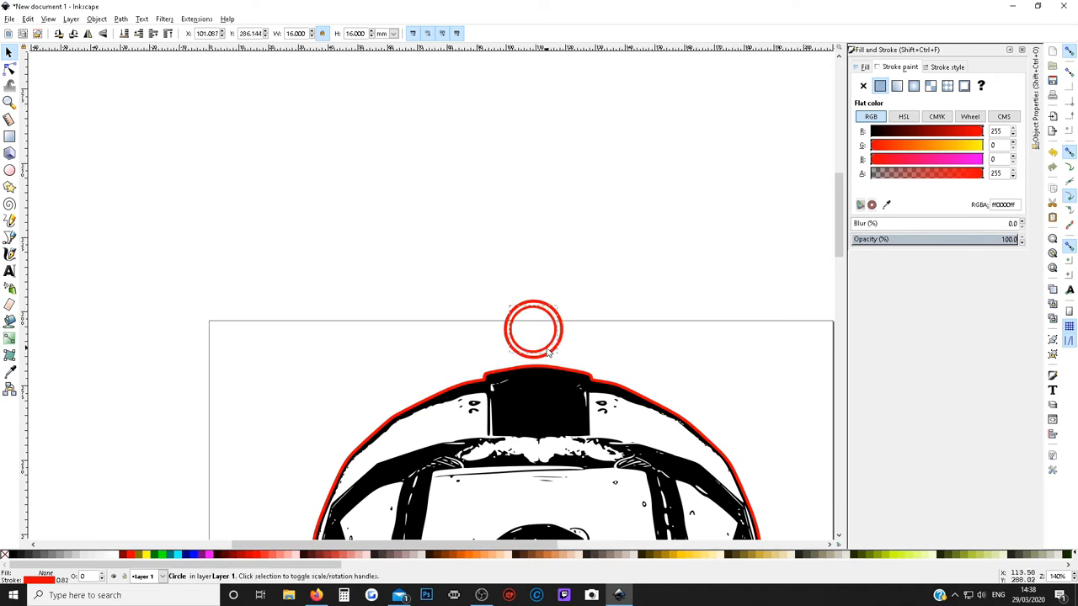
left_click_drag(533, 328, 535, 326)
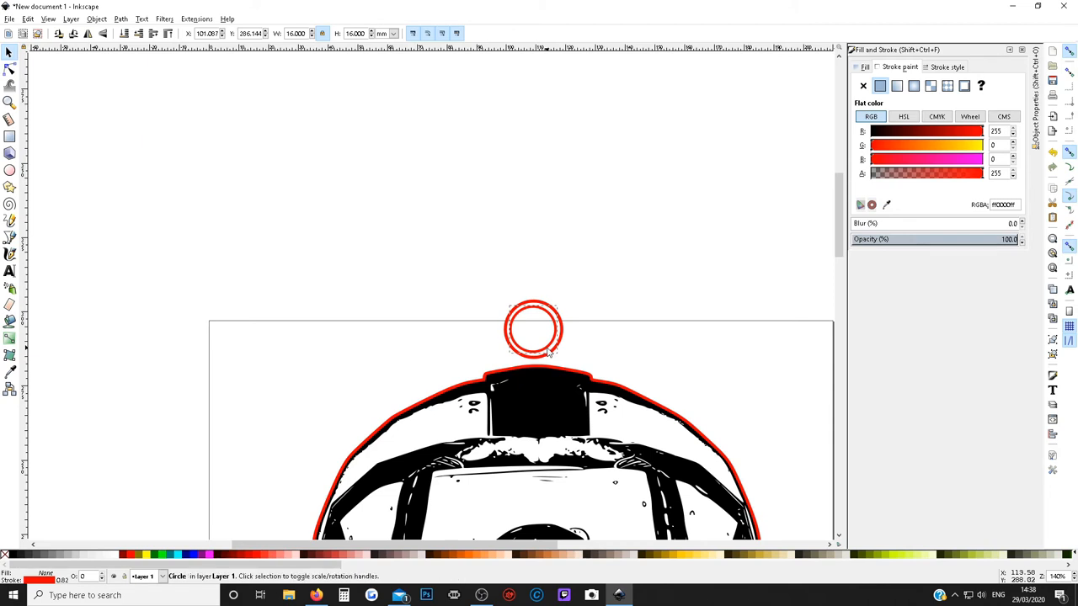
left_click(532, 330)
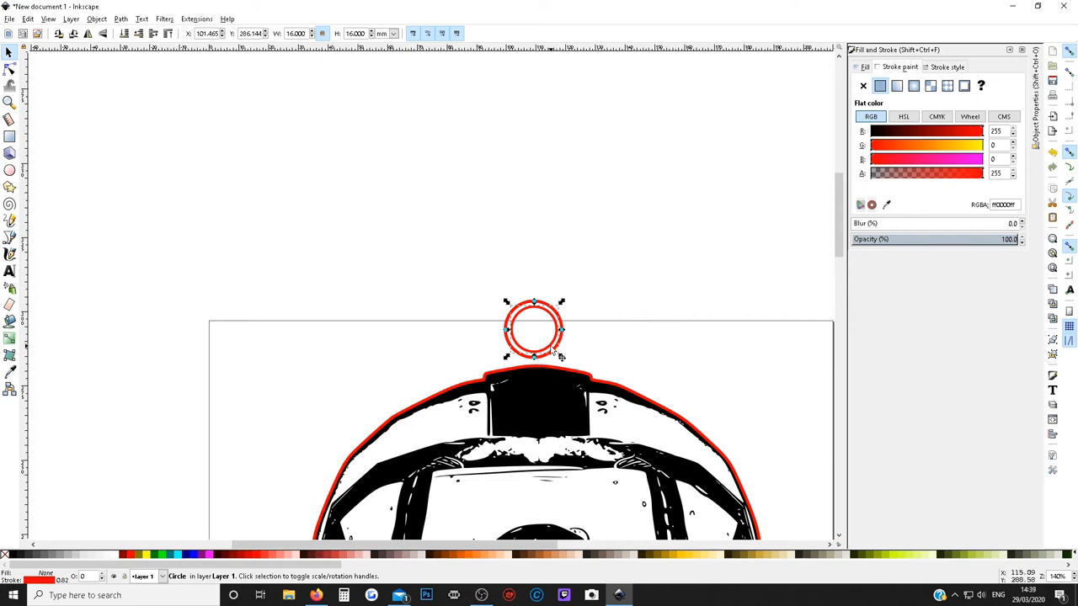
left_click_drag(536, 328, 532, 328)
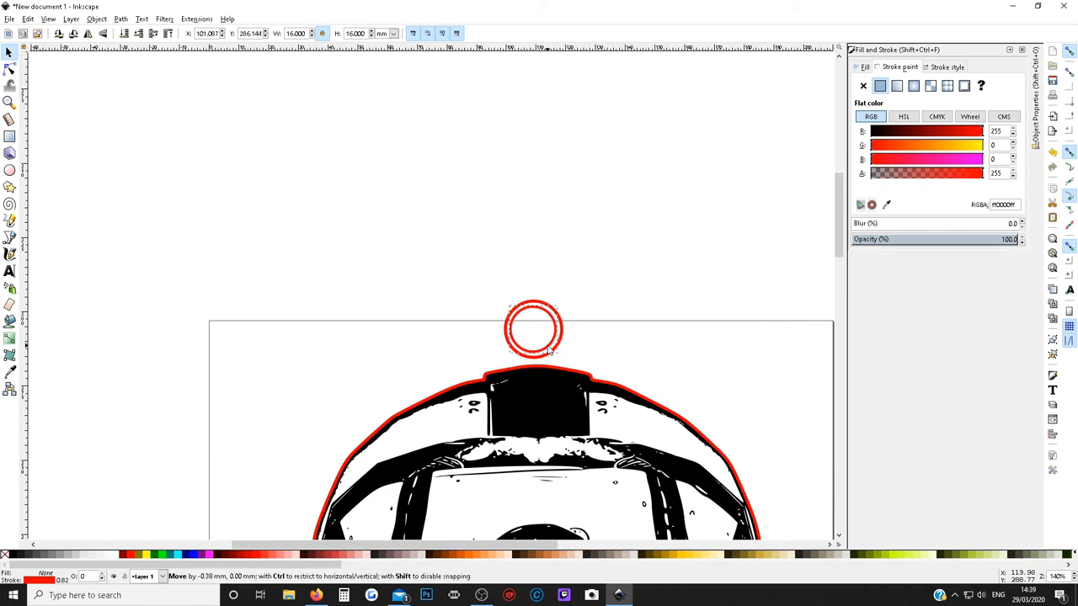
left_click(533, 329)
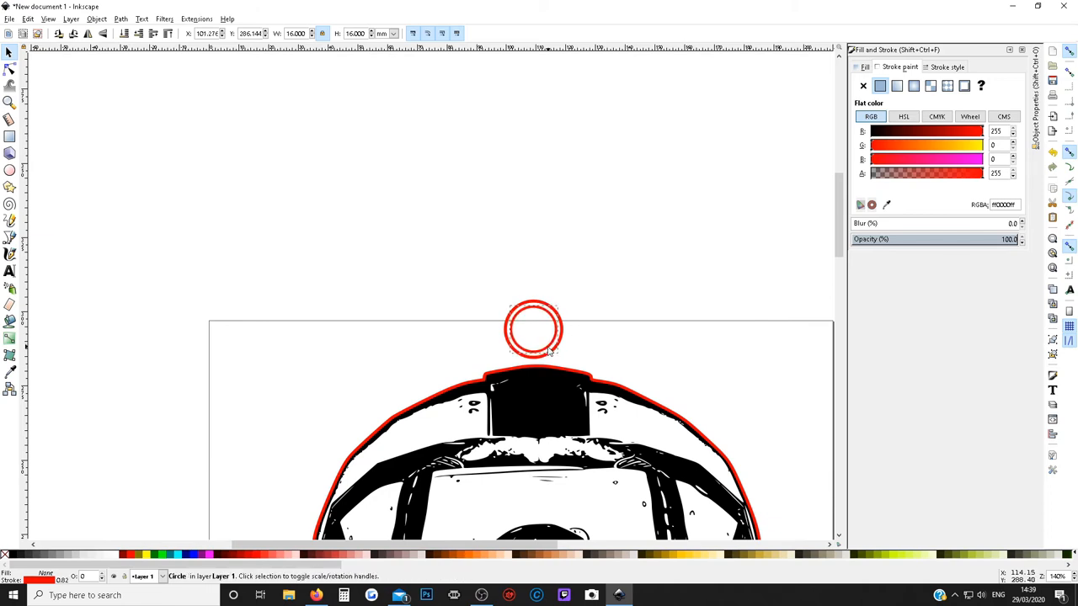
left_click(532, 329)
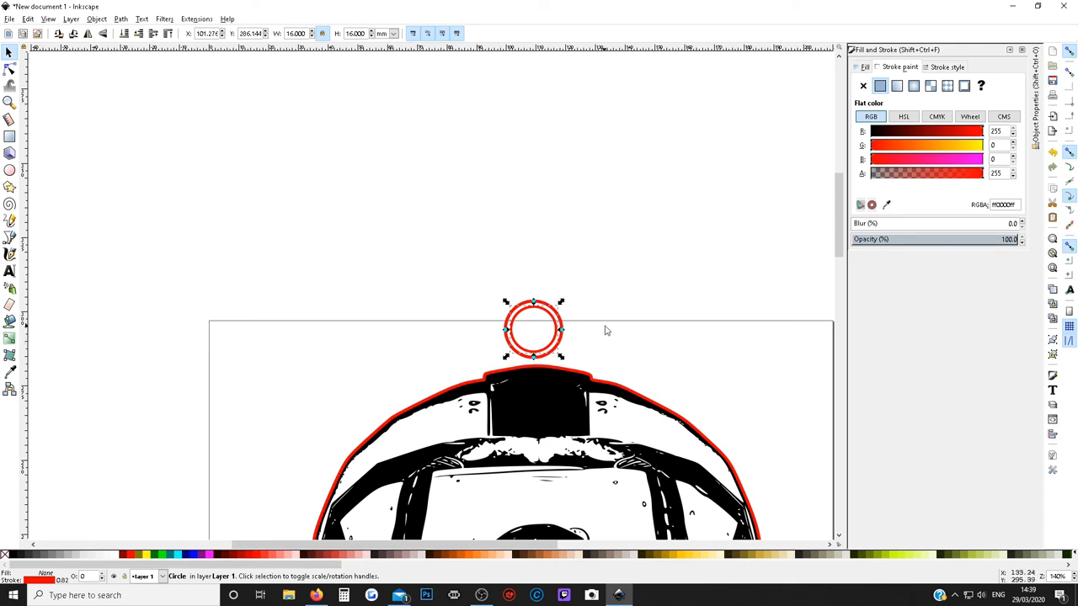
left_click(615, 327)
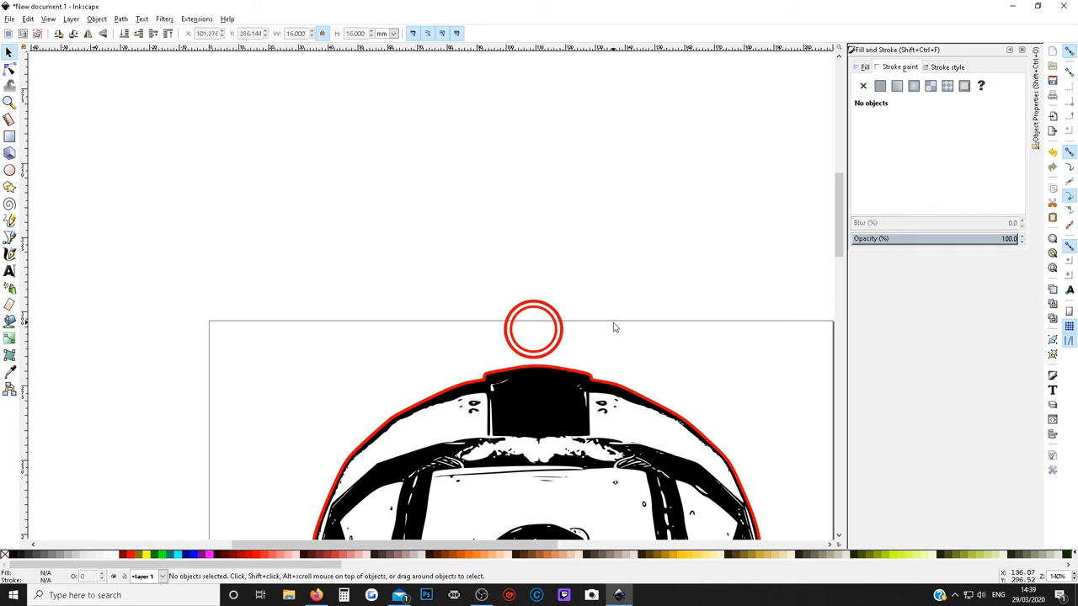
scroll("down", 3)
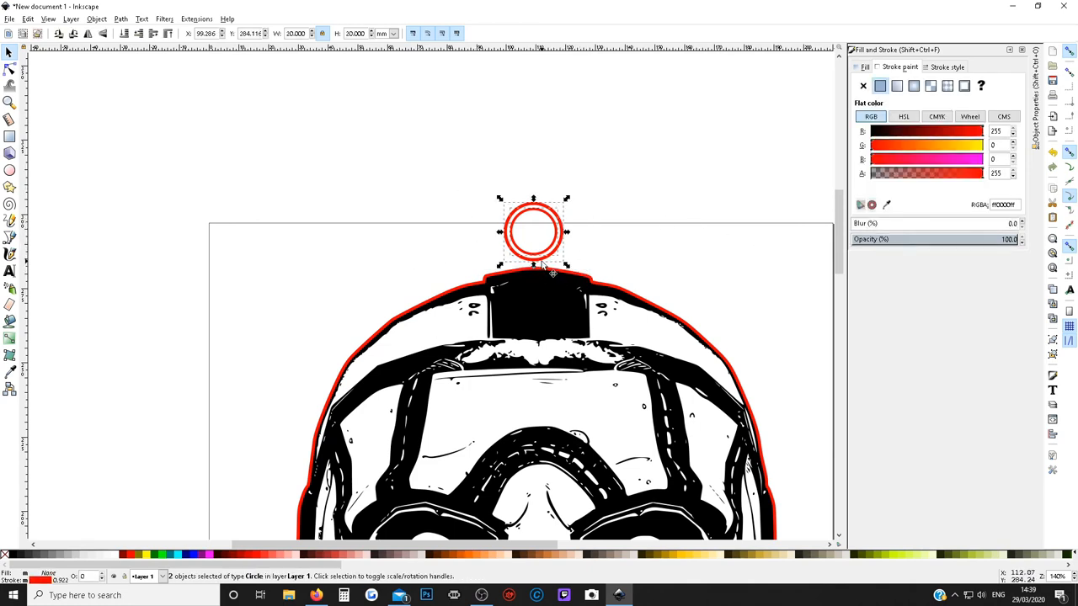
Drag the pair of concentric circles down to centre them over the mask's top tab.
left_click_drag(532, 232, 536, 242)
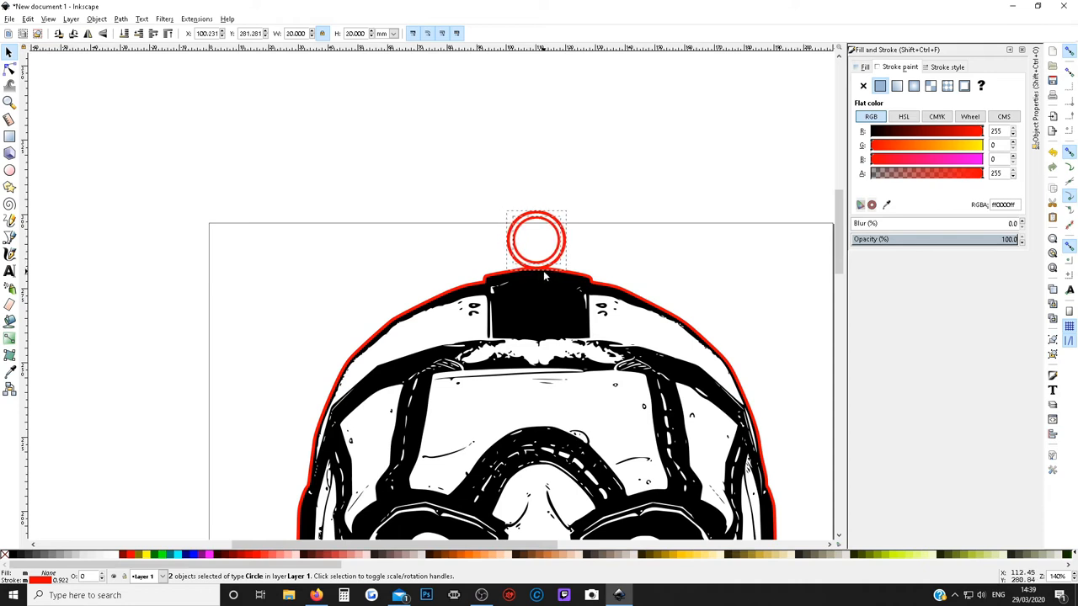
left_click_drag(536, 243, 536, 242)
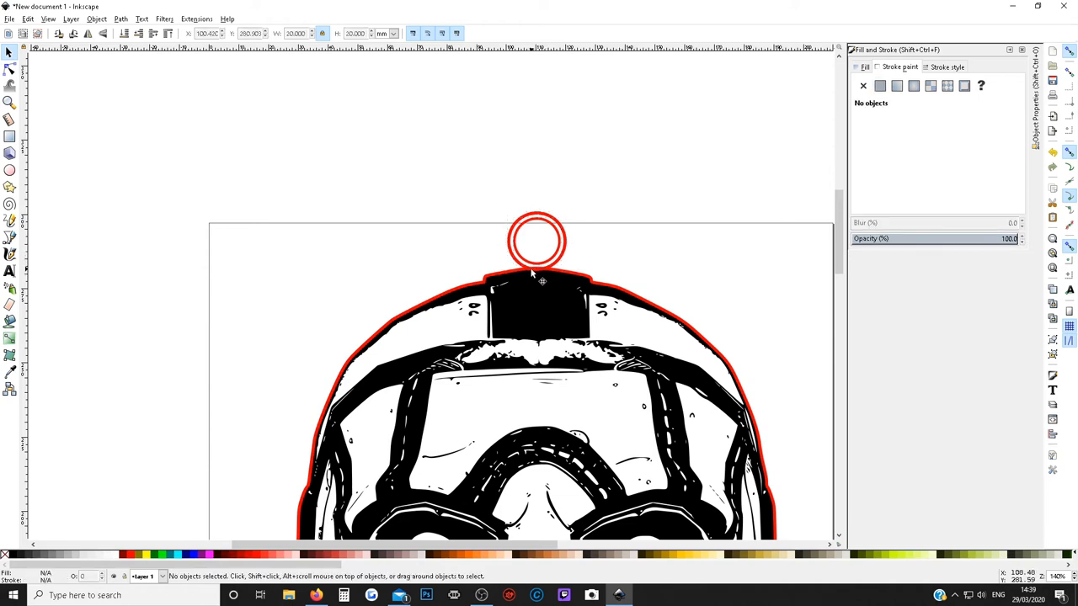
mouse_move(488, 296)
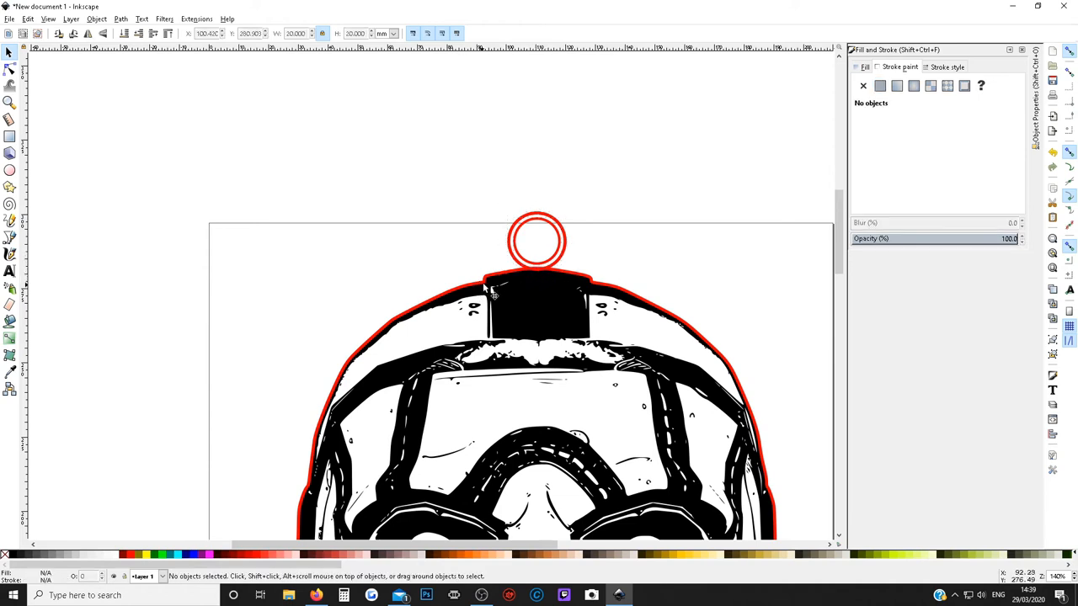
mouse_move(559, 278)
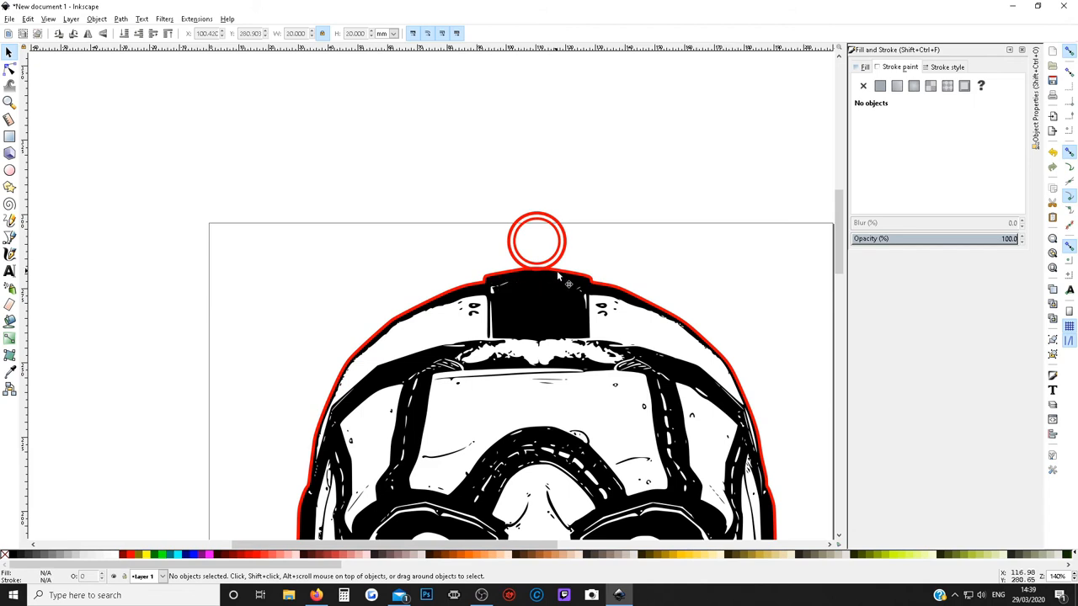
mouse_move(535, 285)
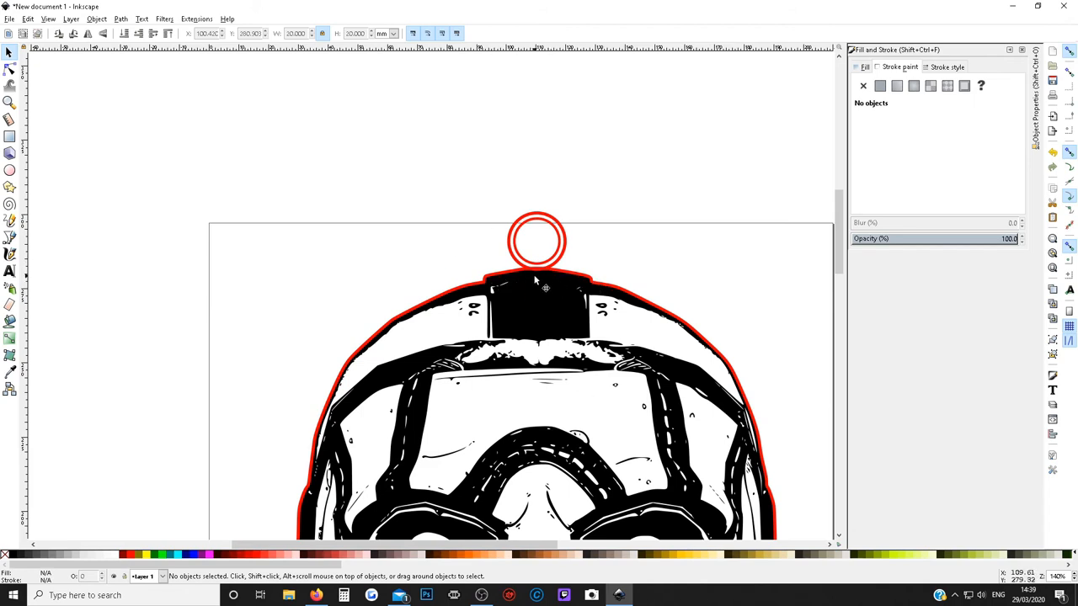
mouse_move(516, 249)
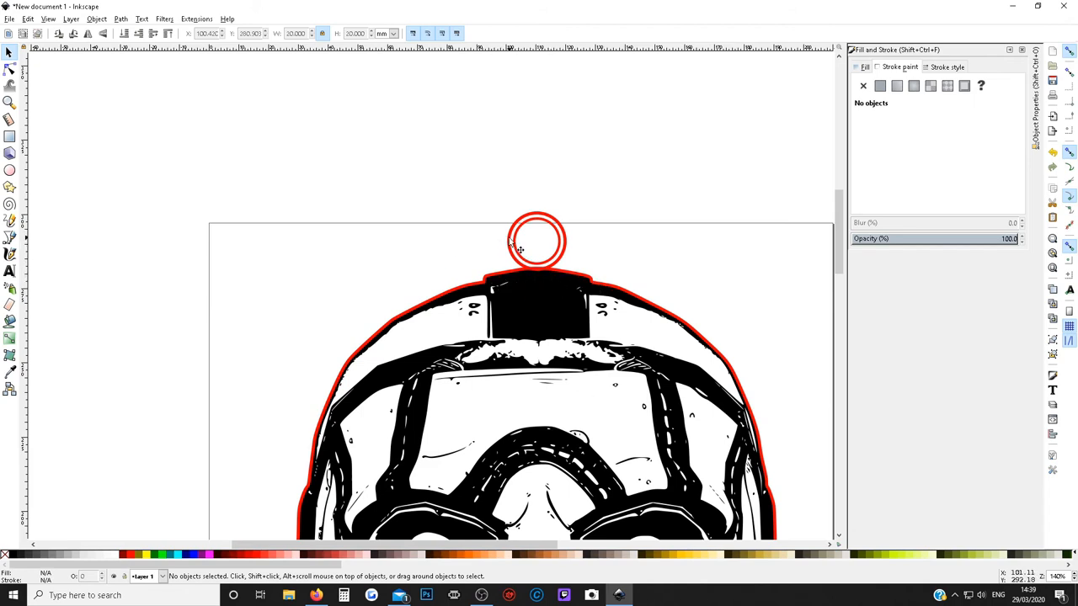
mouse_move(488, 295)
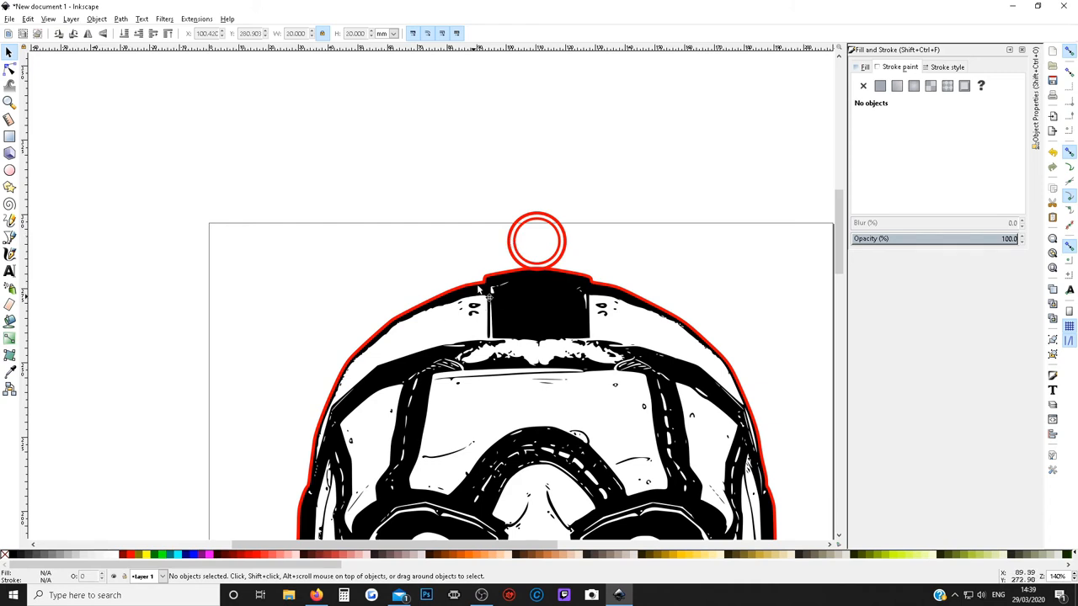
mouse_move(518, 252)
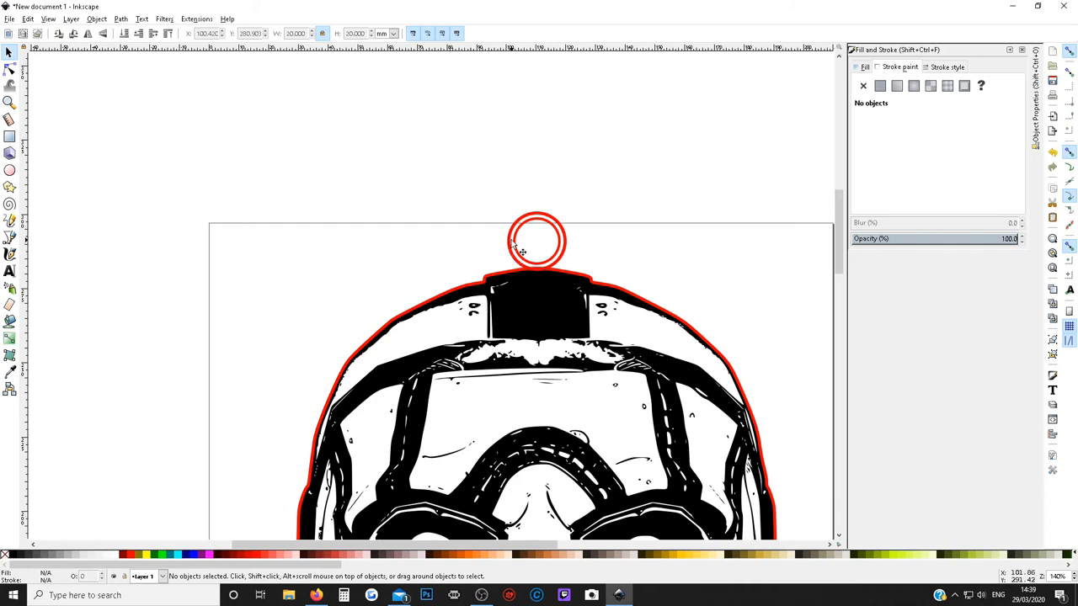
Select the red outline with the outer circle and apply Path > Union to merge them.
left_click(539, 241)
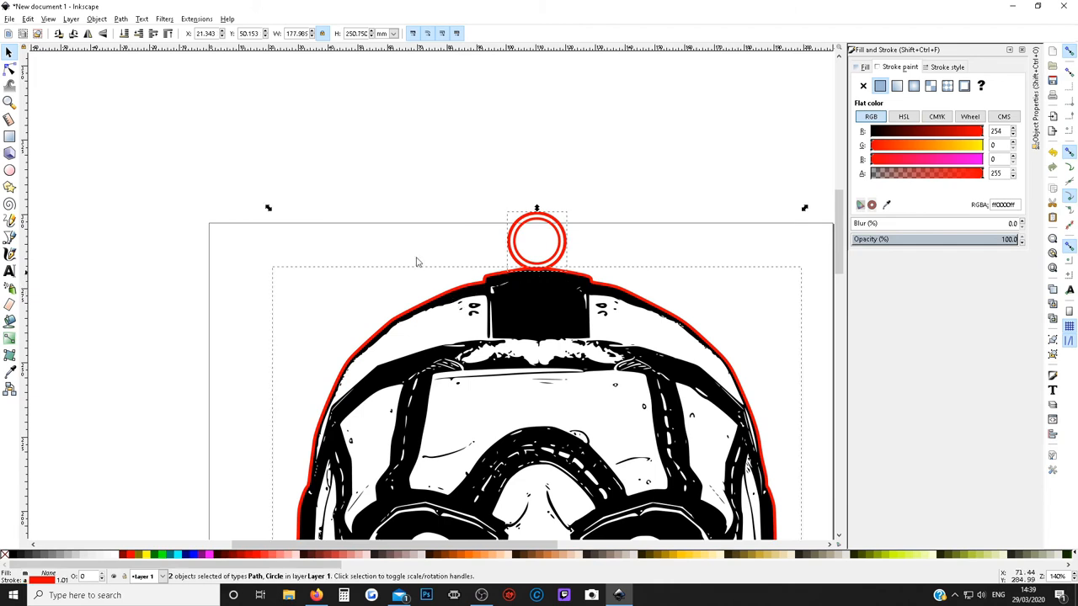
mouse_move(417, 325)
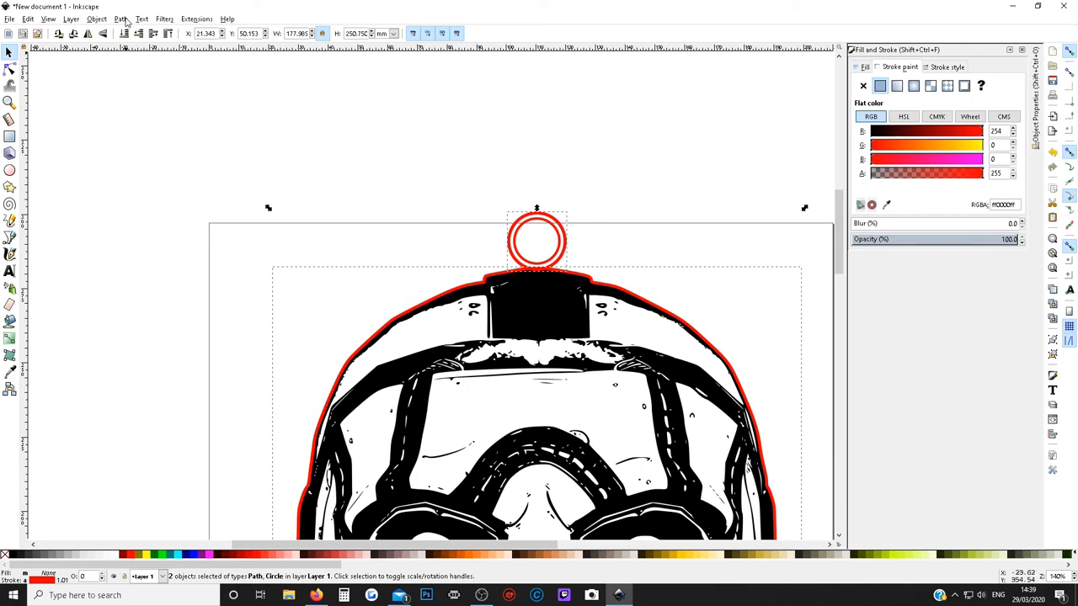
left_click(121, 20)
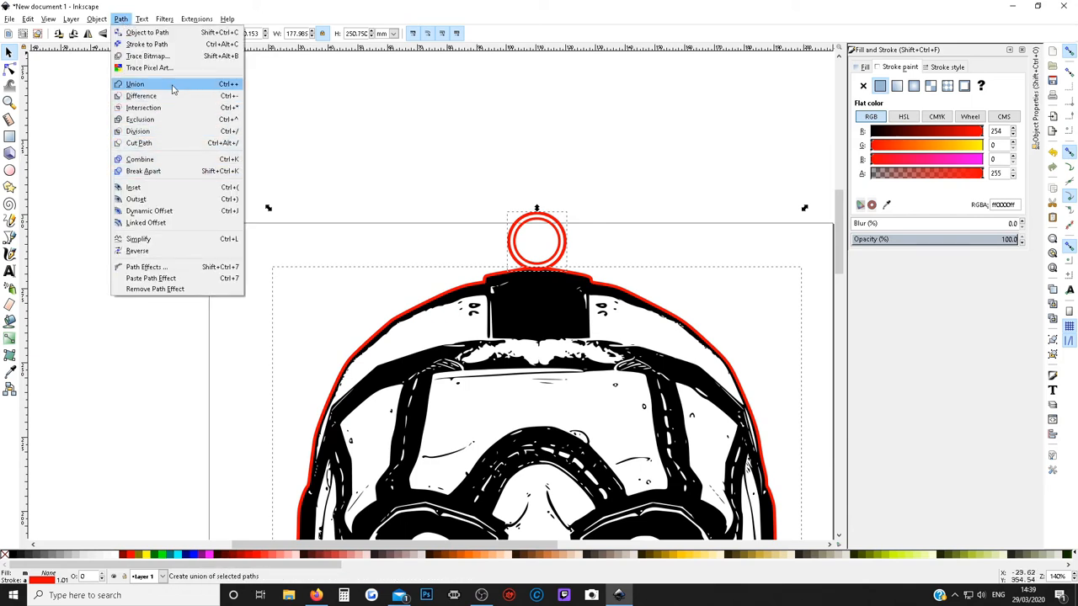
mouse_move(131, 84)
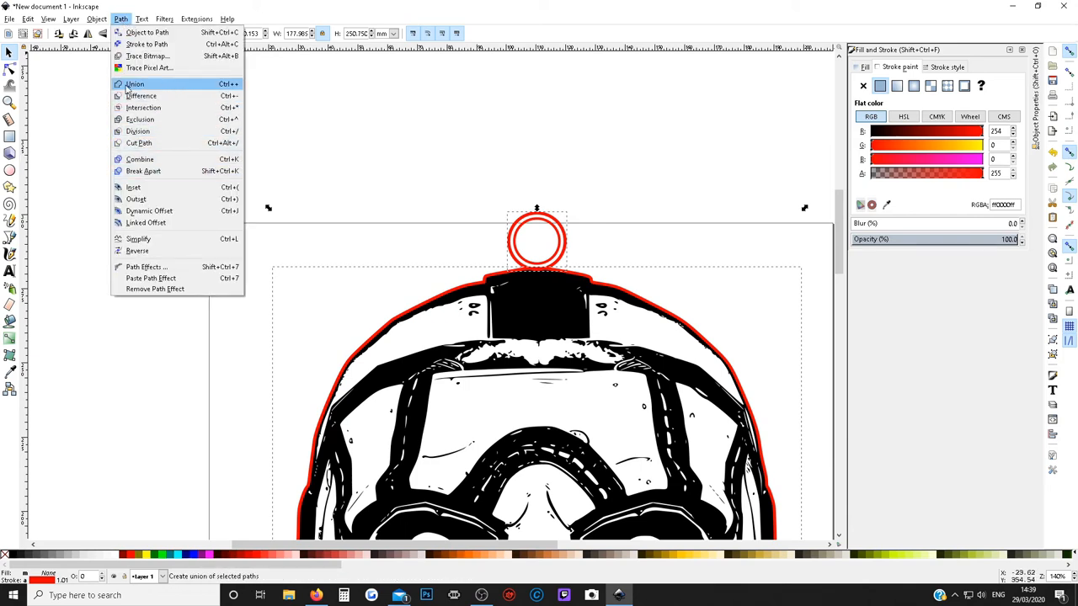
mouse_move(141, 96)
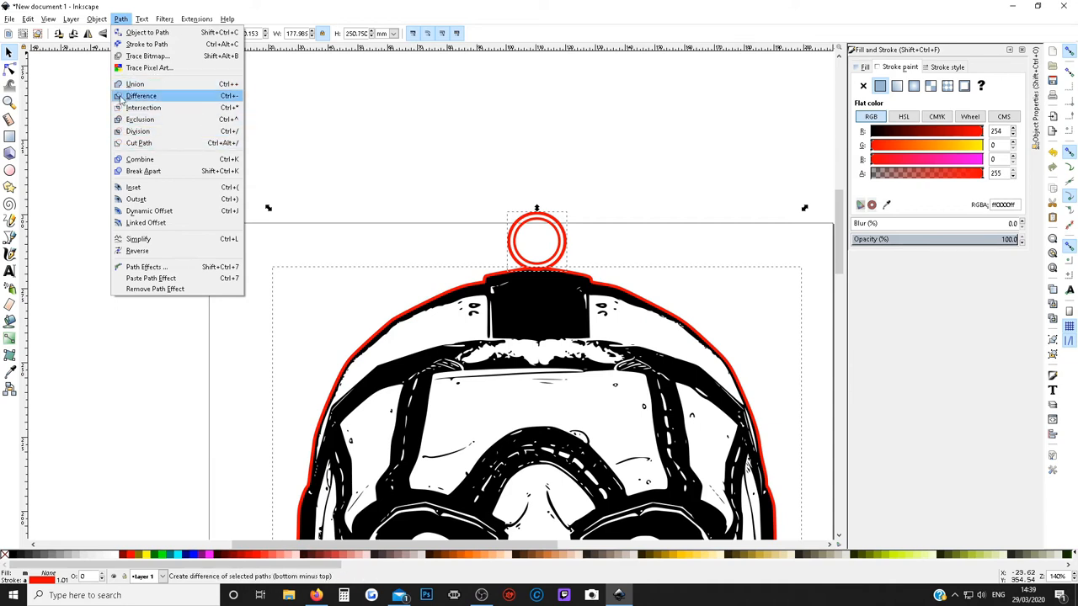
mouse_move(155, 84)
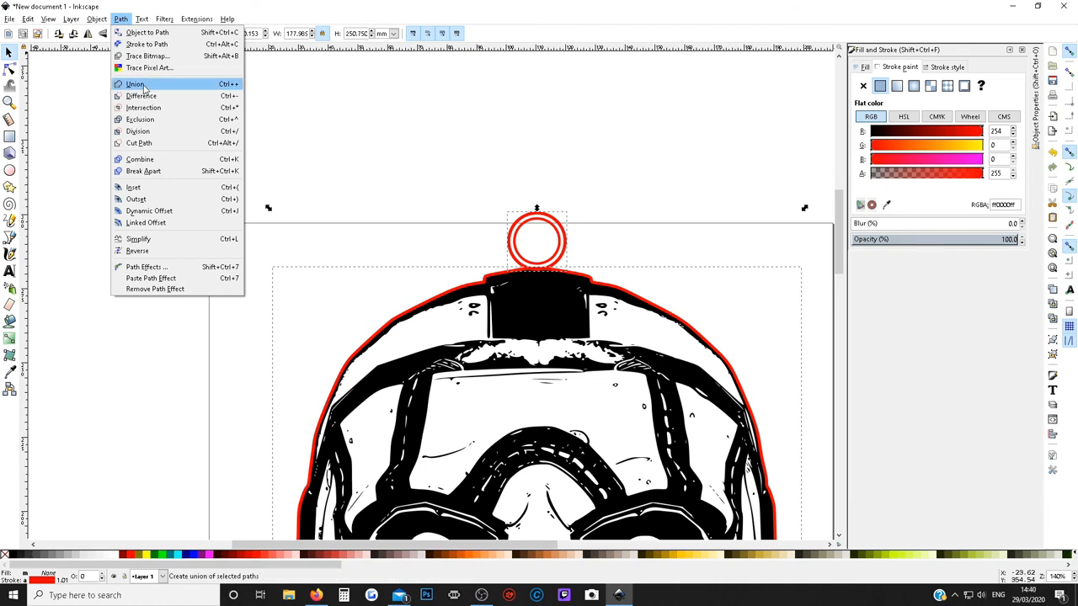
left_click(138, 85)
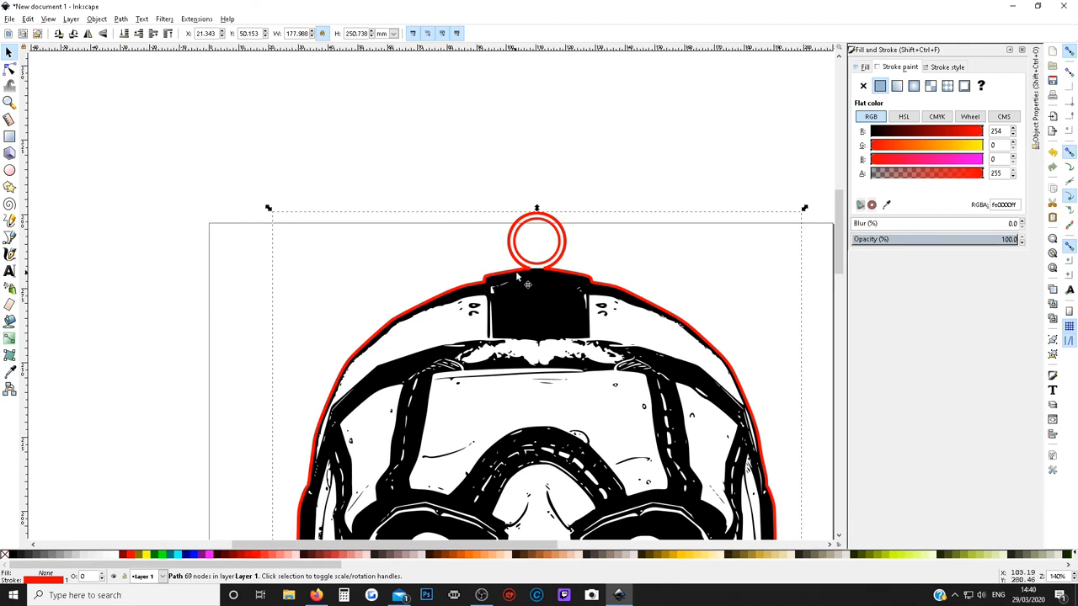
mouse_move(572, 243)
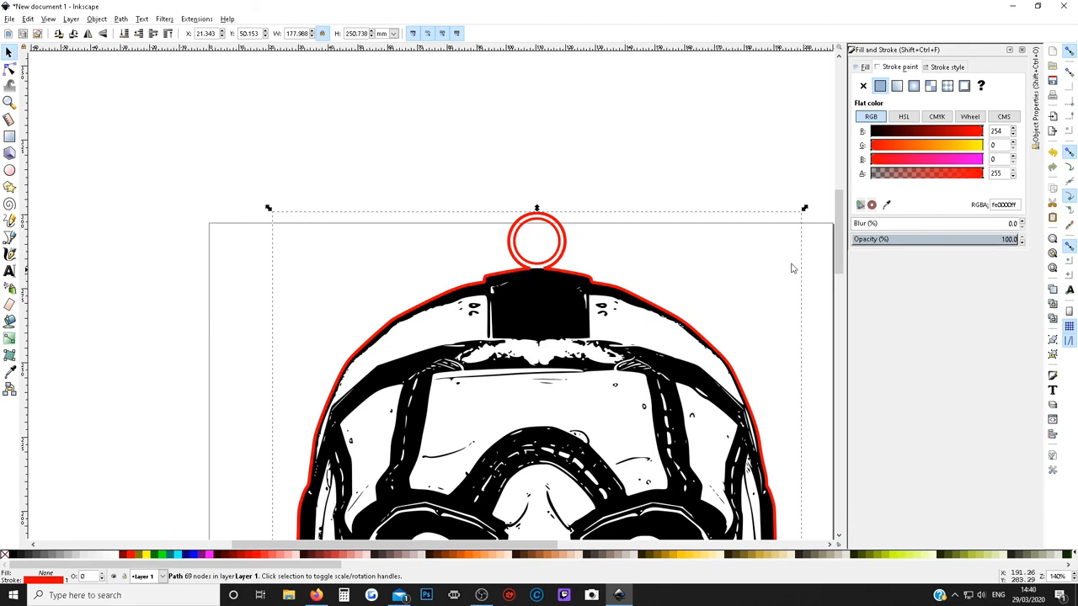
Select the whole design with locked proportions and enter a smaller width to shrink it.
scroll("down", 3)
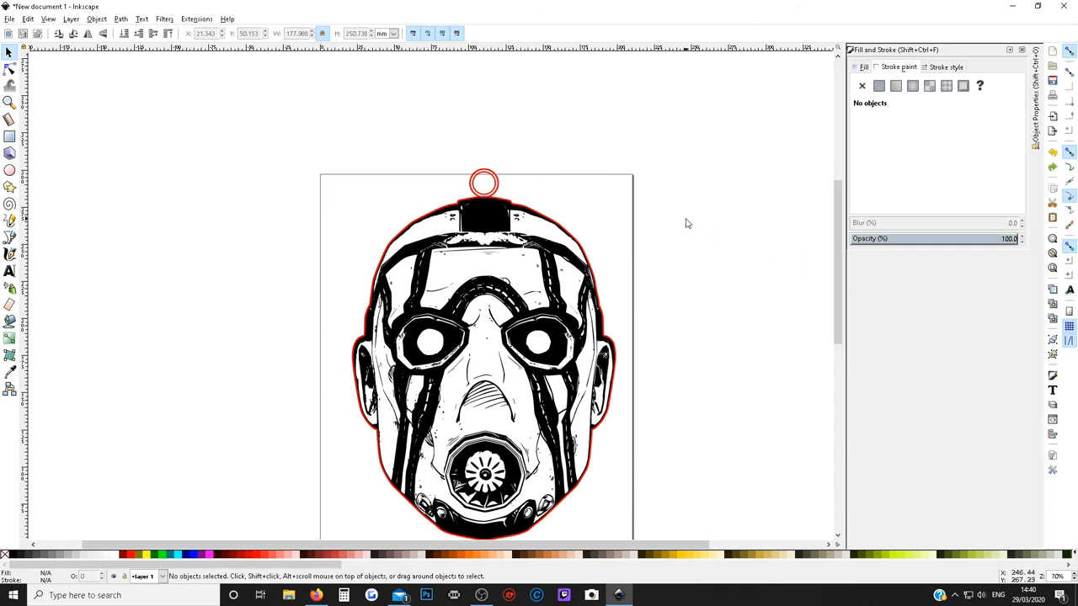
mouse_move(684, 225)
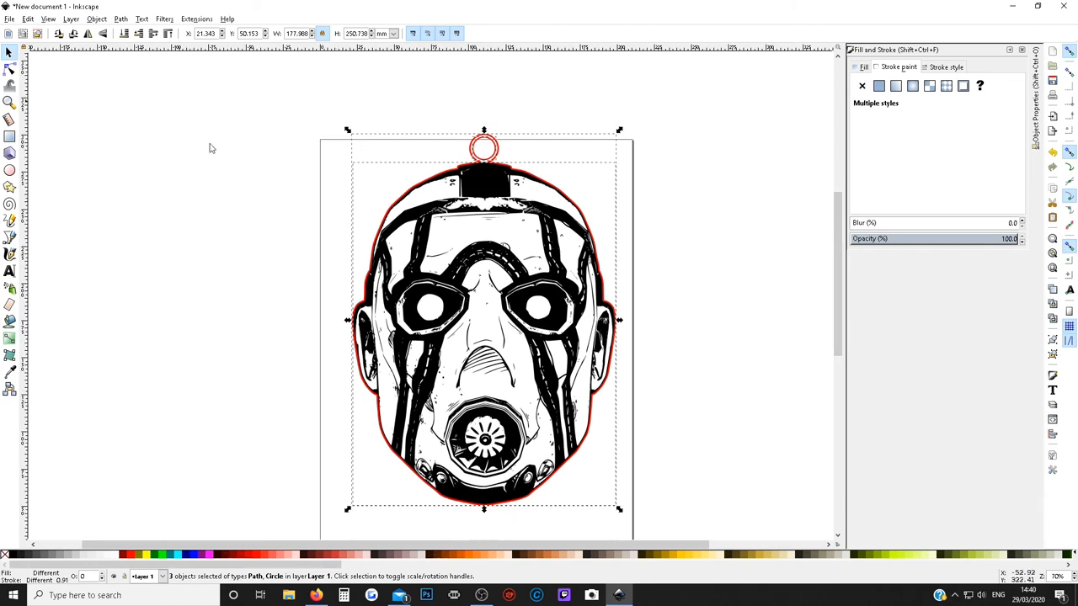
left_click(27, 18)
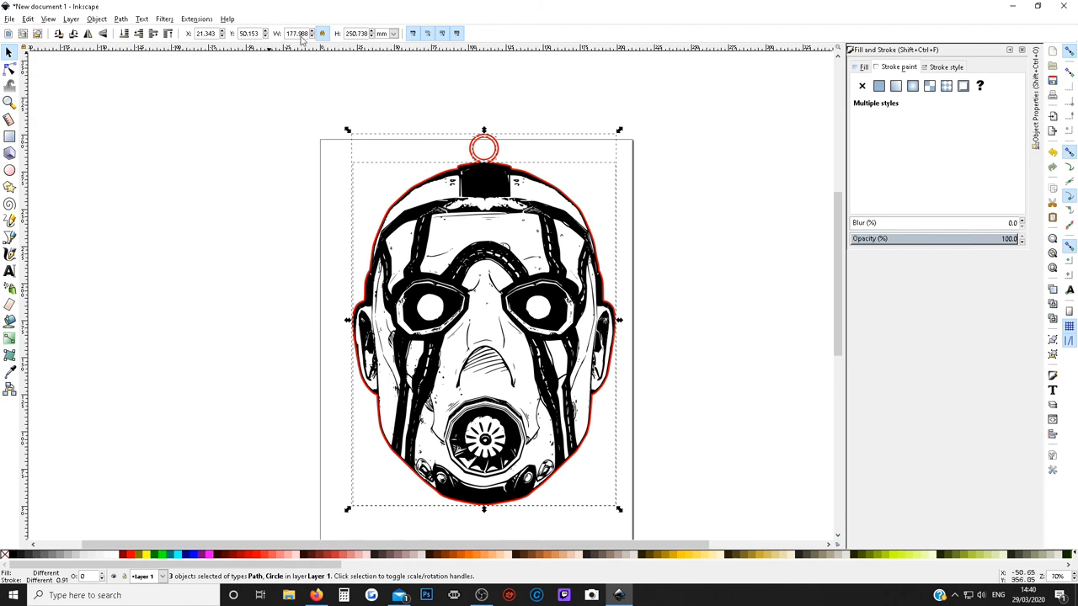
left_click(352, 34)
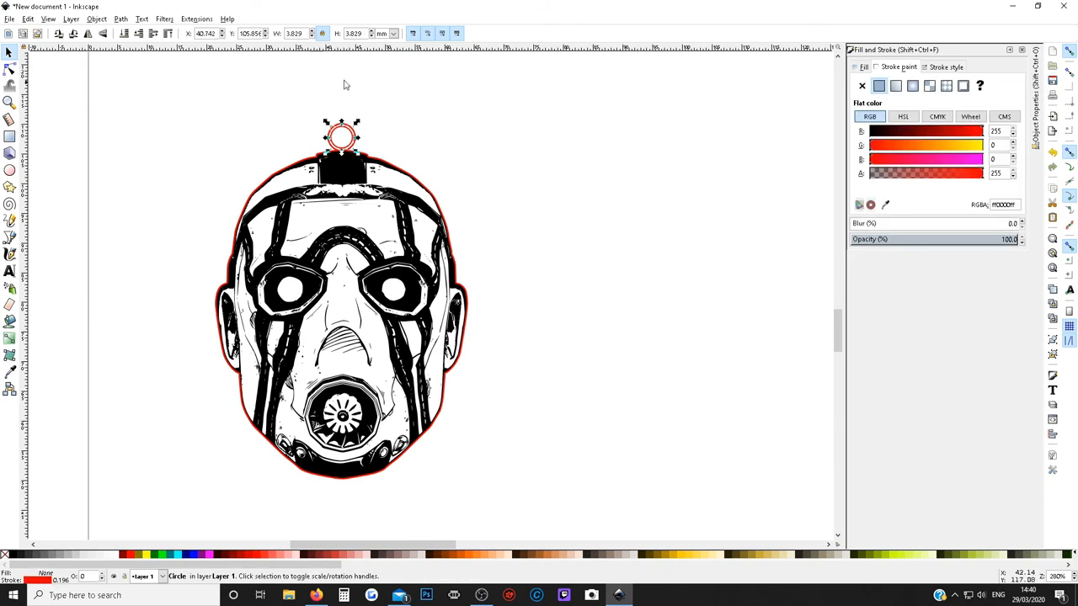
mouse_move(519, 189)
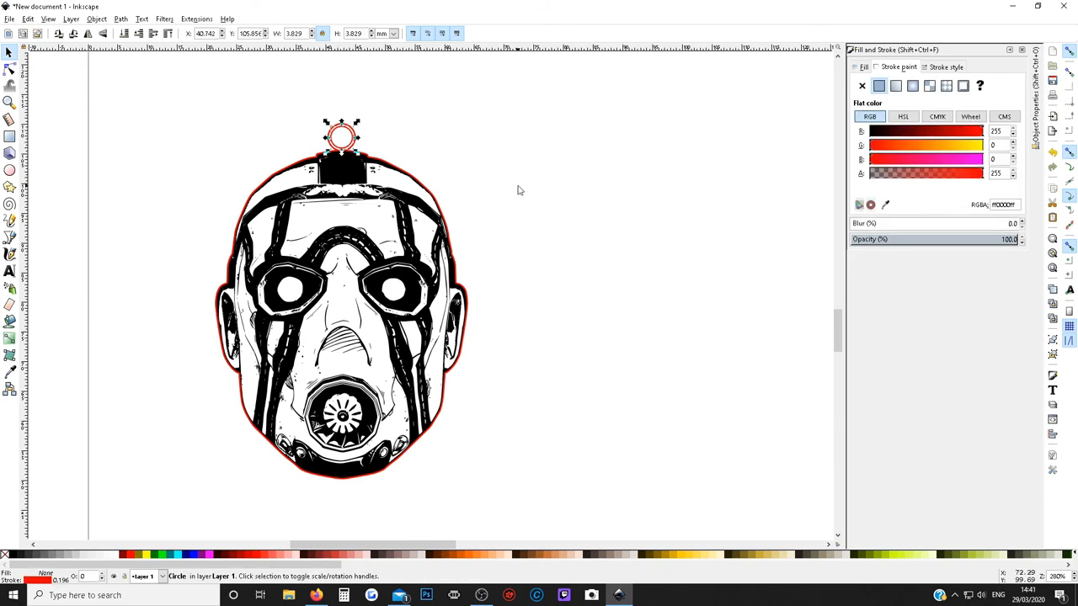
Nudge the inner keyring hole circle to centre it in the ring, then review the full design.
left_click(519, 191)
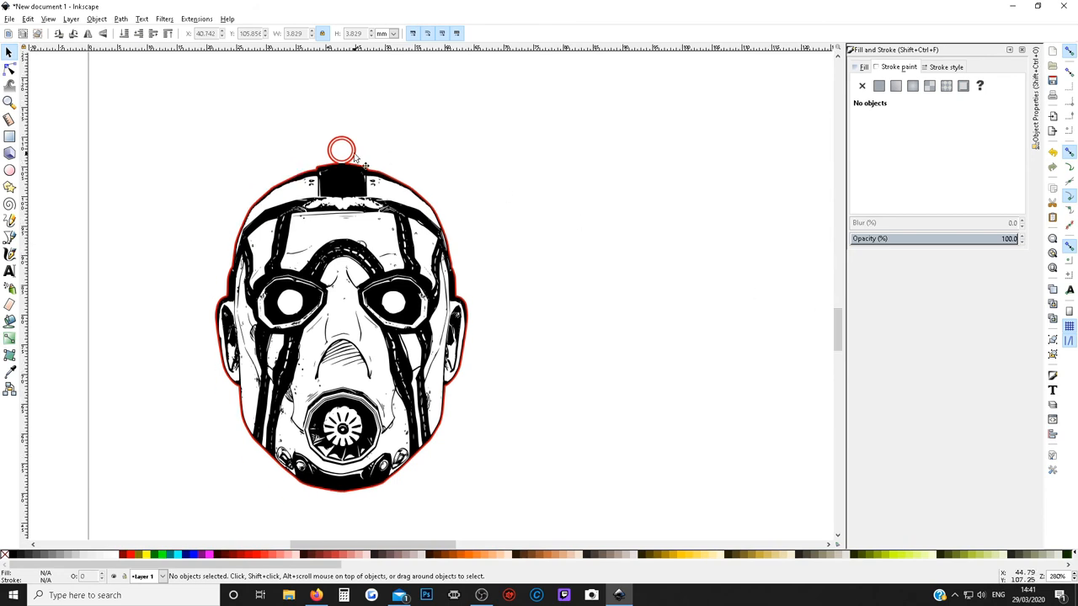
left_click(344, 150)
type("3")
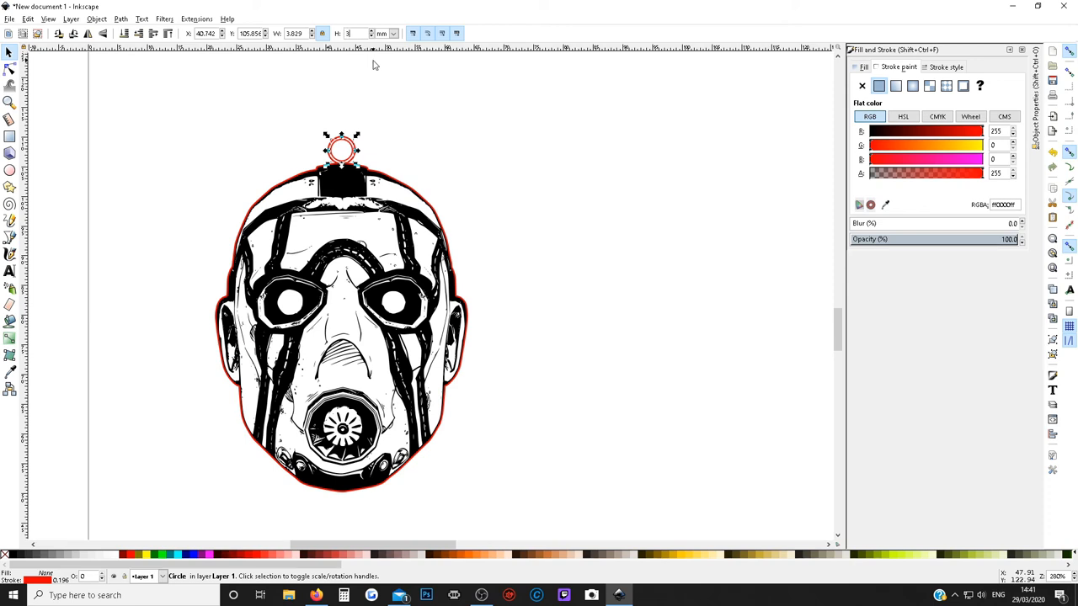
left_click(498, 216)
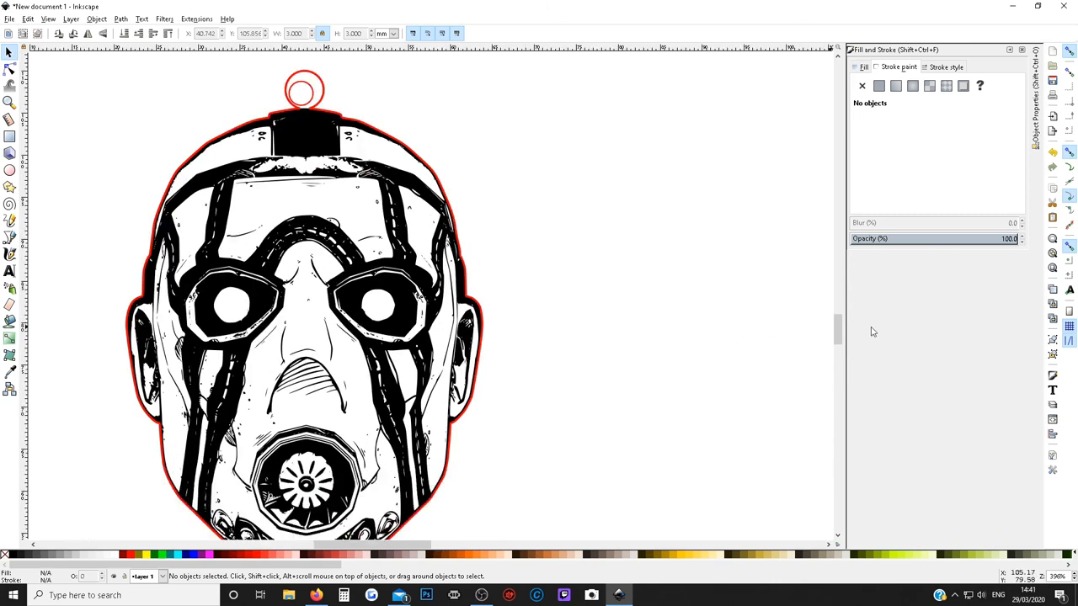
scroll("down", 3)
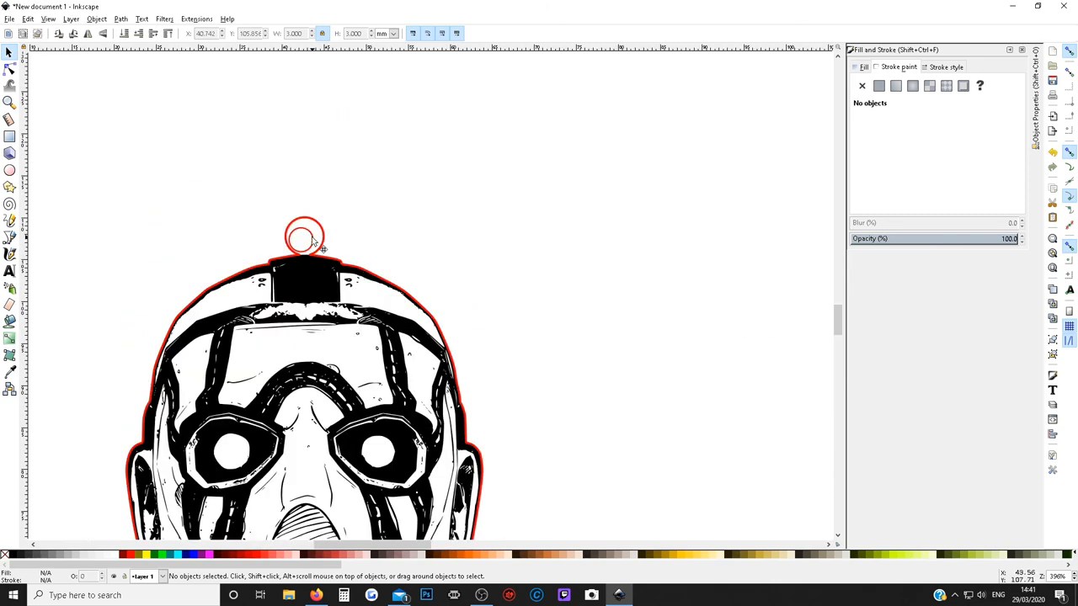
left_click(301, 239)
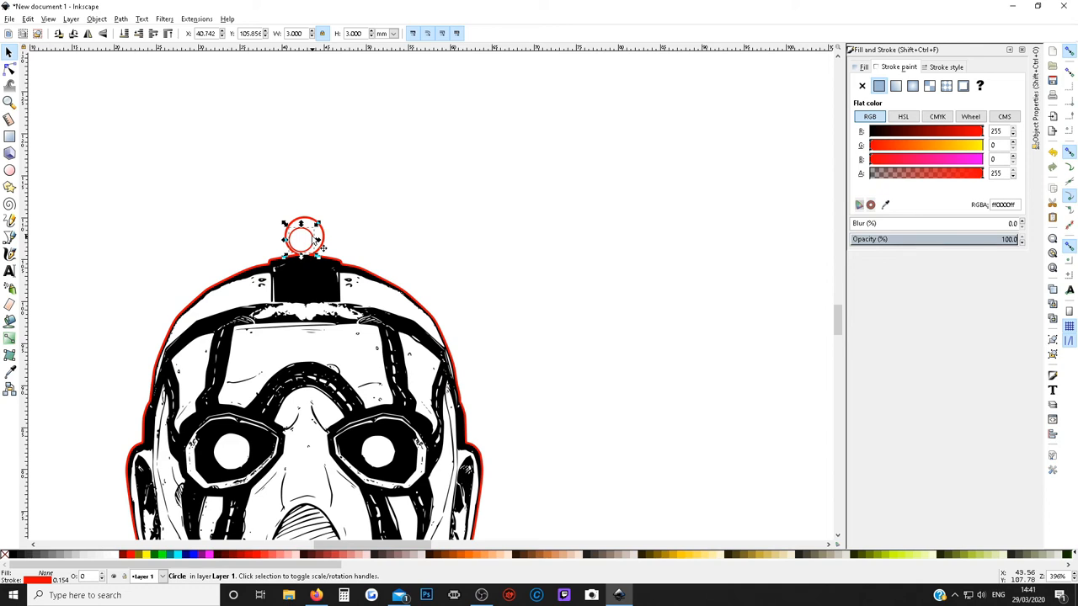
left_click_drag(303, 239, 305, 236)
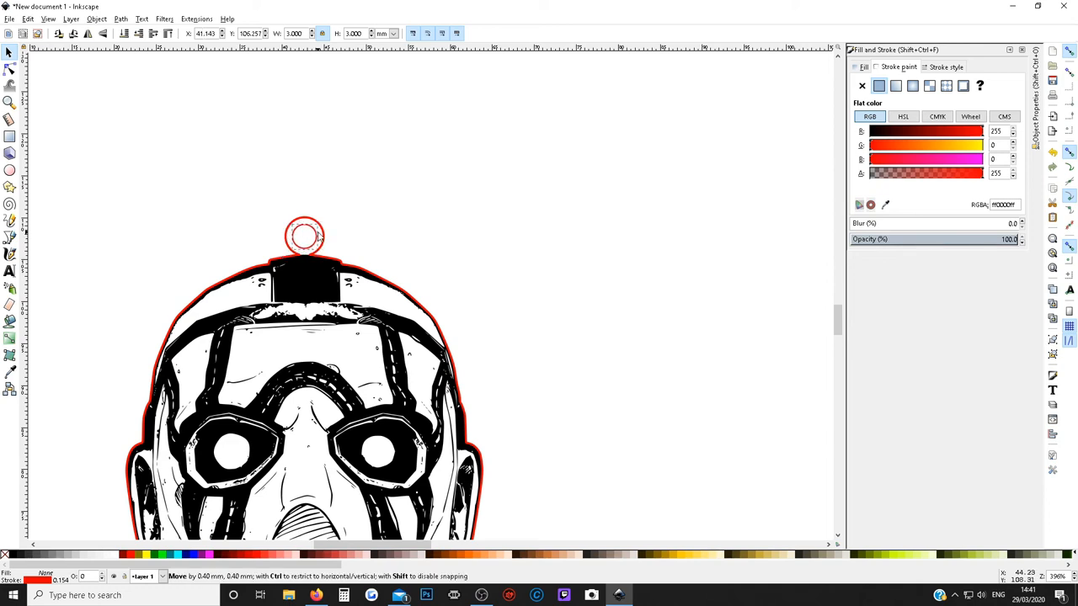
left_click(305, 236)
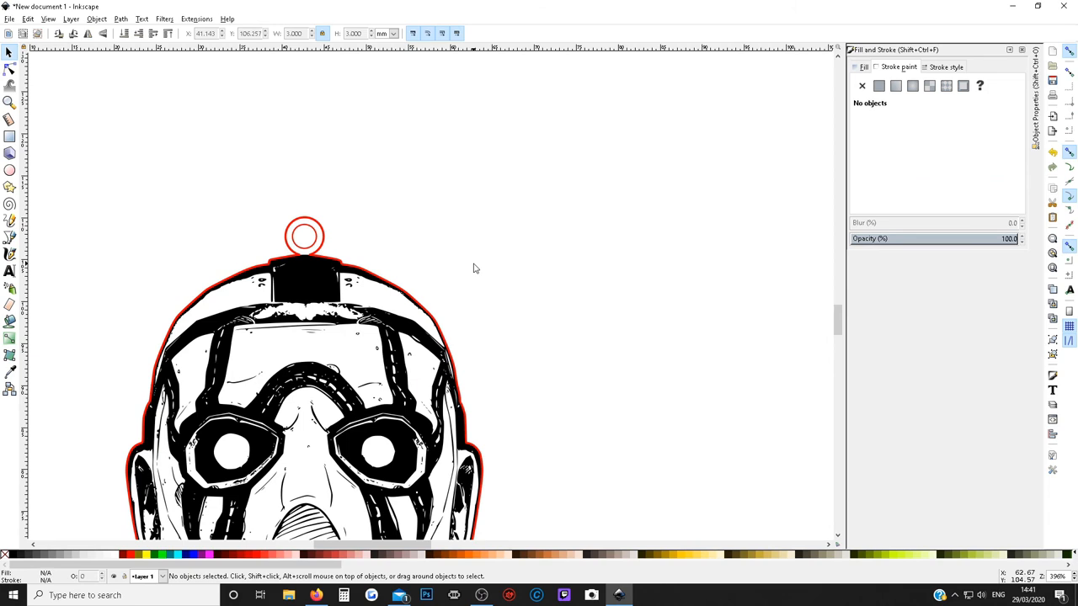
mouse_move(308, 256)
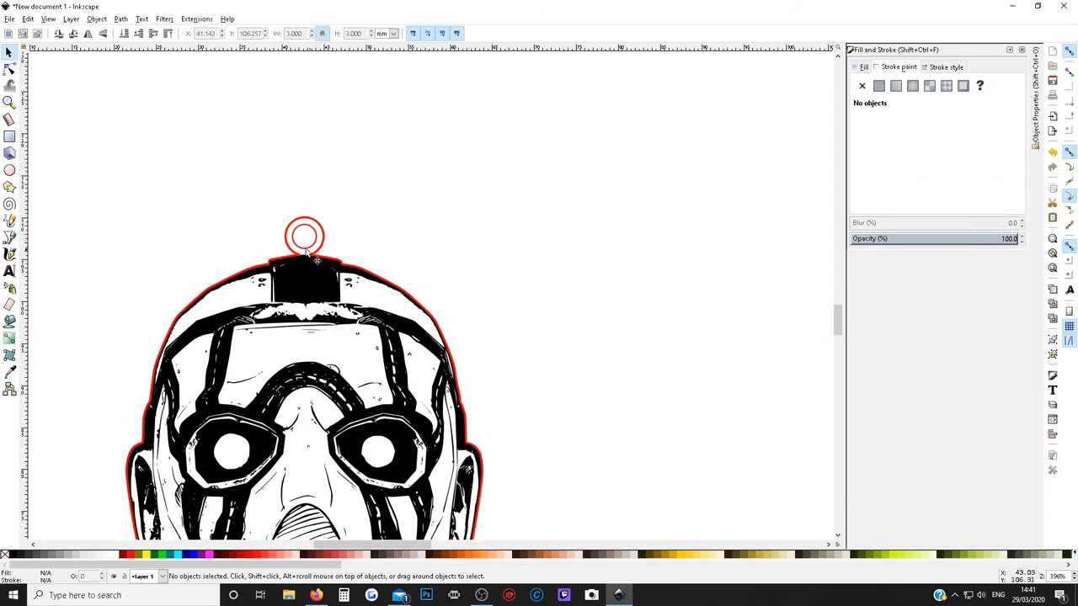
mouse_move(891, 337)
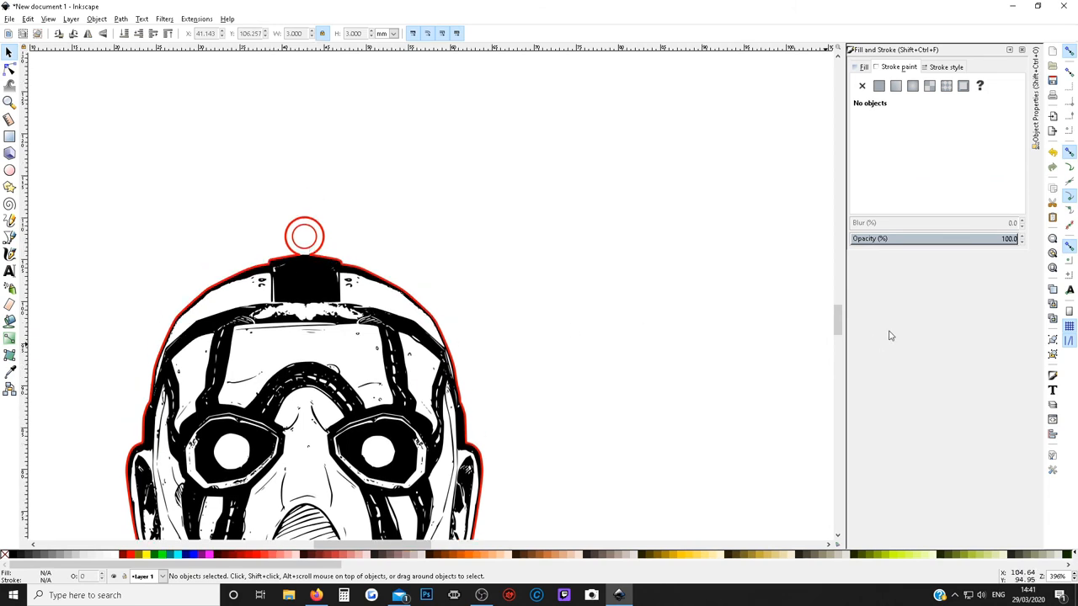
scroll("down", 3)
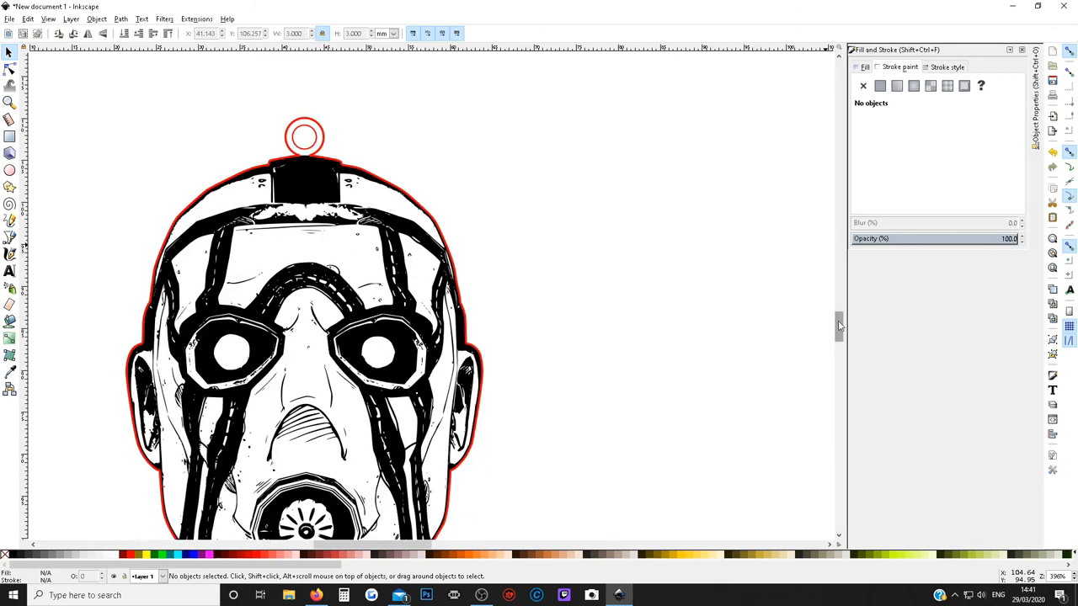
scroll("down", 3)
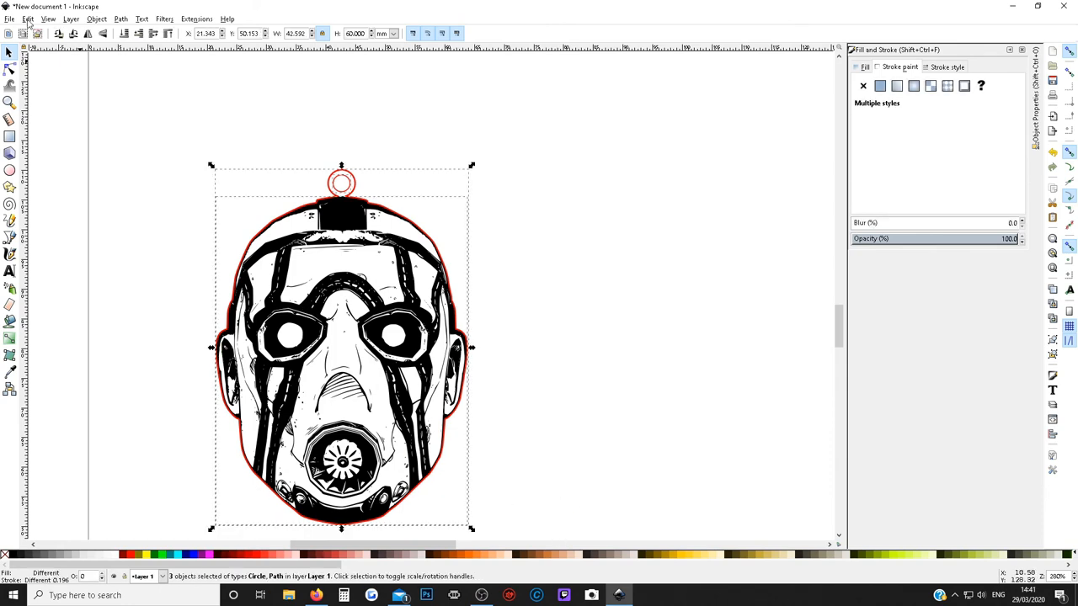
Resize the page to the drawing from Document Properties.
left_click(30, 18)
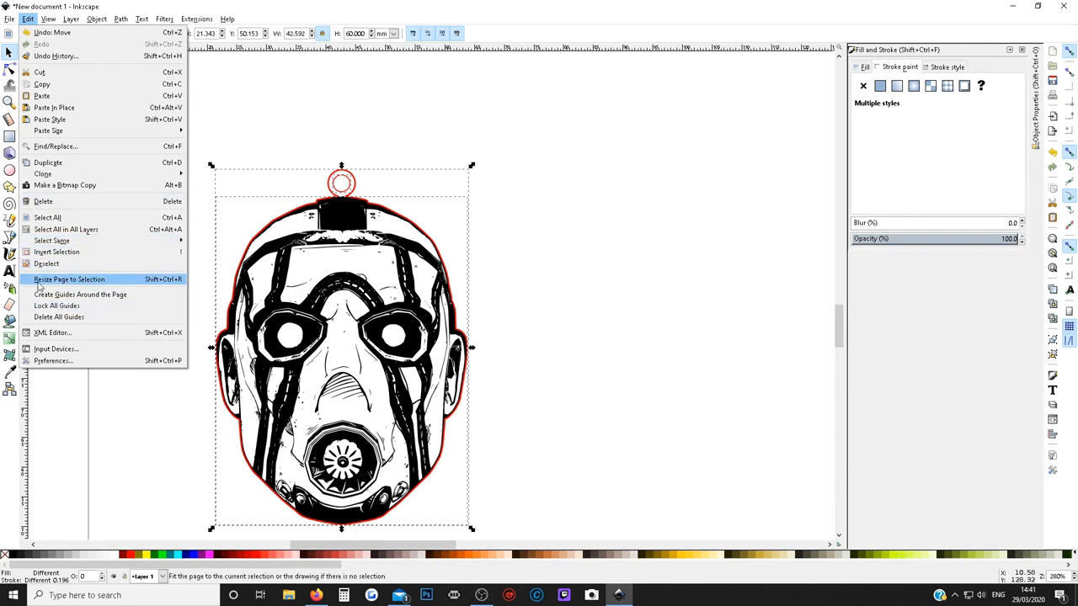
mouse_move(123, 280)
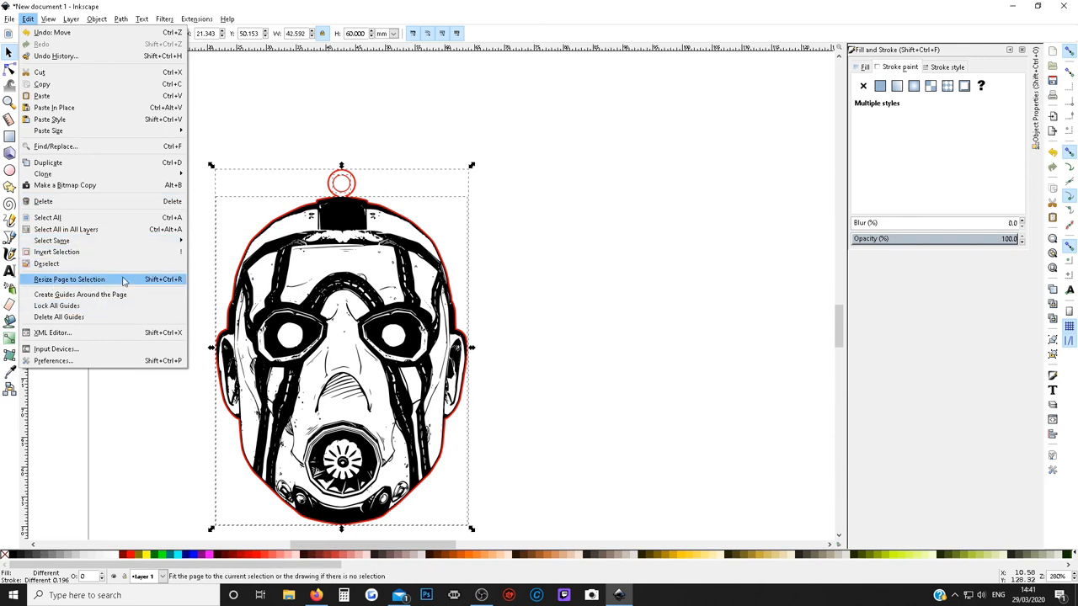
left_click(11, 14)
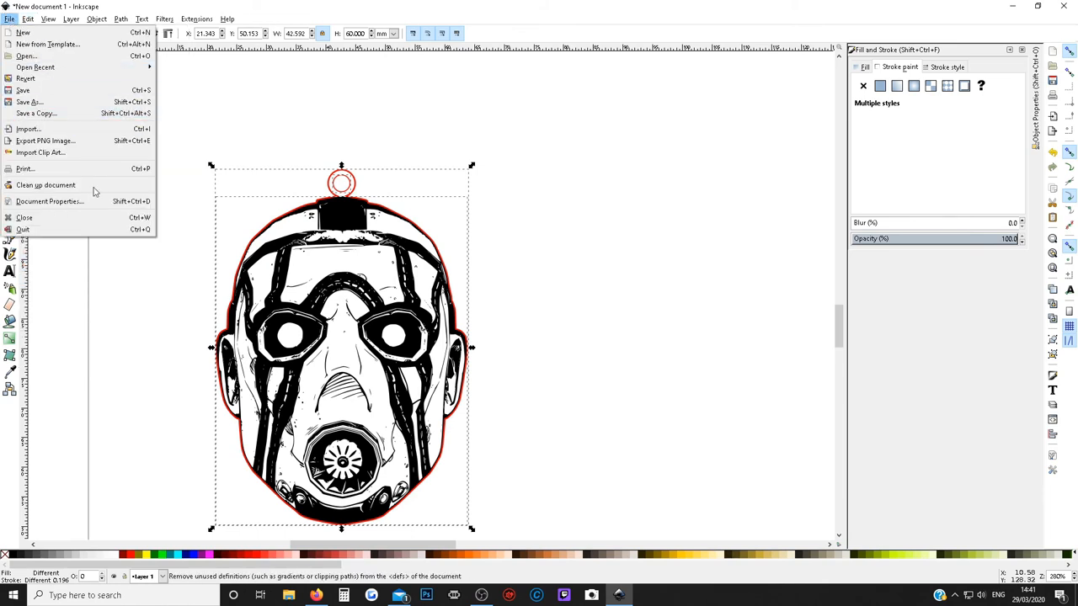
left_click(52, 200)
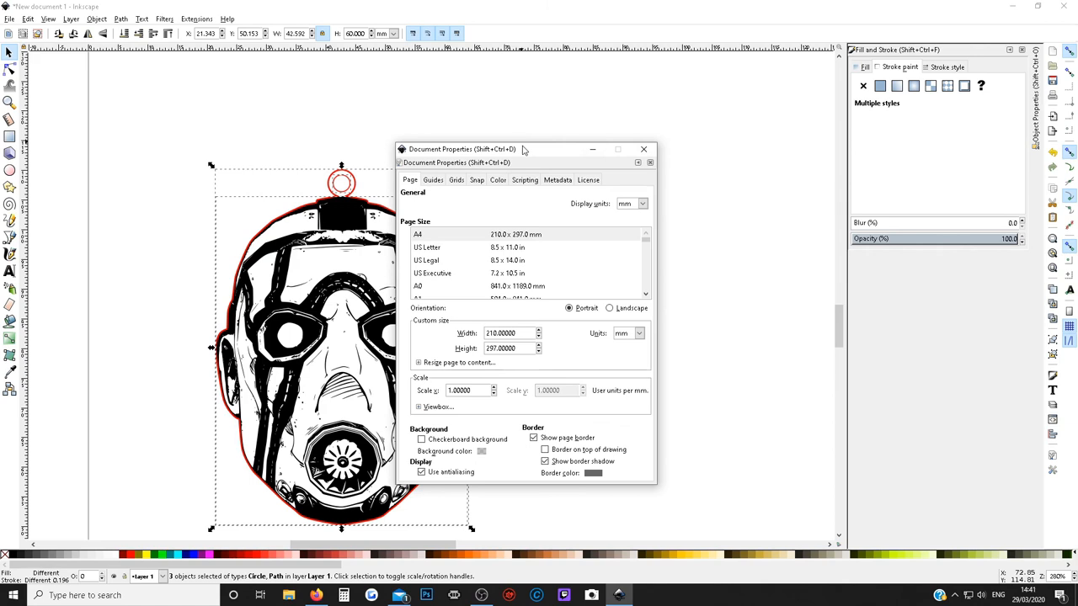
left_click_drag(524, 148, 653, 143)
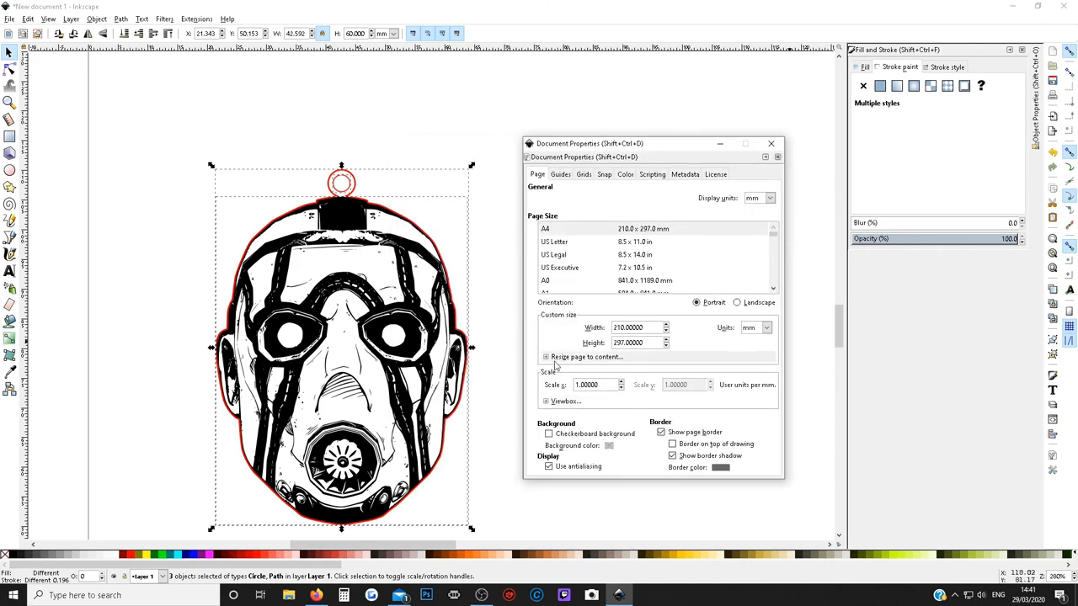
left_click(546, 357)
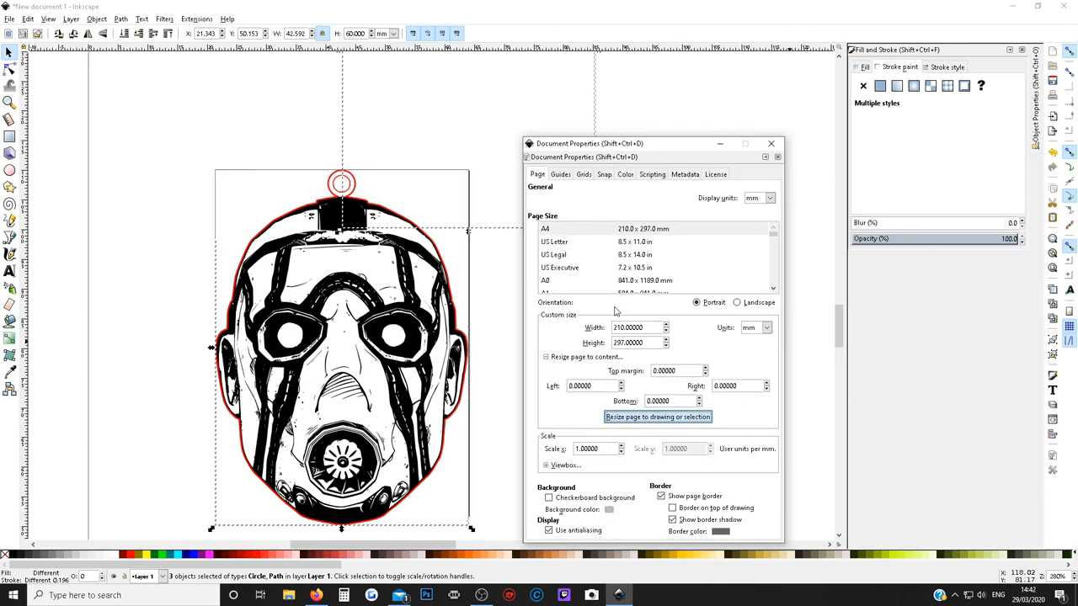
left_click(656, 417)
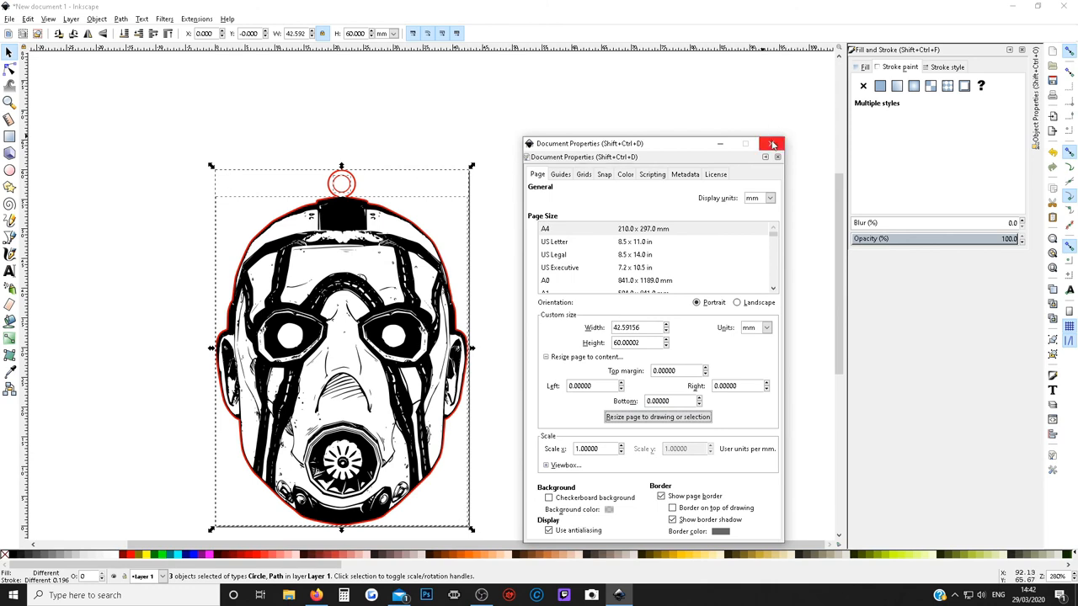
left_click(771, 143)
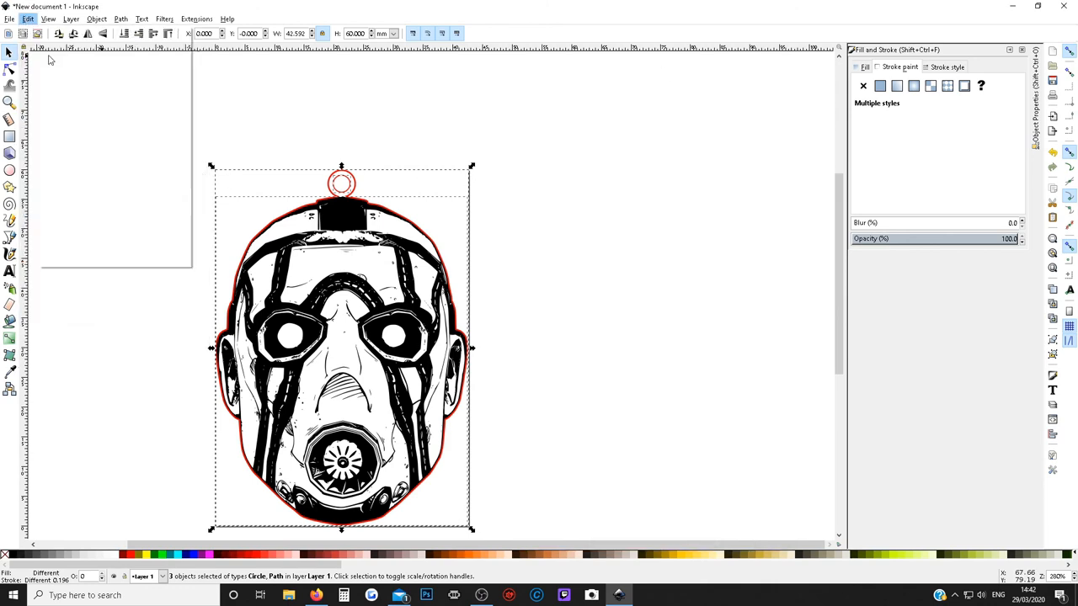
Resize the page to the selection, about 42.6 mm wide, and deselect everything.
left_click(29, 19)
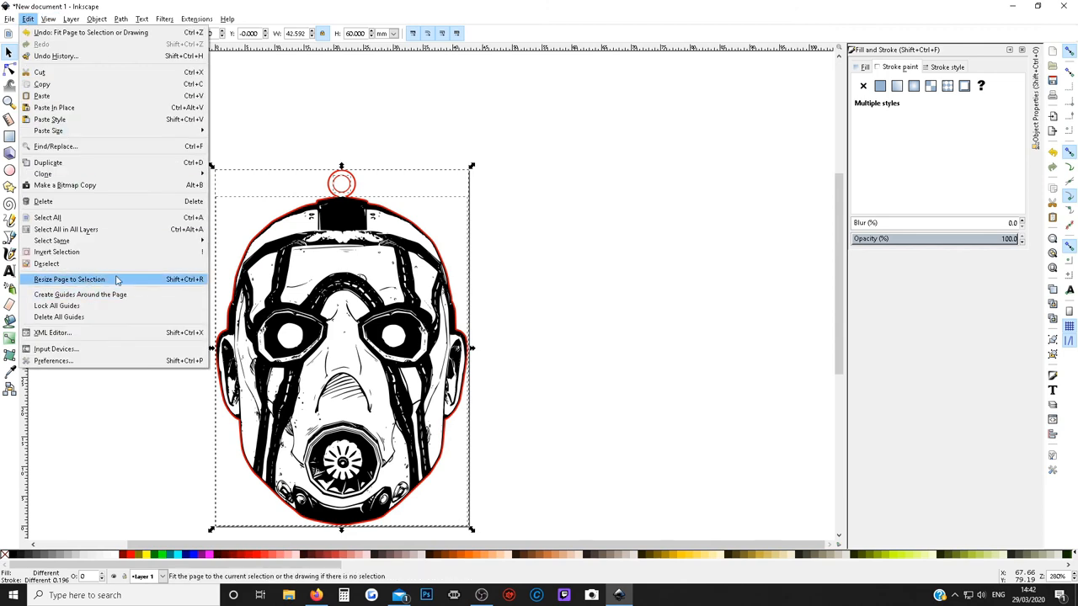
mouse_move(169, 285)
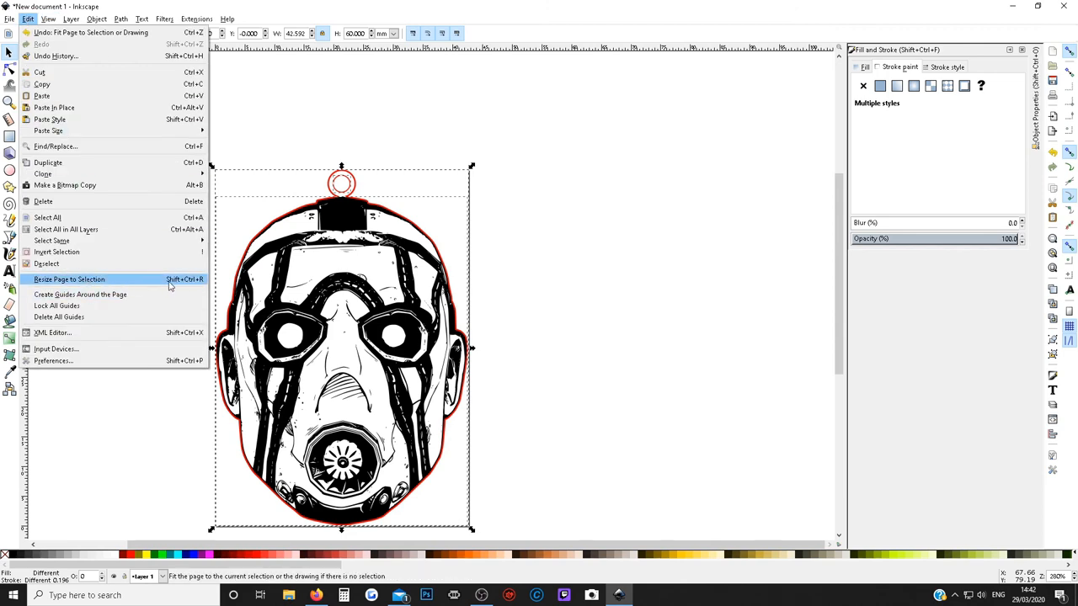
left_click(67, 280)
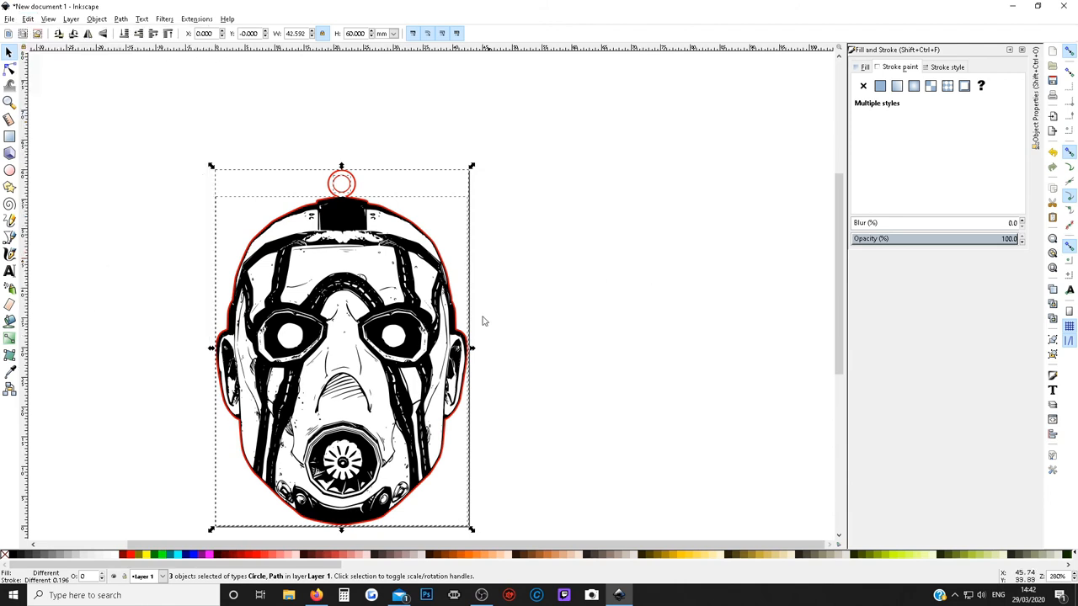
left_click(526, 323)
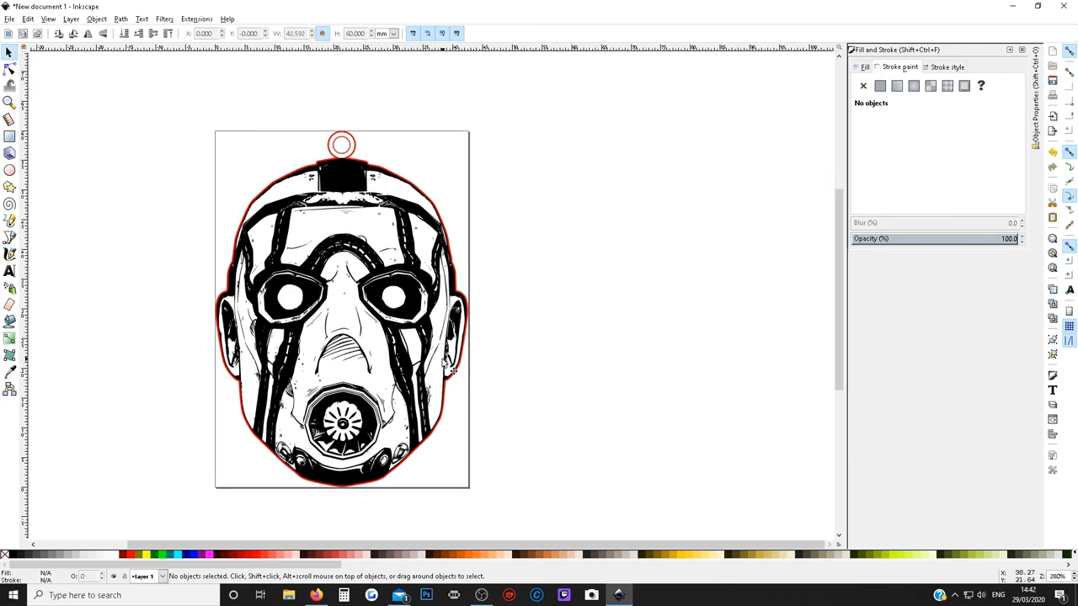
Save the design as 'borderlands psycho keyring.svg' in the k40 folder.
left_click(10, 17)
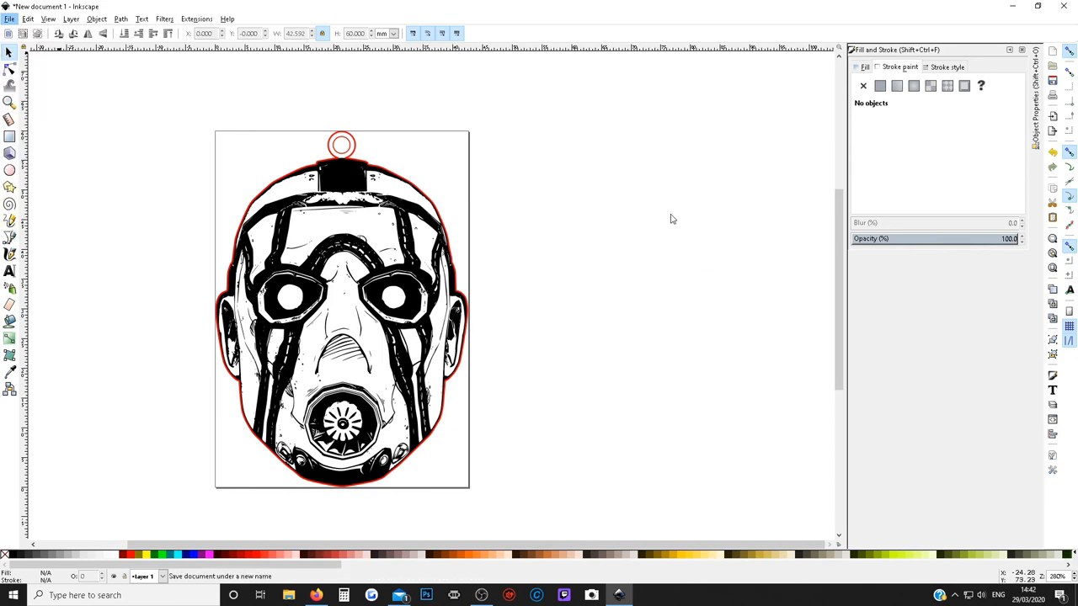
key("ctrl+shift+s")
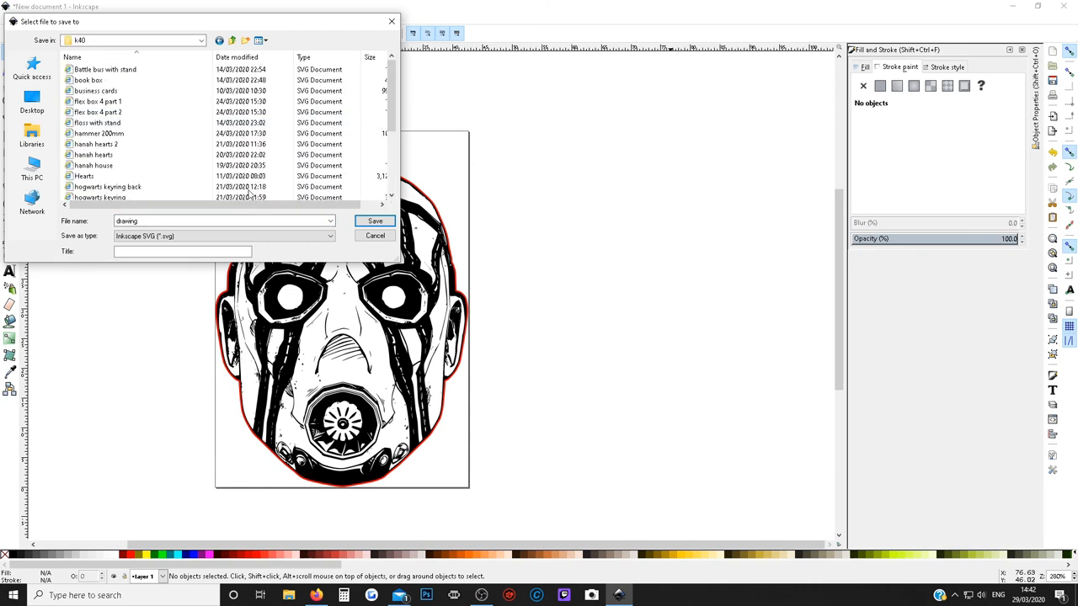
scroll("down", 3)
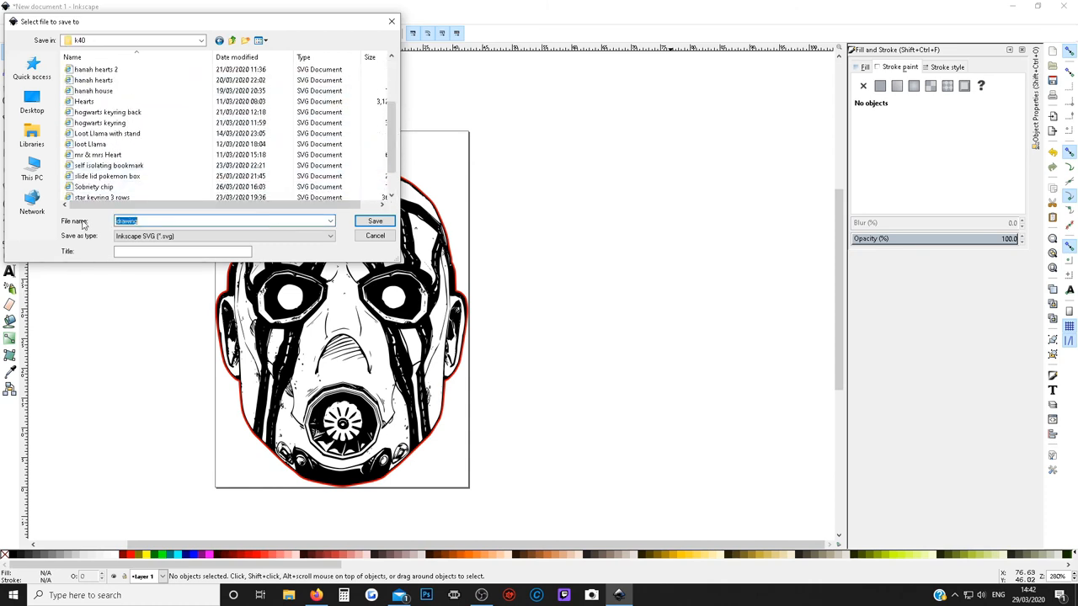
type("borderland")
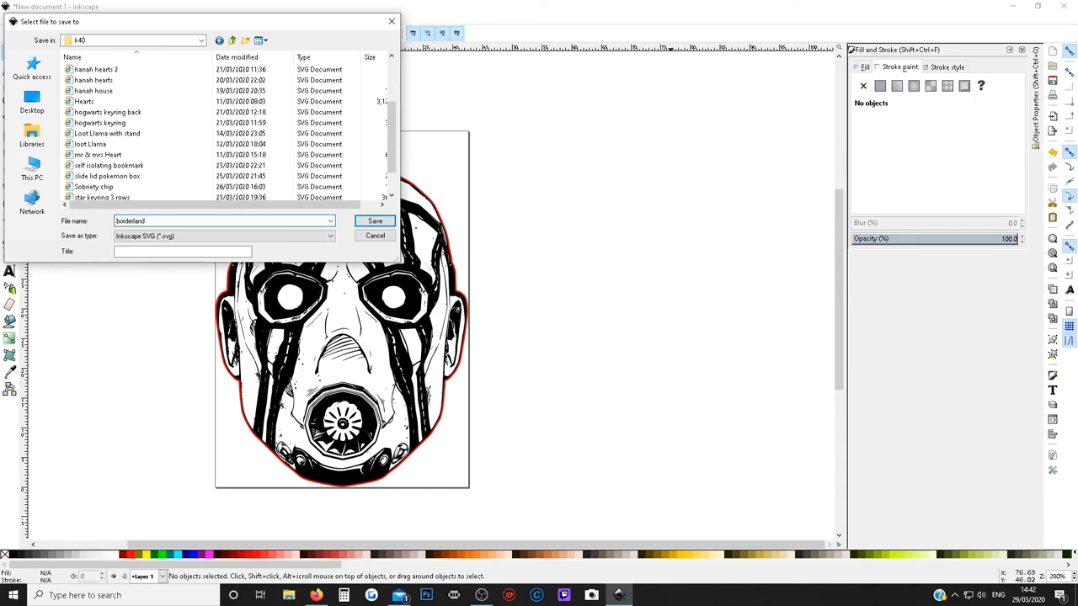
type("psycho keyring")
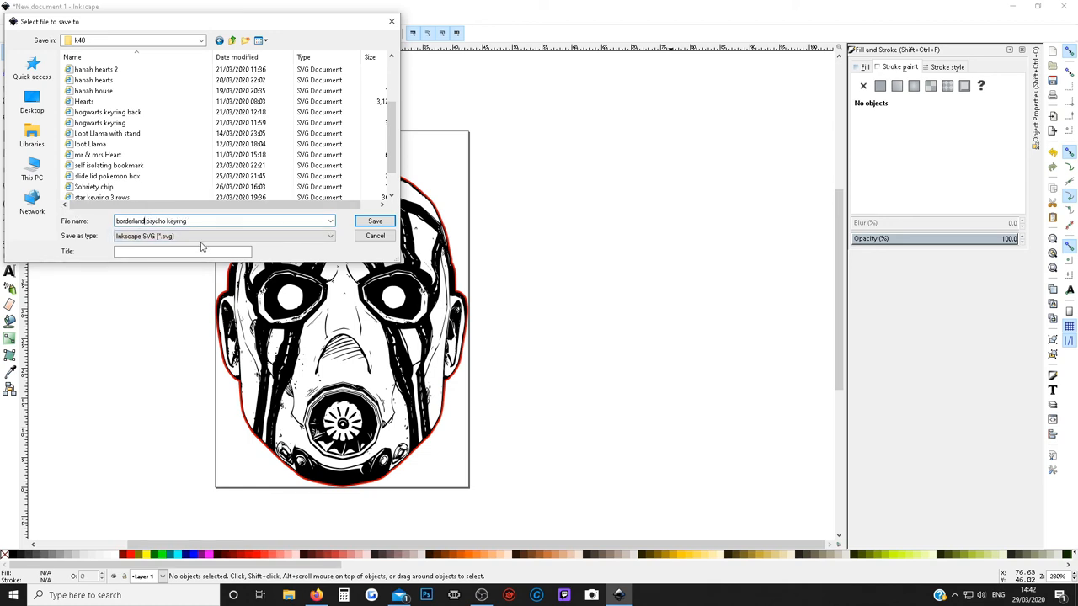
left_click(374, 221)
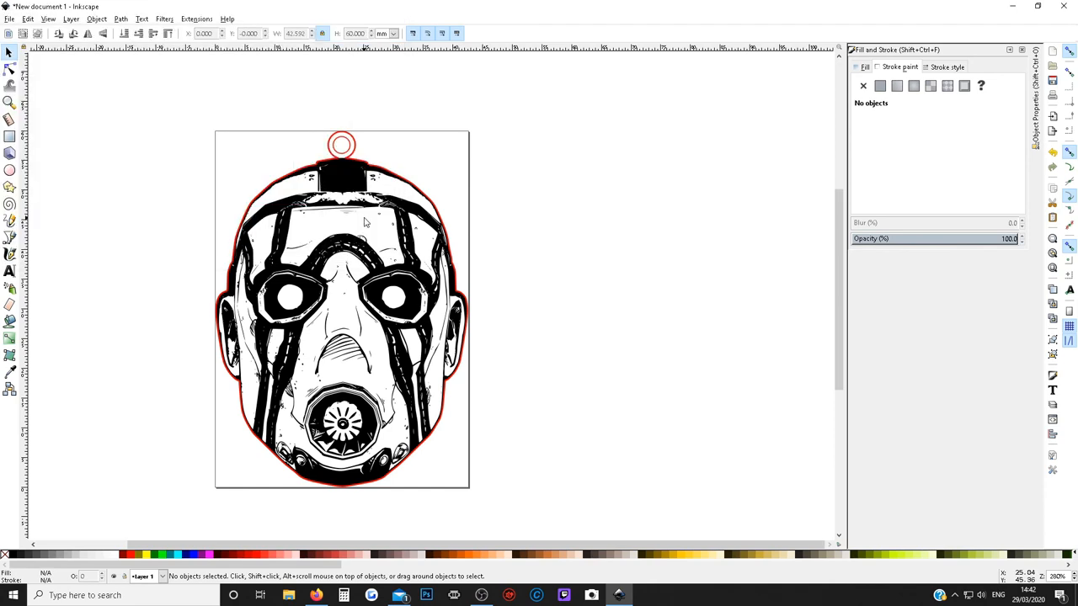
key("ctrl+s")
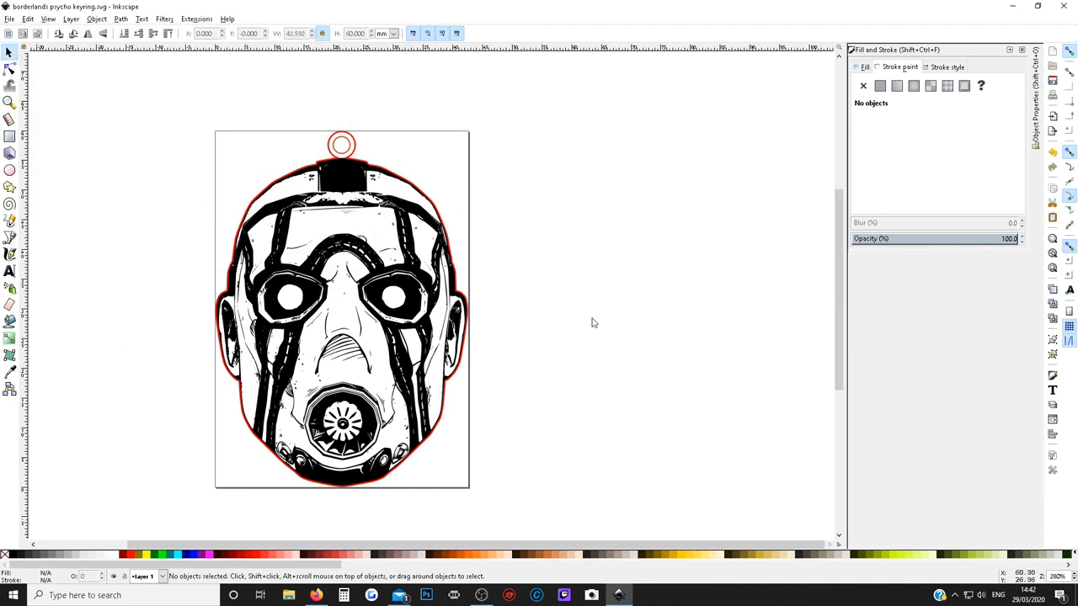
mouse_move(1014, 7)
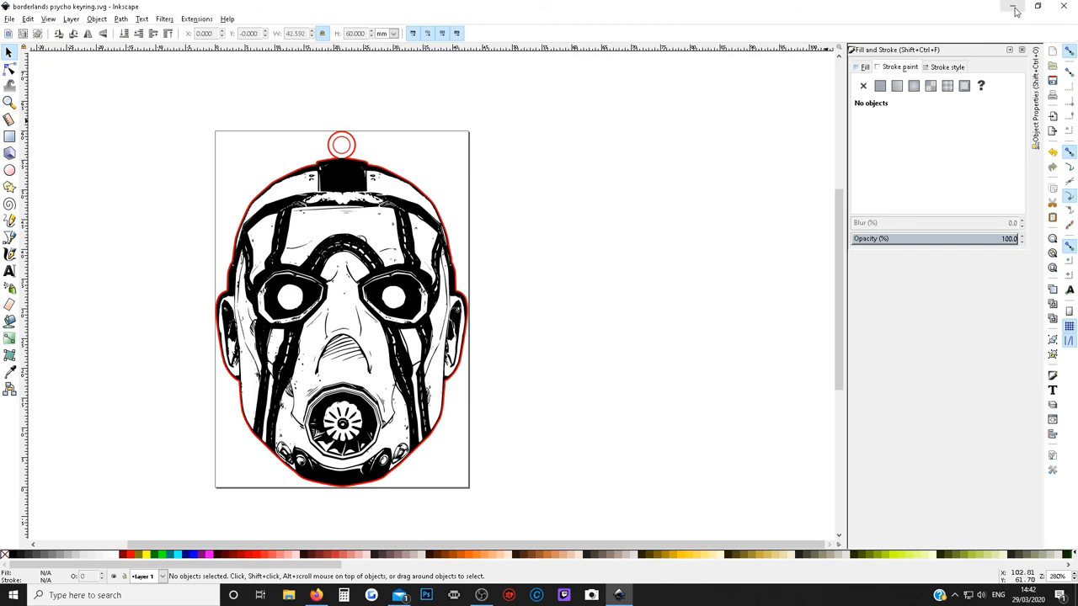
mouse_move(1010, 6)
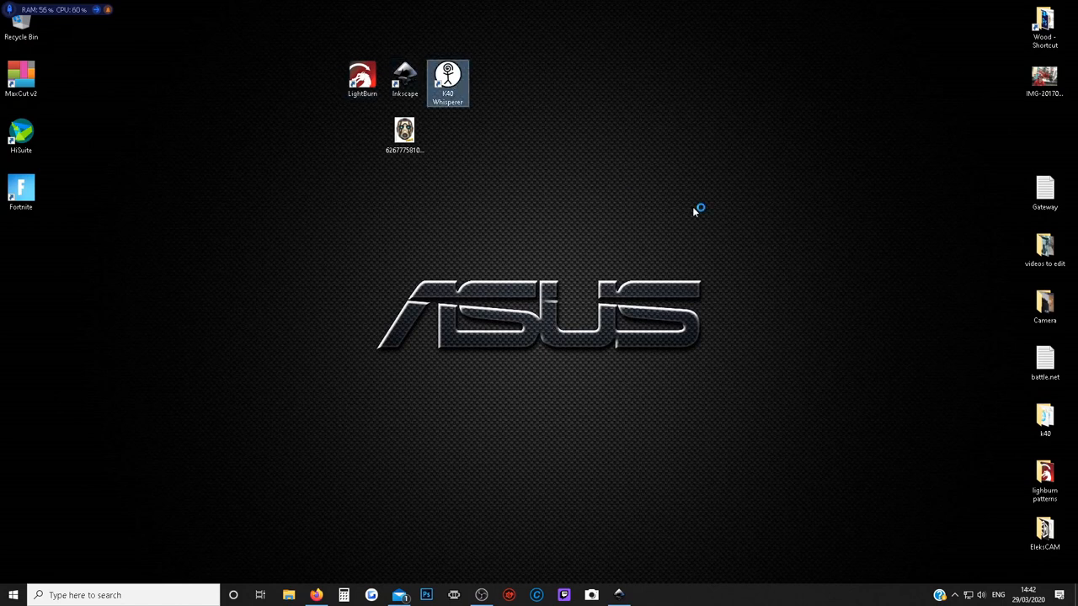
Launch K40 Whisperer and load borderlands psycho keyring.svg from the k40 folder.
double_click(454, 74)
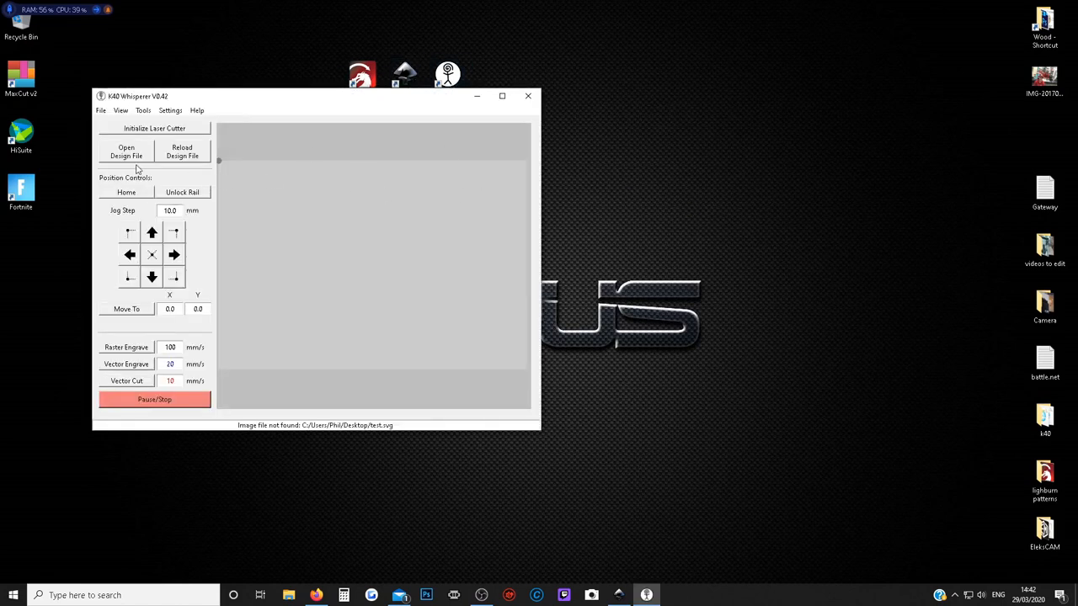
left_click(125, 151)
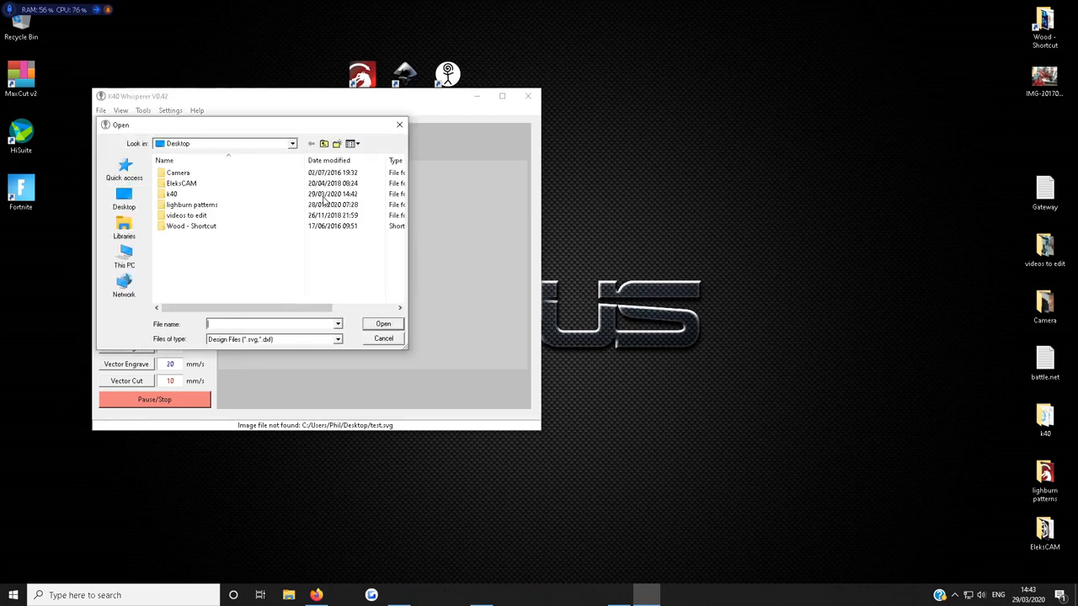
double_click(171, 206)
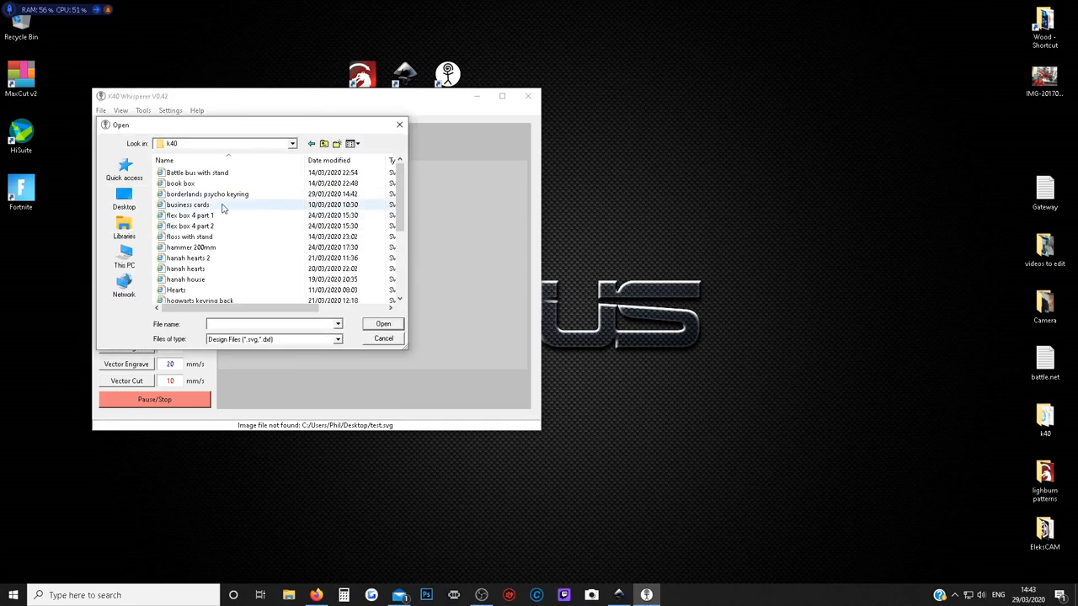
mouse_move(217, 206)
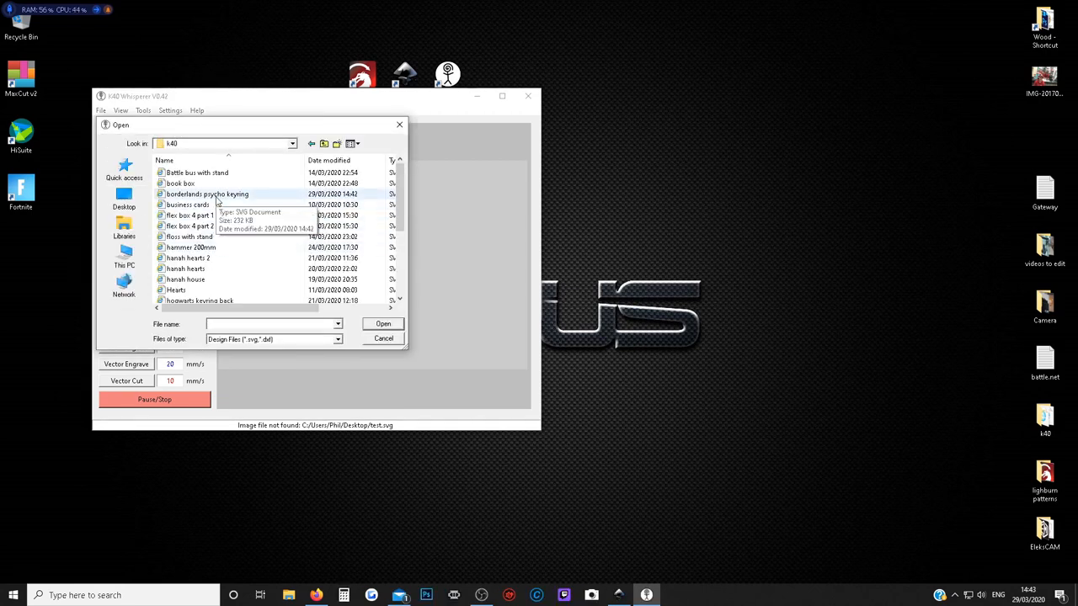
left_click(380, 324)
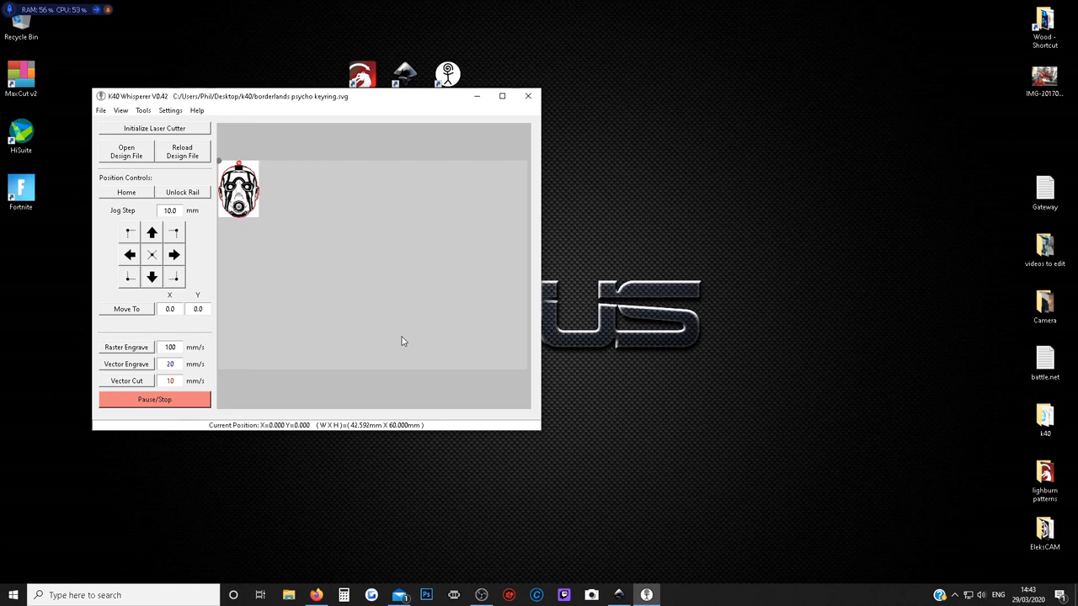
mouse_move(317, 268)
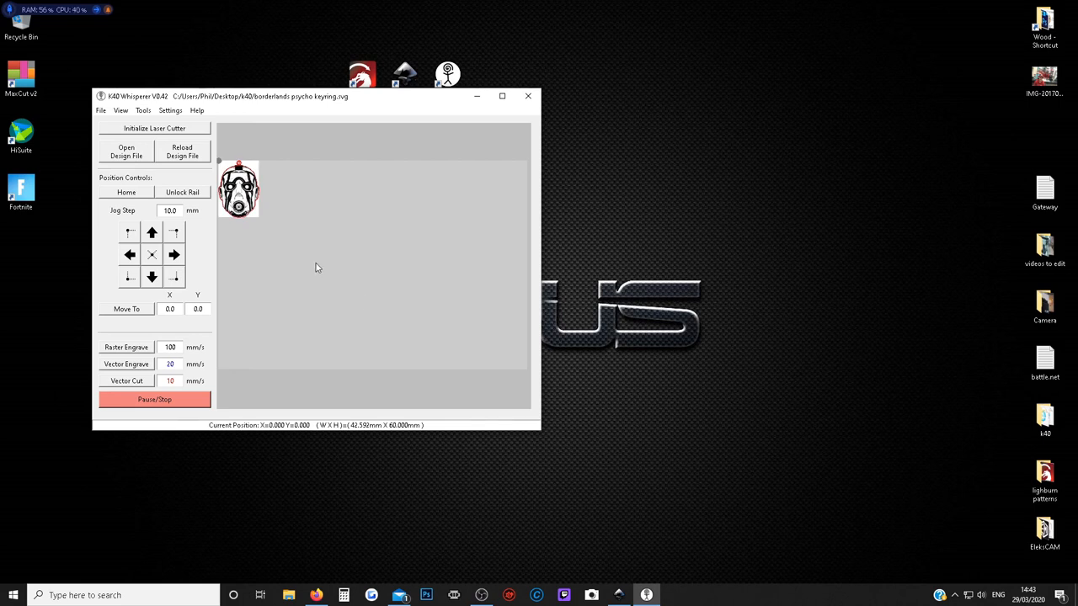
mouse_move(249, 212)
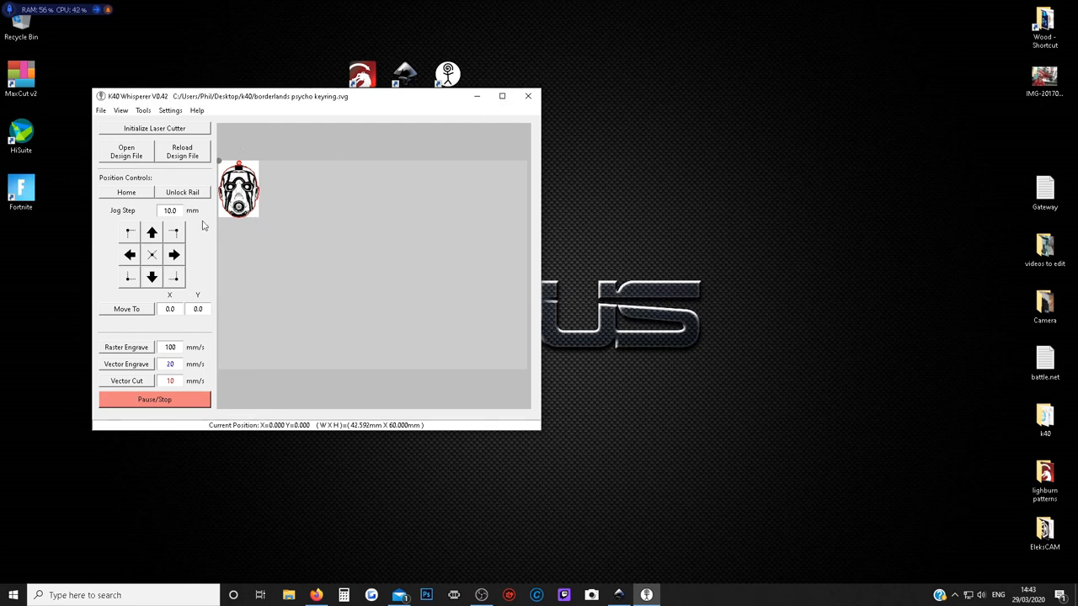
Zoom the K40 Whisperer preview to the design size so the mask fills the work area.
left_click(125, 111)
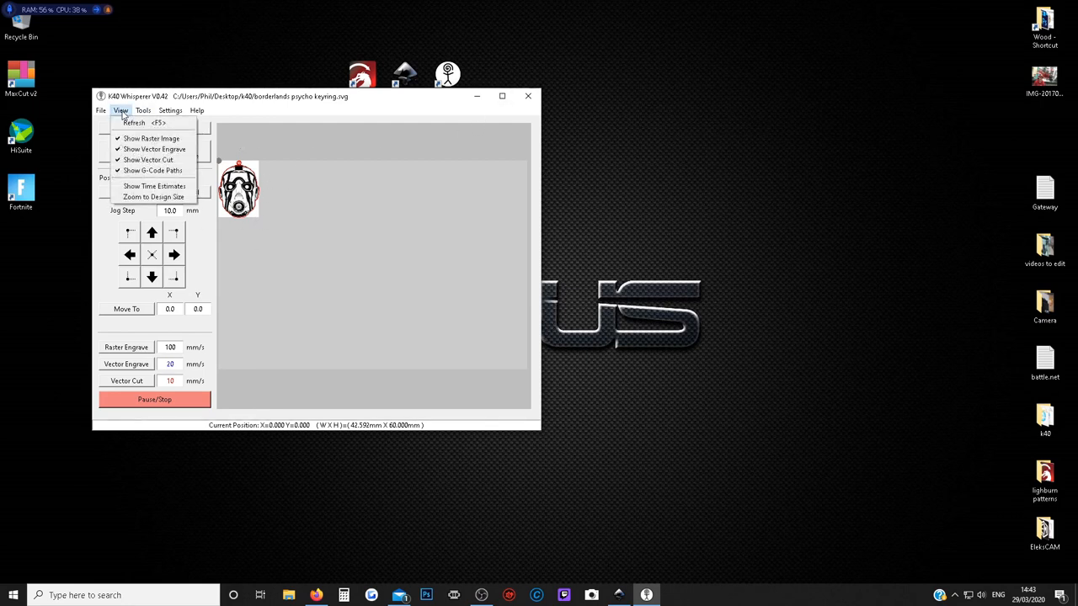
mouse_move(154, 196)
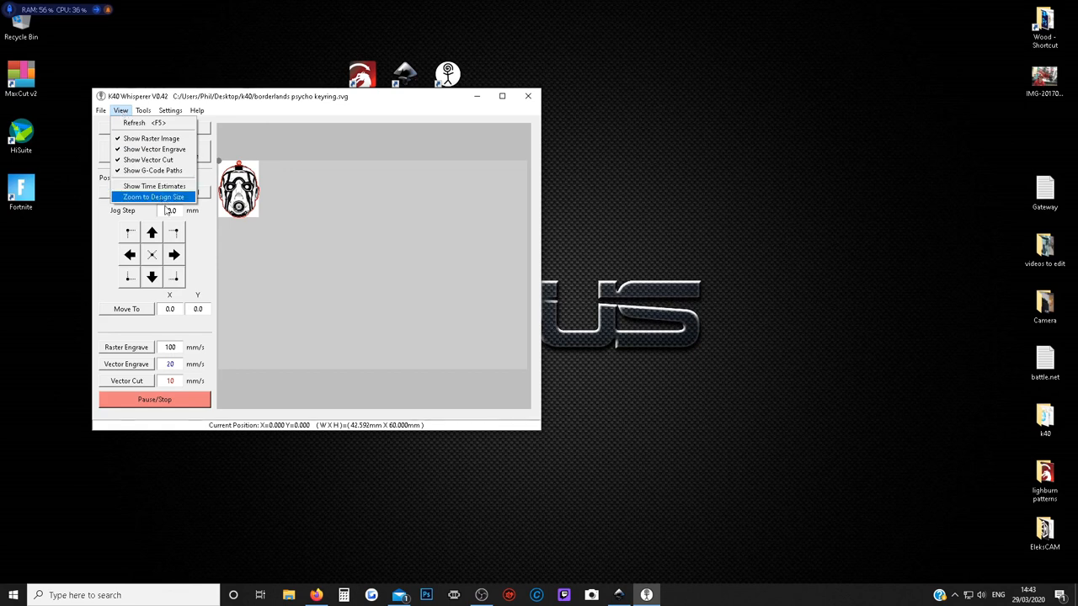
left_click(155, 195)
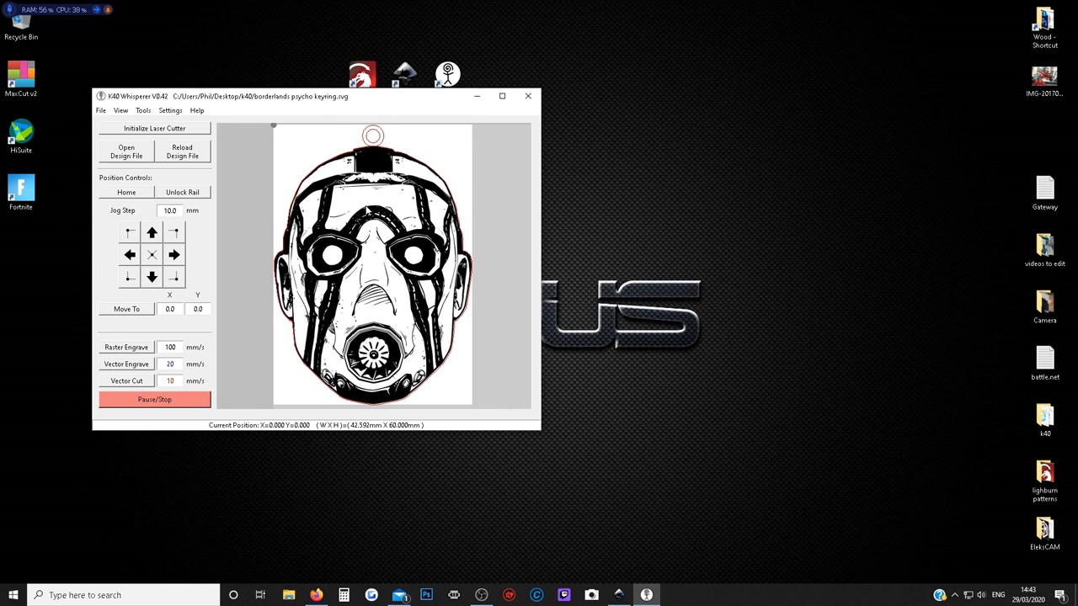
mouse_move(506, 357)
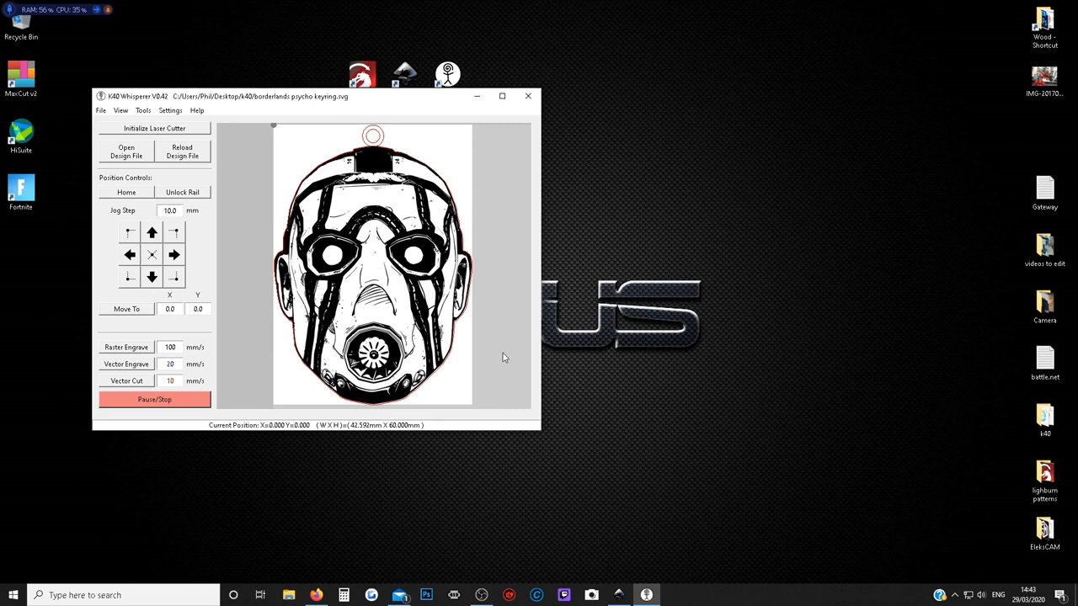
mouse_move(377, 155)
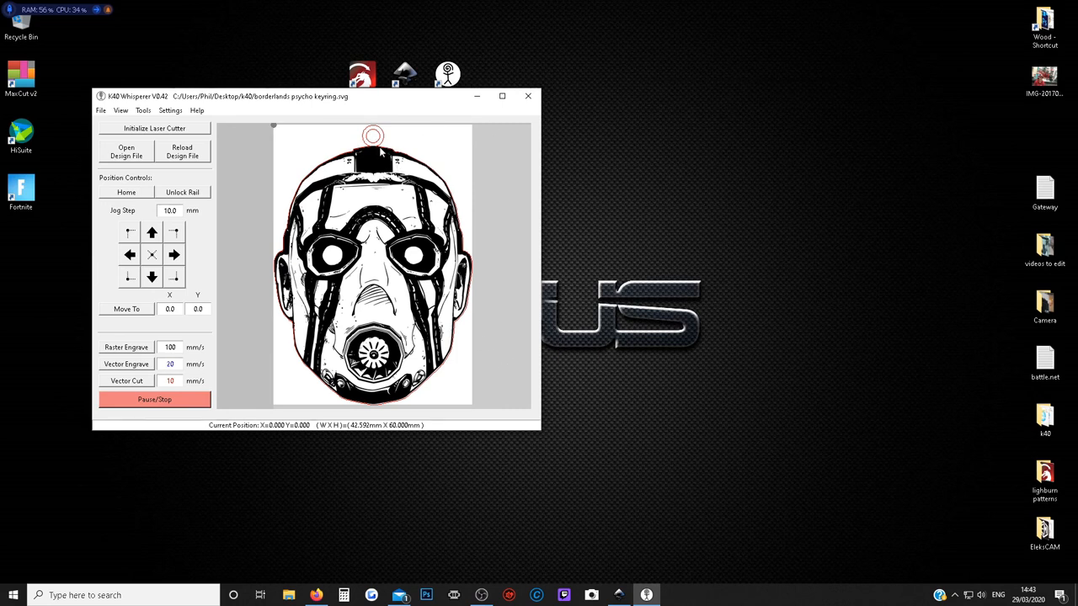
mouse_move(356, 195)
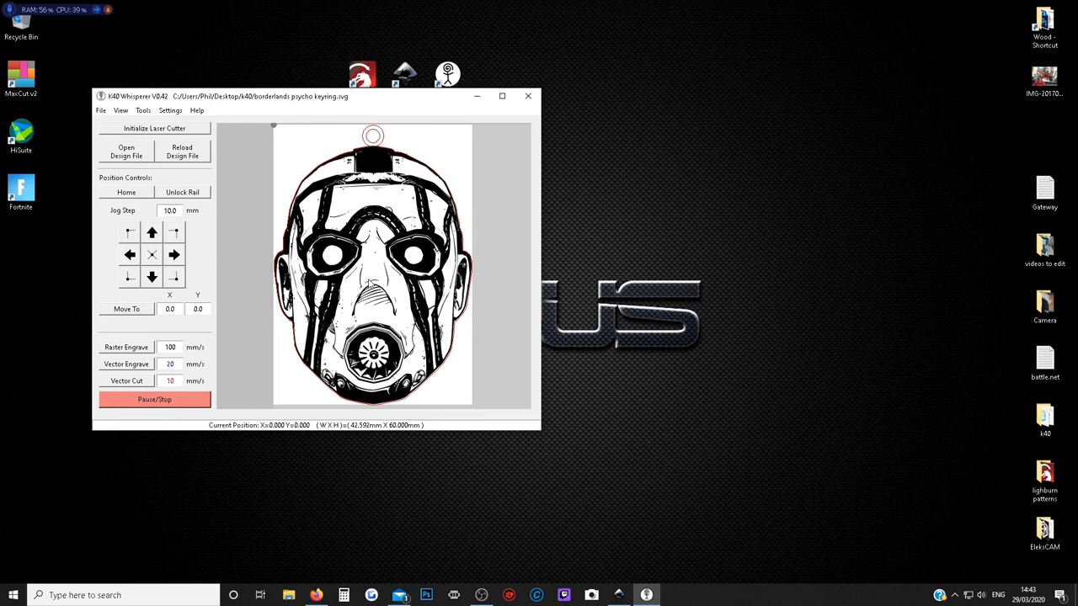
mouse_move(367, 192)
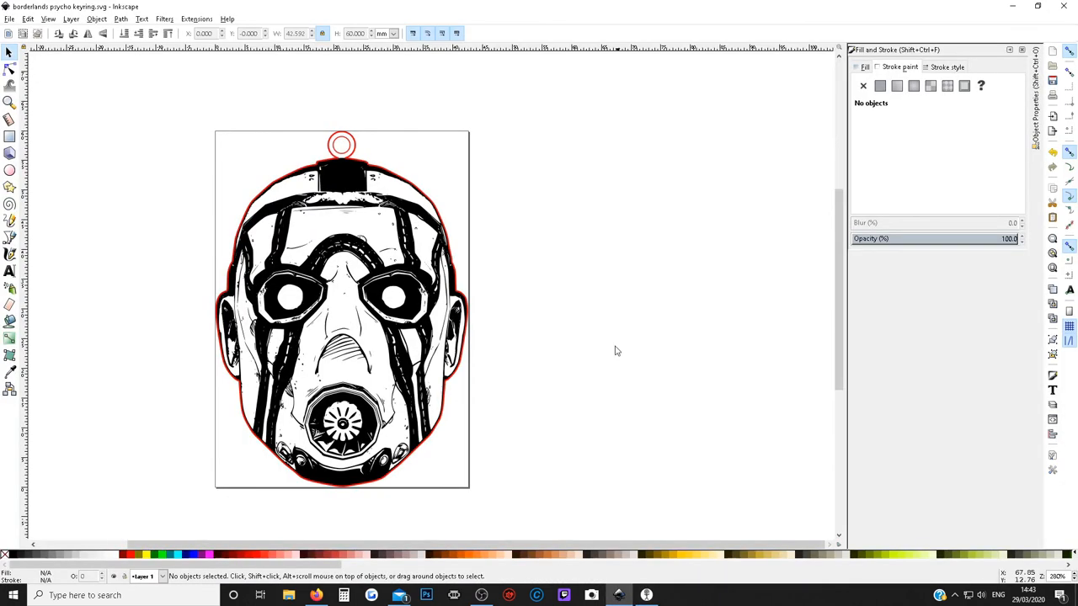
Make the hanging ring circle's stroke red in Fill and Stroke and save the file.
left_click(901, 68)
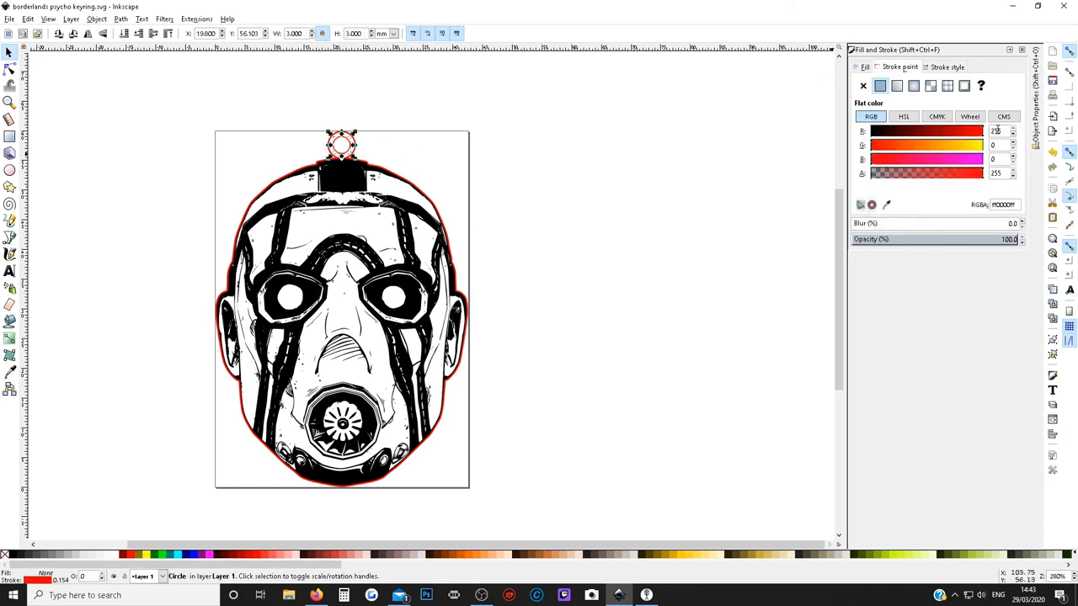
left_click(1017, 135)
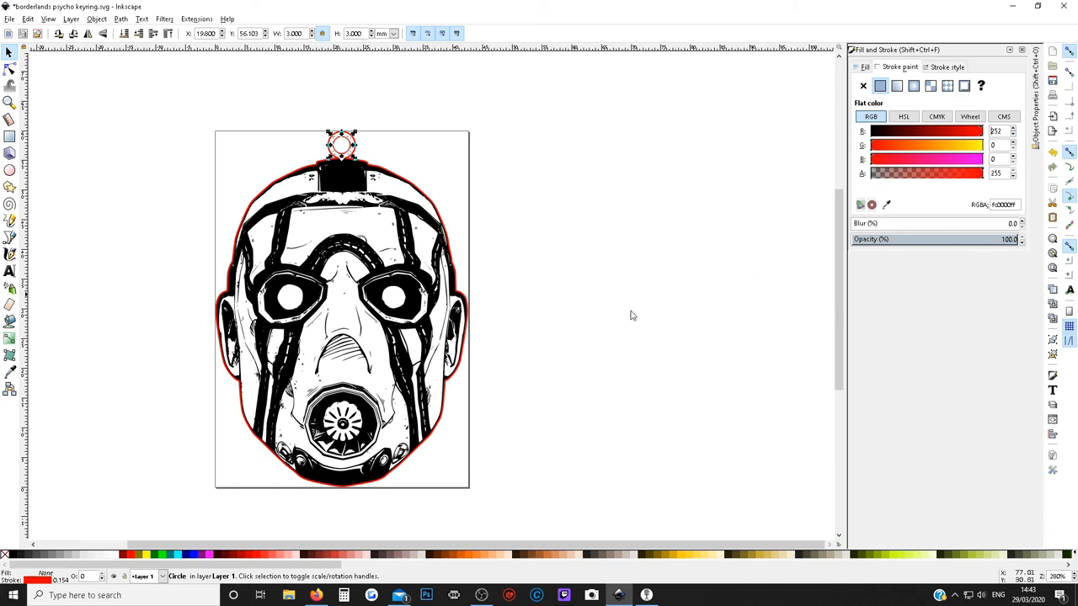
left_click(11, 19)
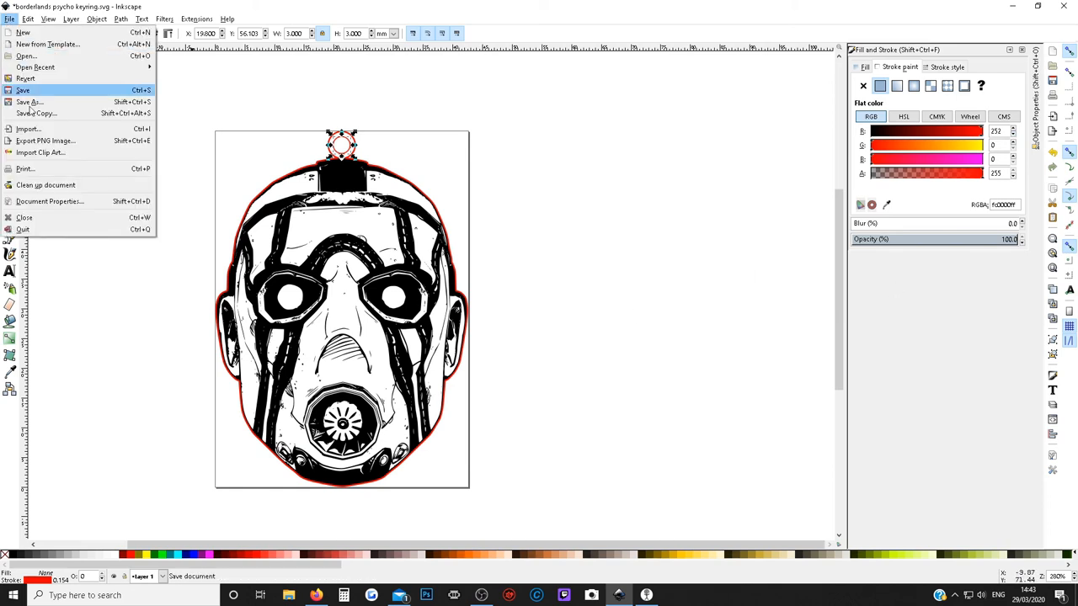
left_click(30, 88)
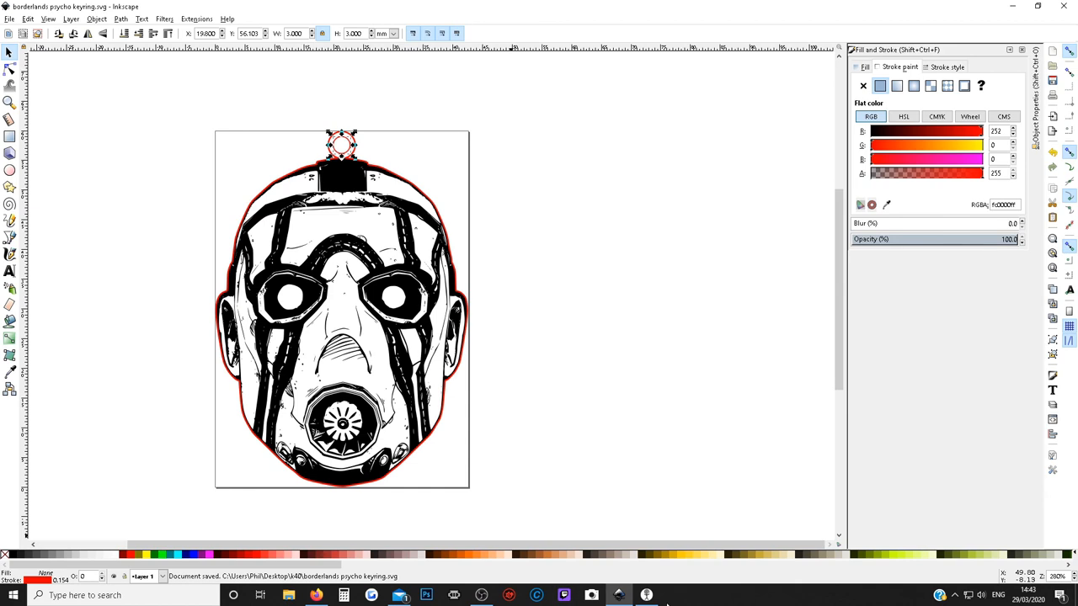
Check the updated design in K40 Whisperer and return to Inkscape.
left_click(648, 593)
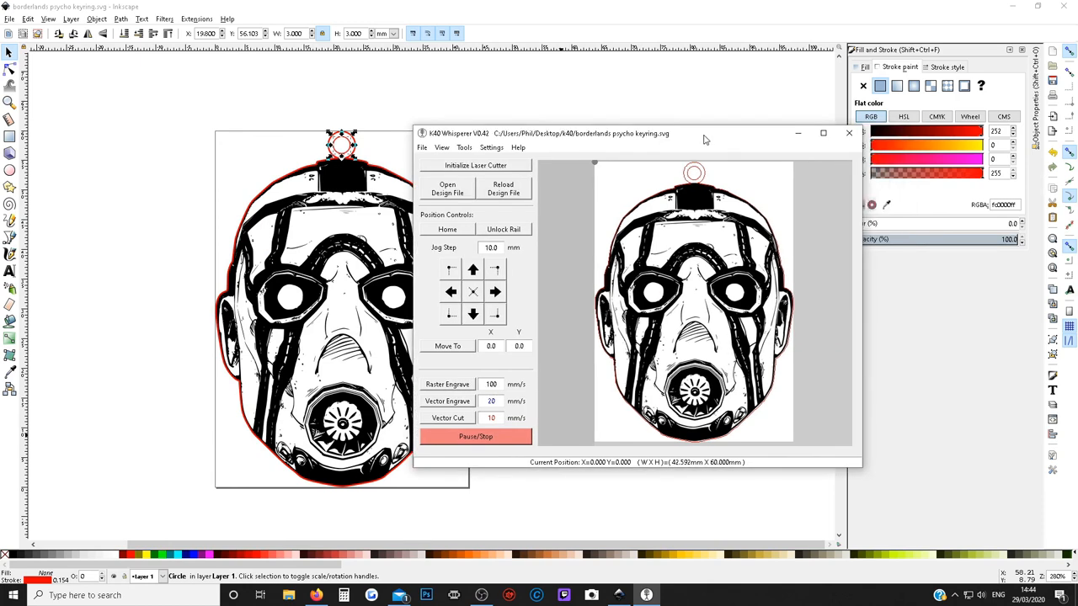
mouse_move(693, 172)
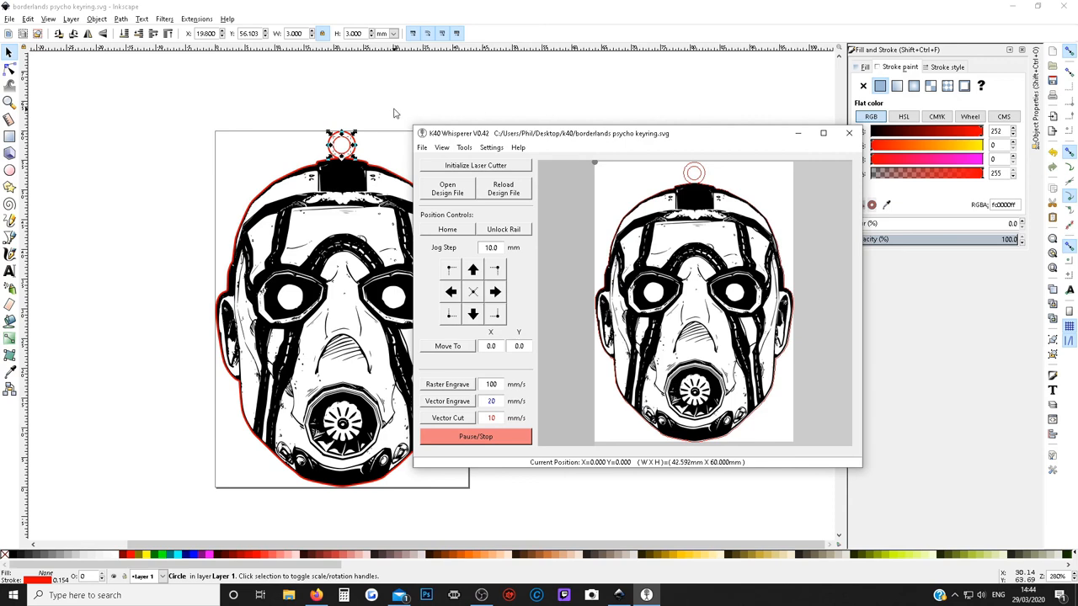
left_click(30, 22)
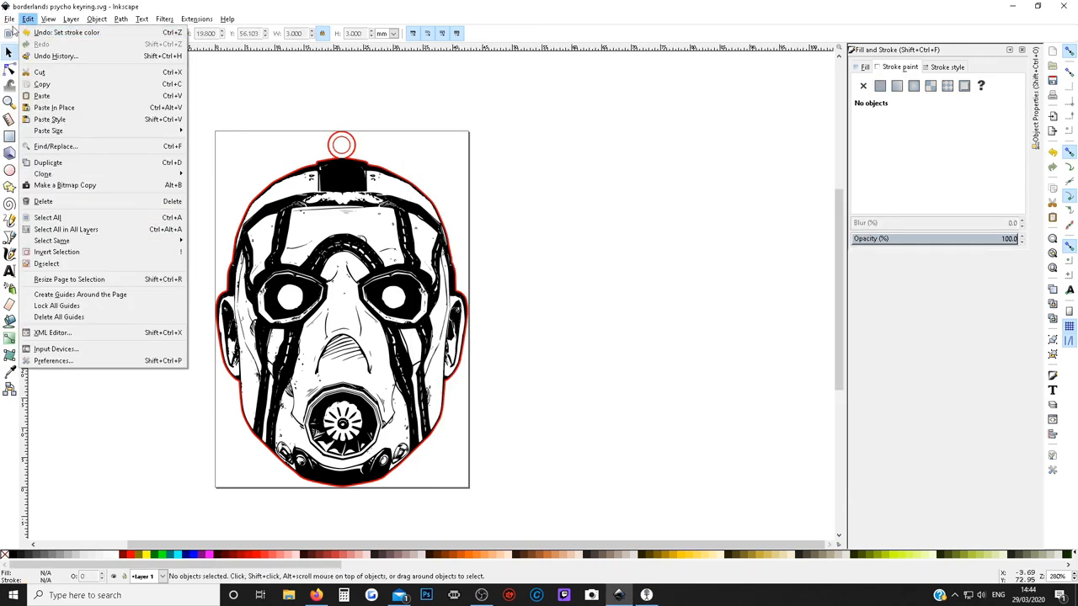
Tweak the ring circle's red stroke again, save, and reopen the design file in K40 Whisperer.
left_click(360, 158)
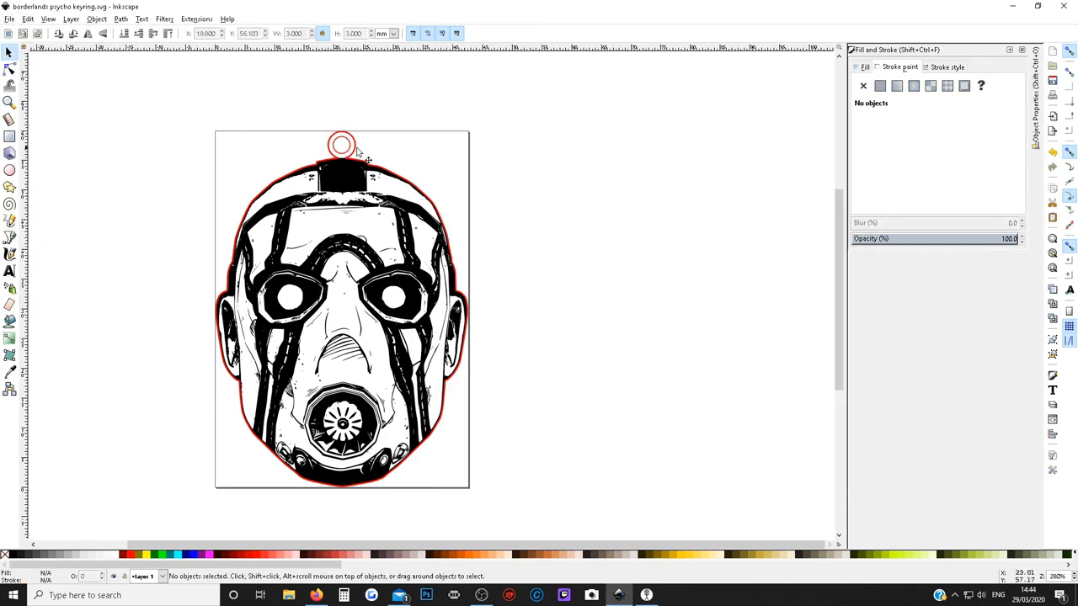
left_click(339, 141)
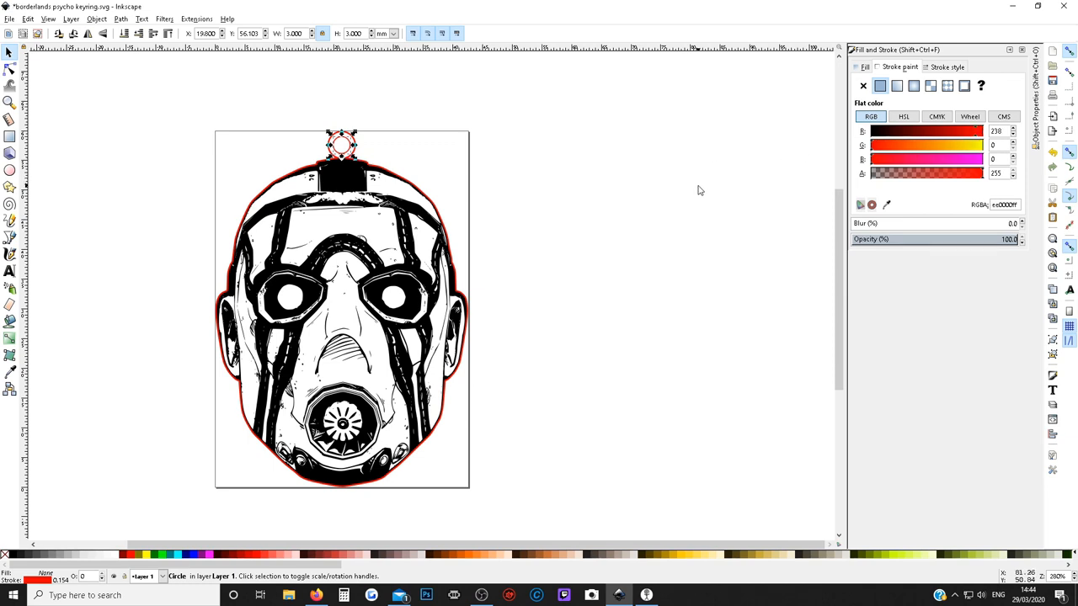
left_click(35, 20)
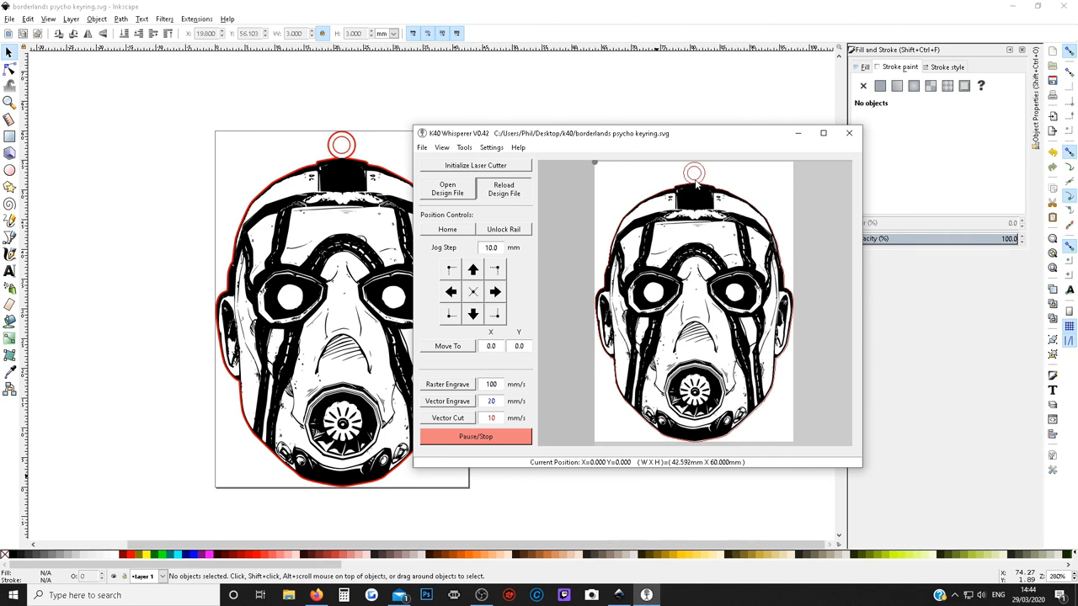
left_click(446, 189)
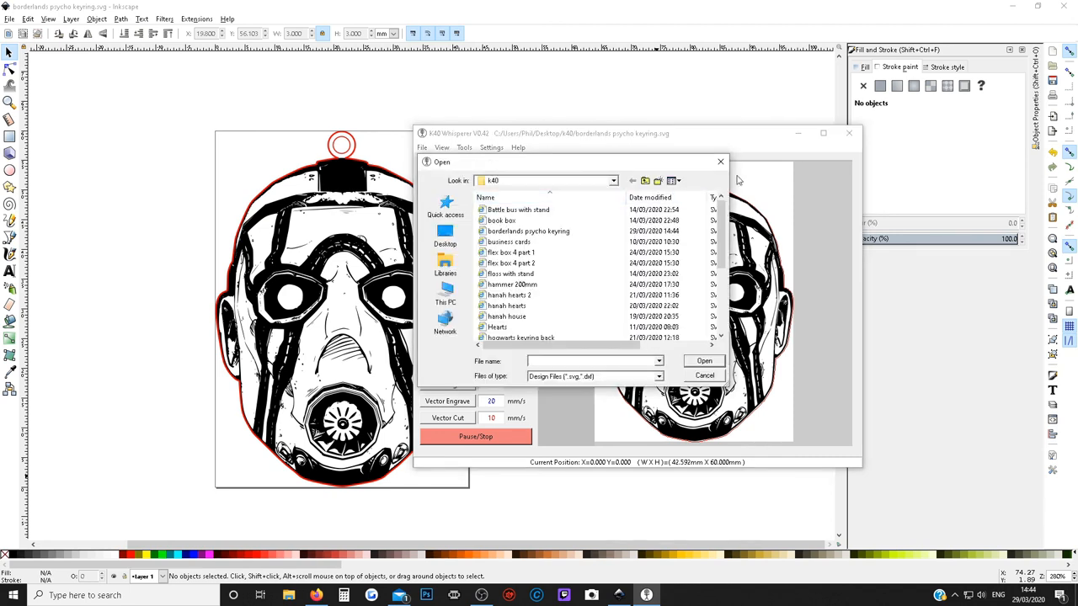
left_click(703, 360)
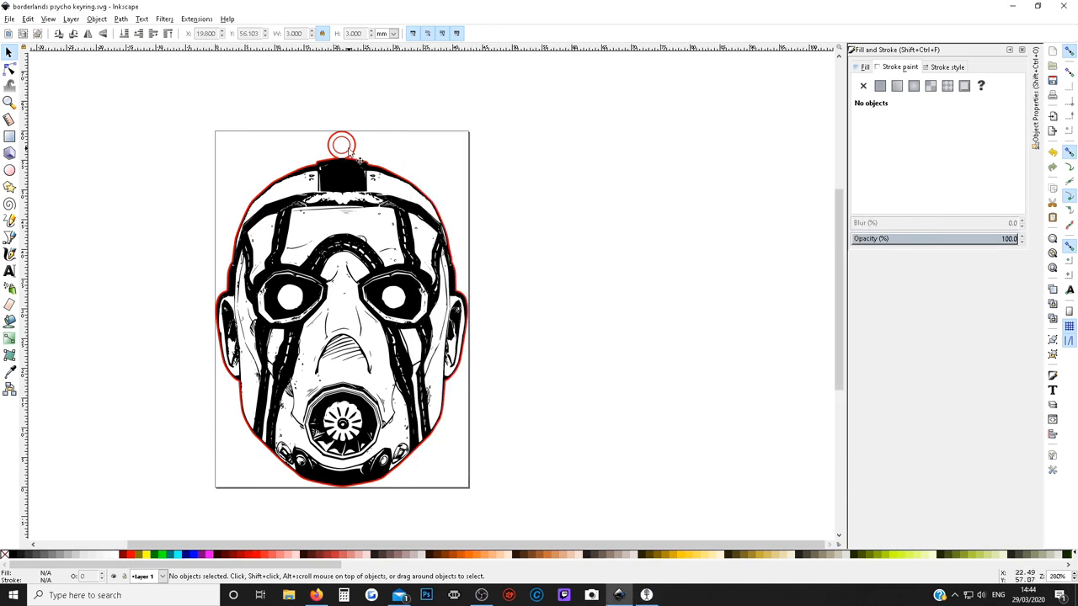
Save the latest ring edit with Ctrl+S and return to K40 Whisperer.
left_click(340, 141)
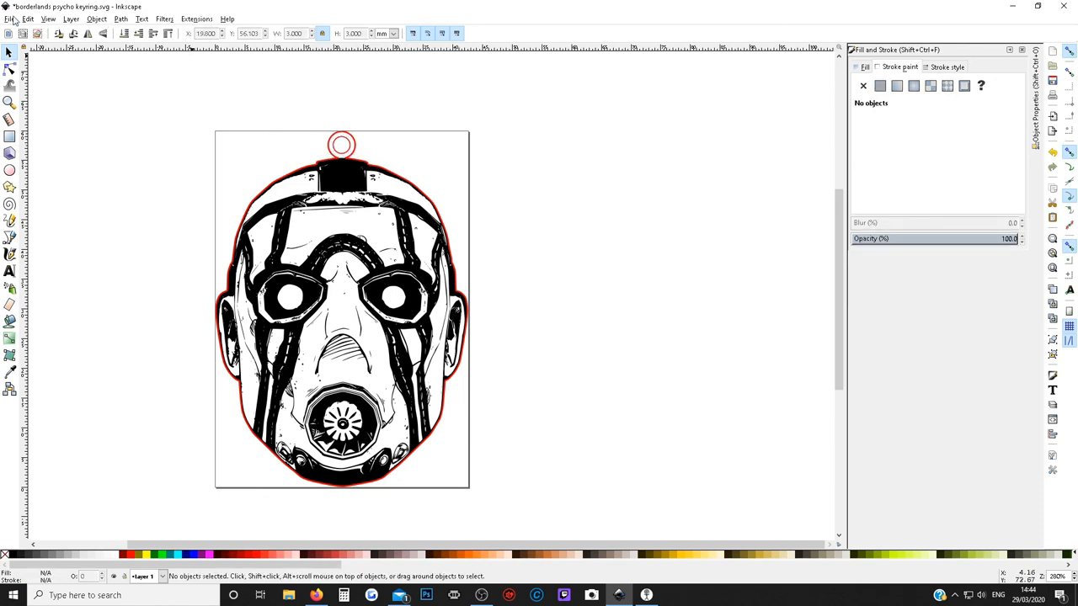
key("ctrl+s")
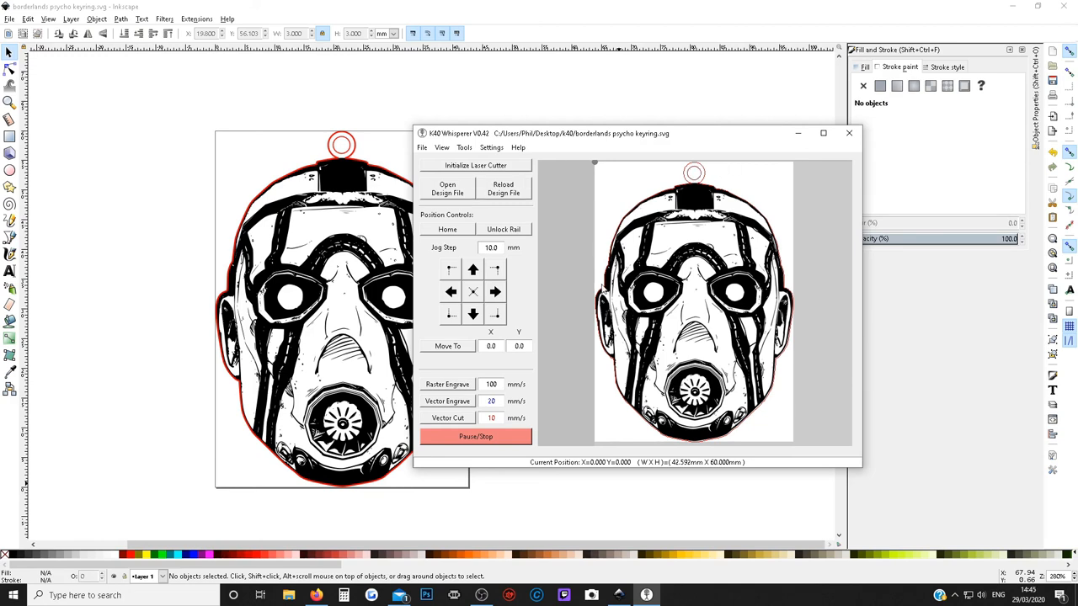
mouse_move(593, 286)
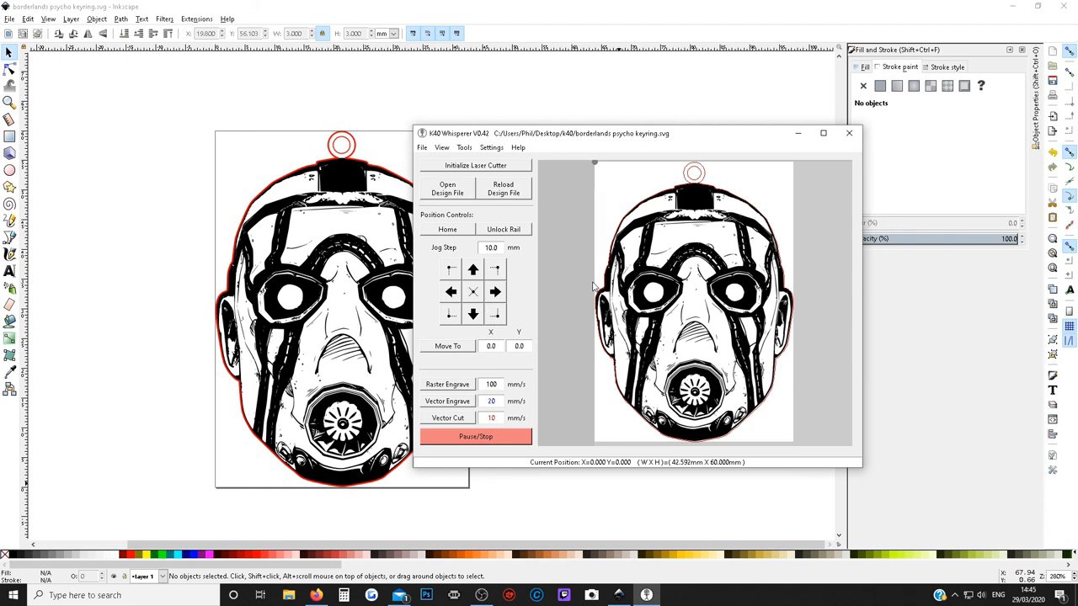